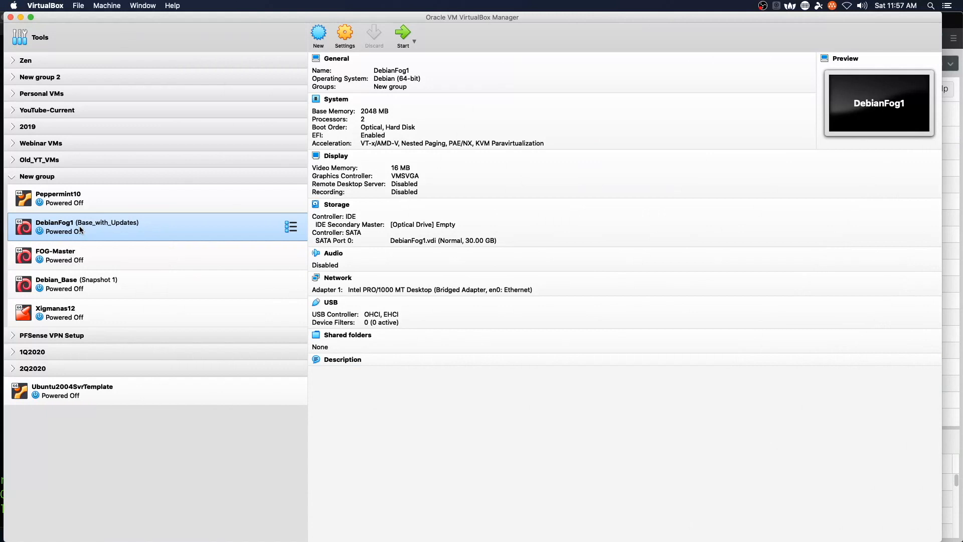
mouse_move(84, 4)
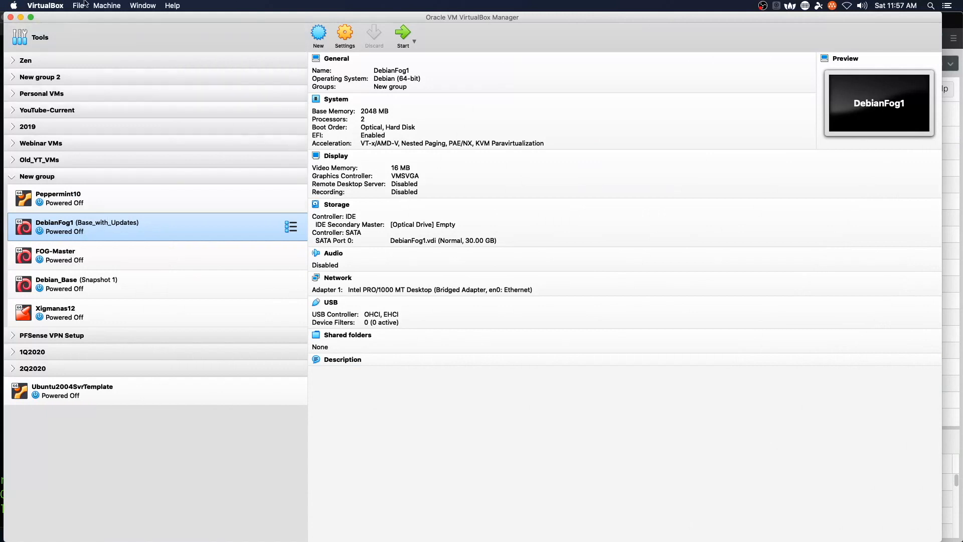
Start the Export Appliance wizard and continue with DebianFog1 selected for export
click(78, 6)
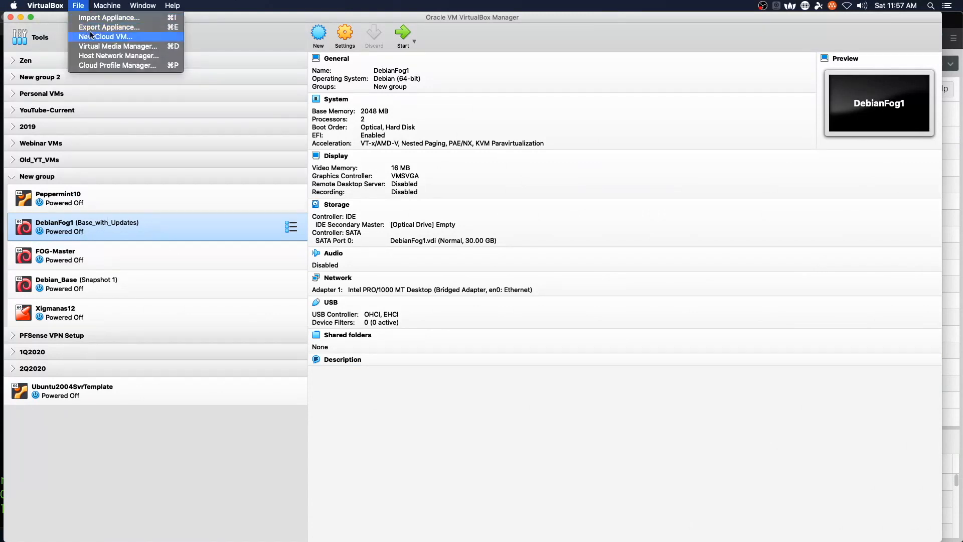
click(109, 27)
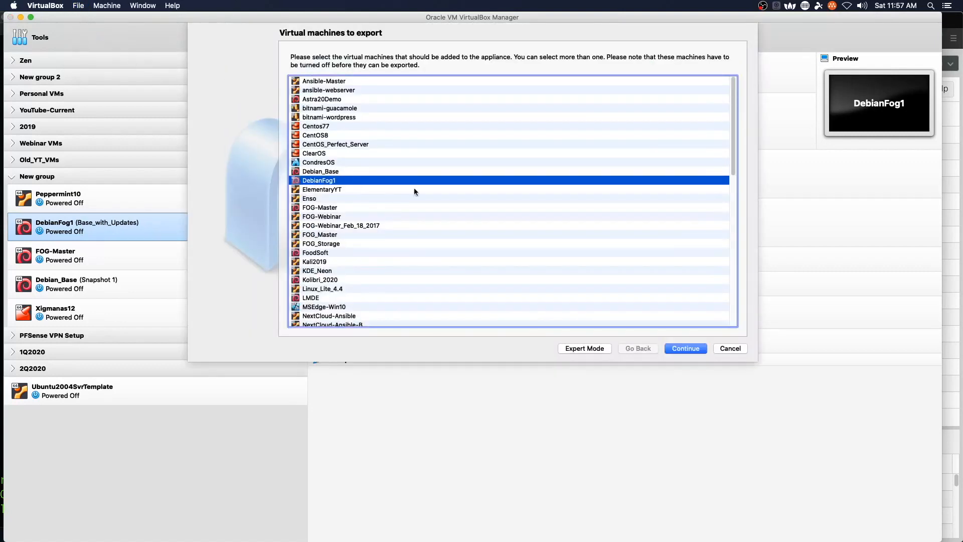
click(685, 349)
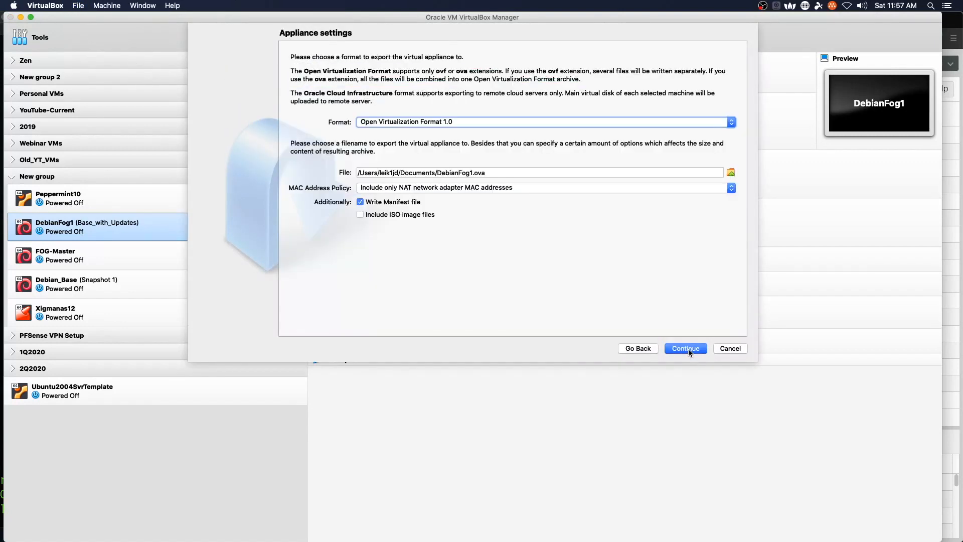
mouse_move(369, 131)
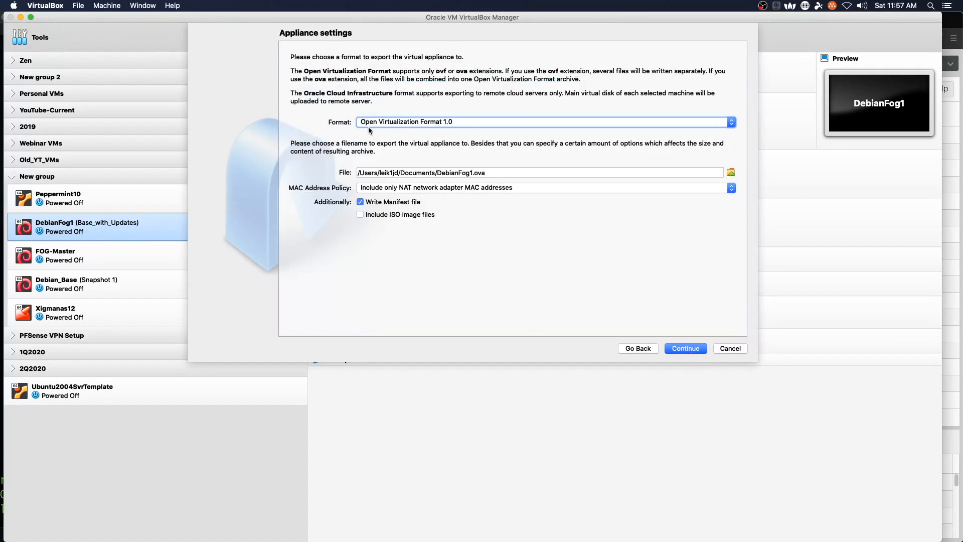
mouse_move(408, 133)
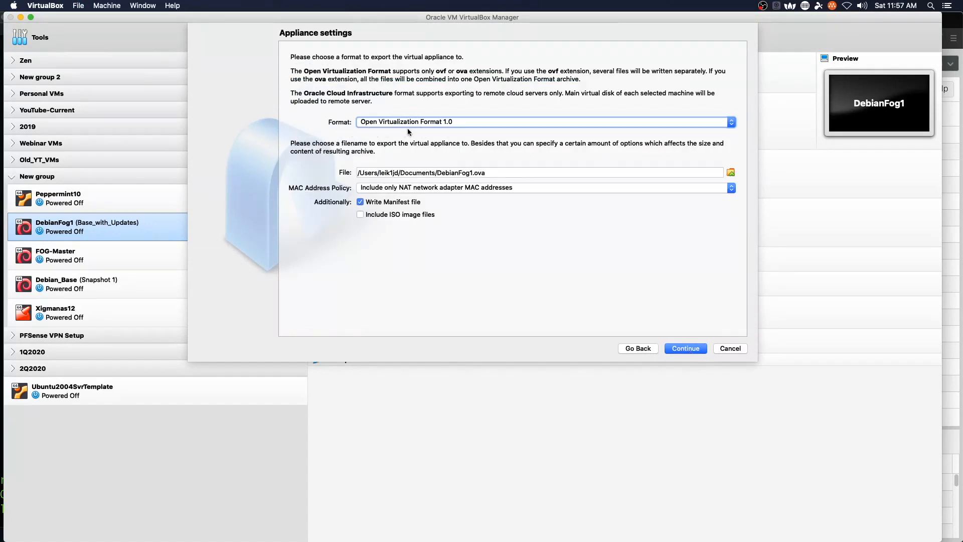
mouse_move(500, 153)
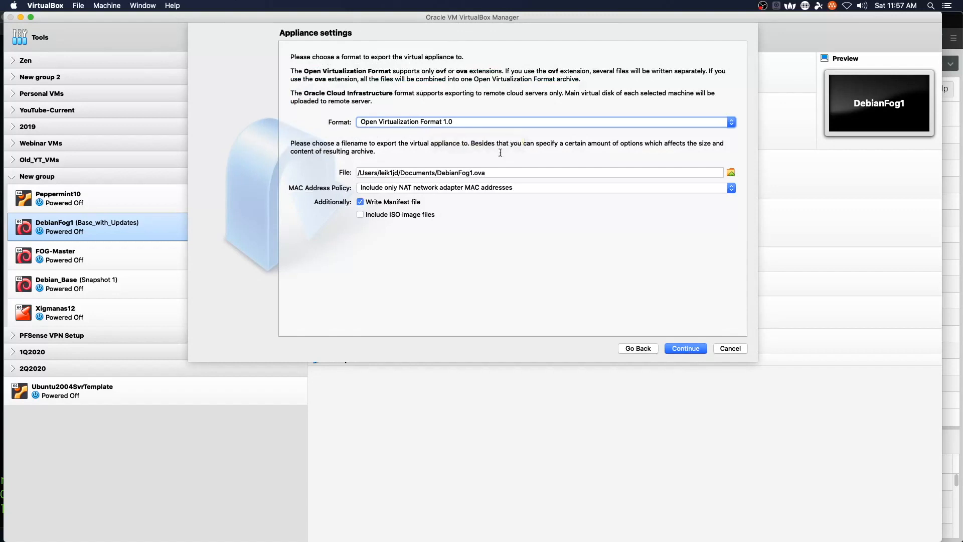
mouse_move(731, 172)
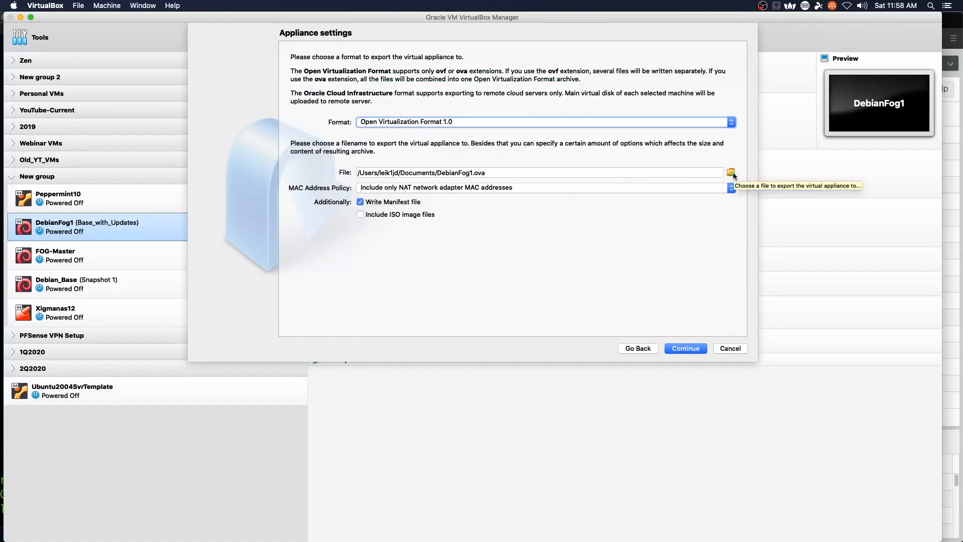
Save the export as DebianFog1.ova in the OVA folder under Downloads
click(732, 172)
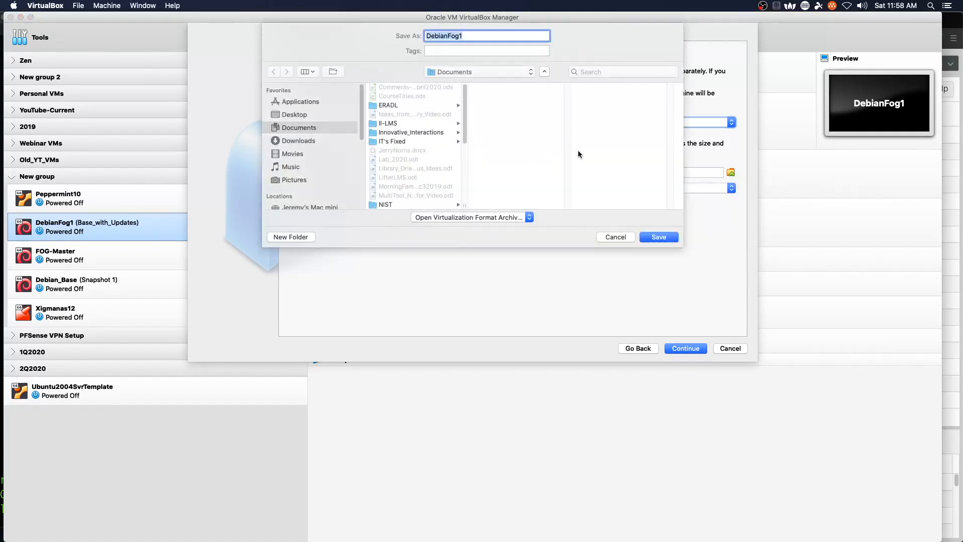
click(298, 141)
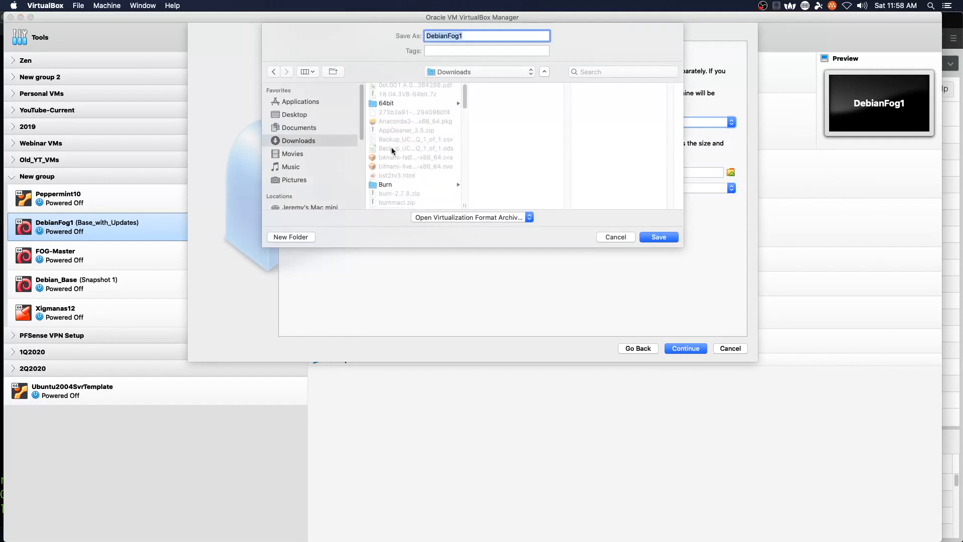
scroll(down, 3)
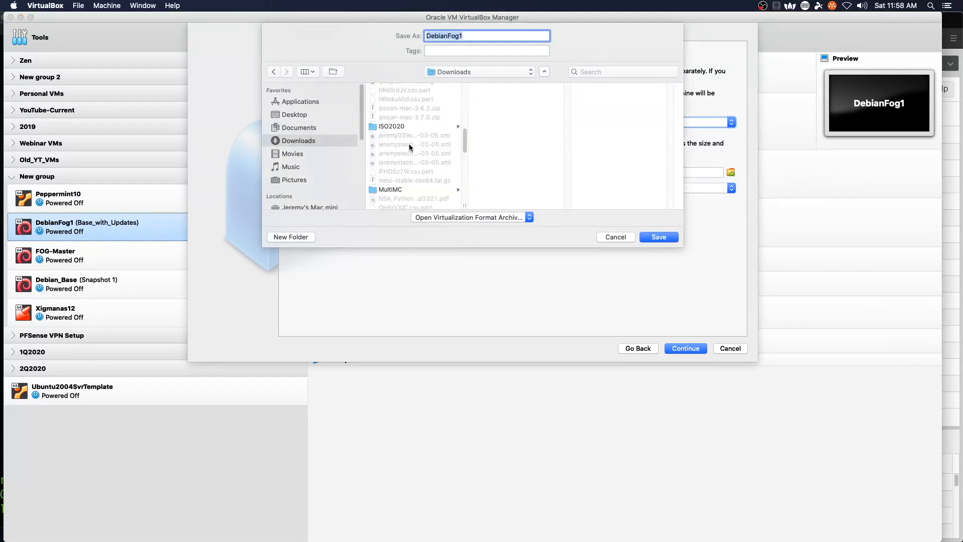
scroll(up, 3)
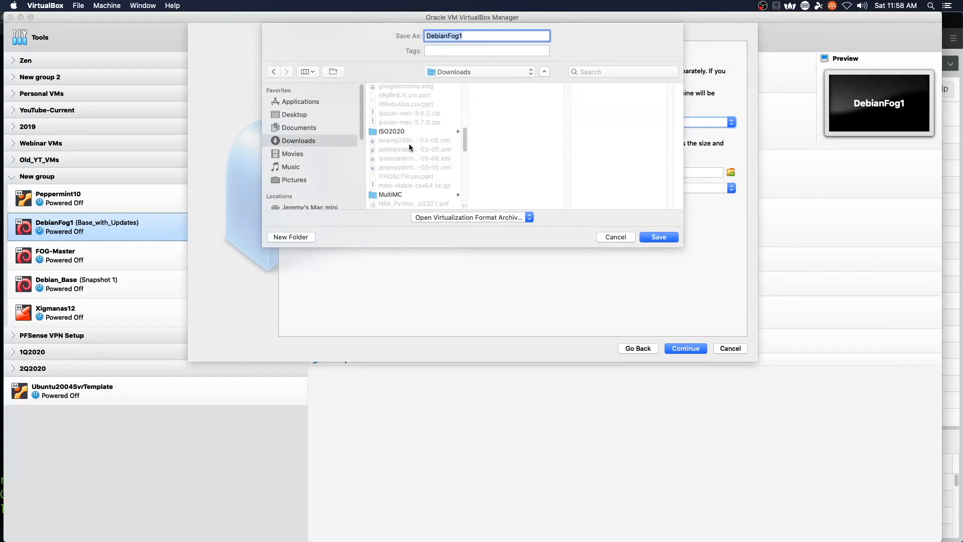
scroll(down, 3)
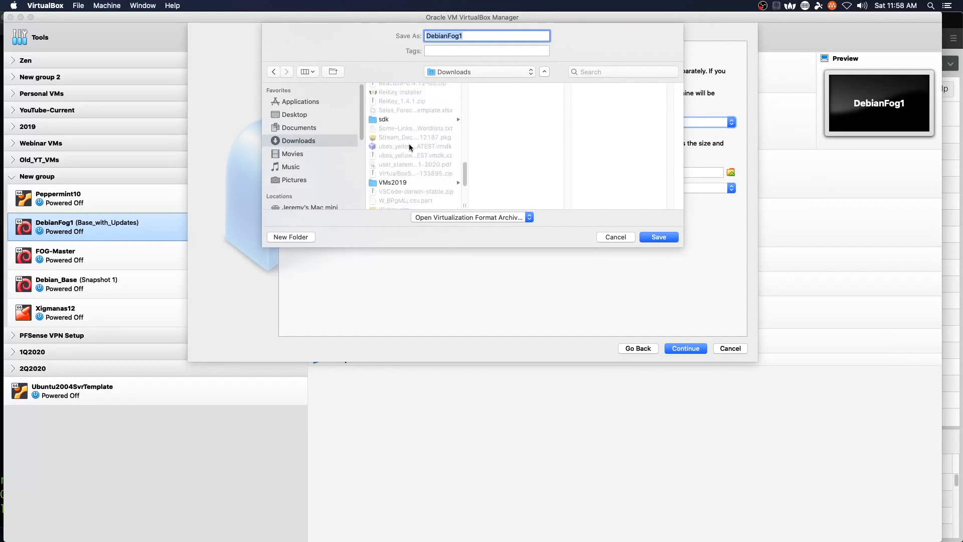
scroll(down, 3)
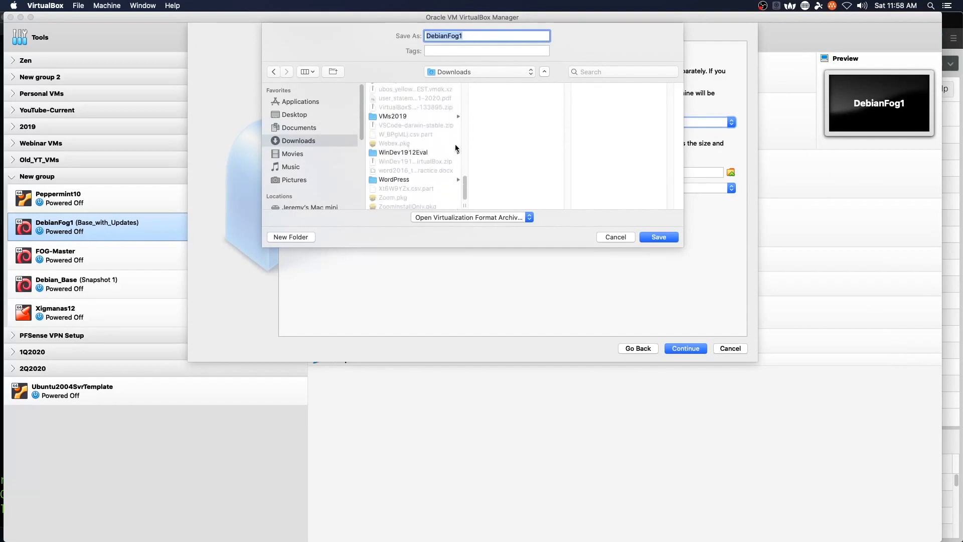
scroll(up, 3)
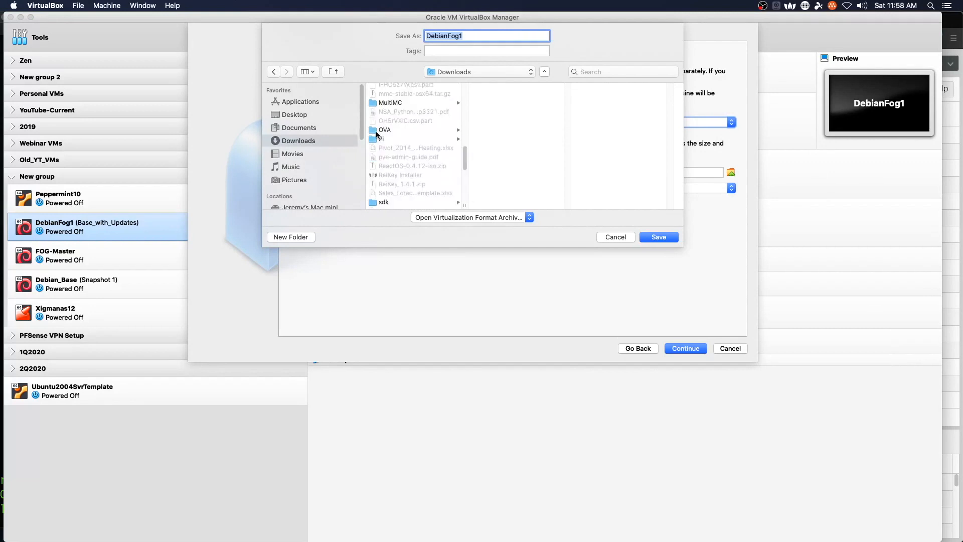
click(384, 129)
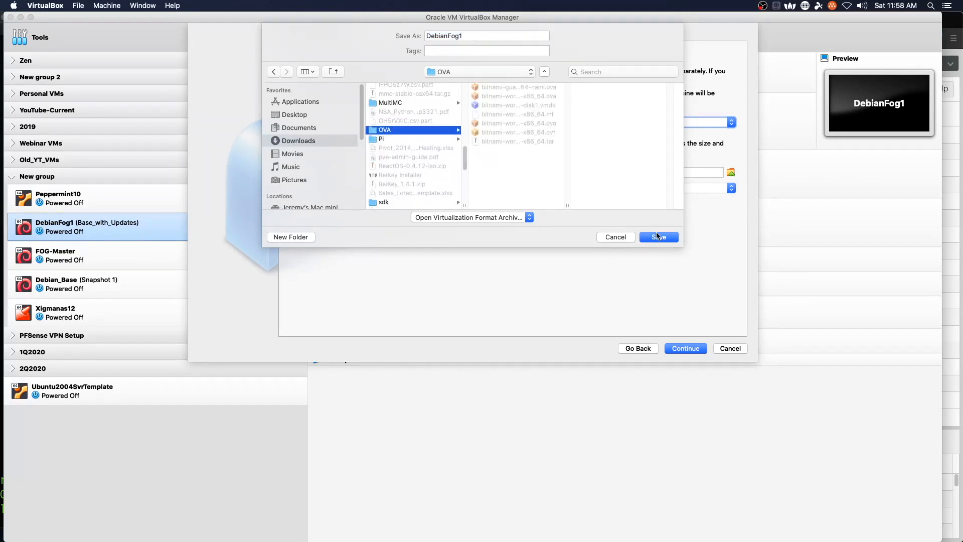
click(658, 237)
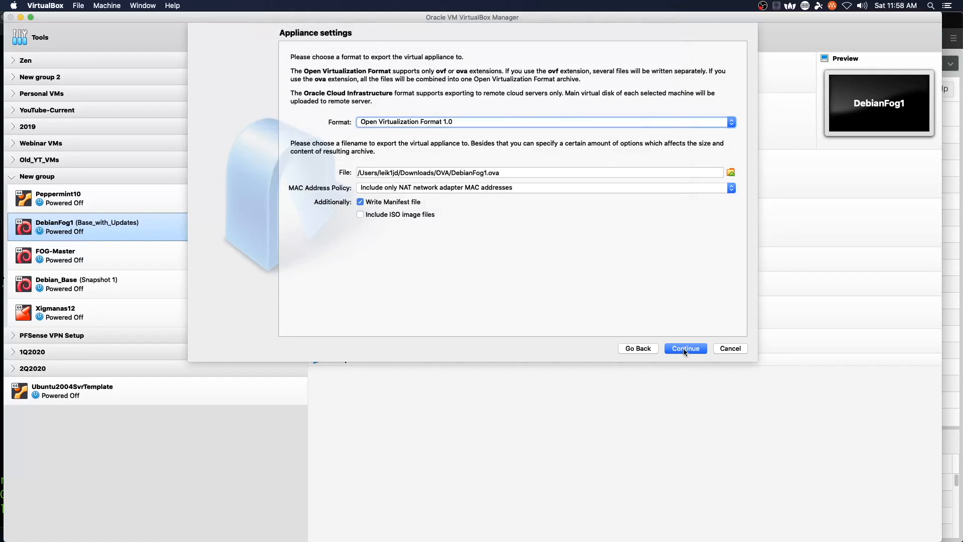
Accept the appliance description settings and export DebianFog1 to the OVA file
click(686, 348)
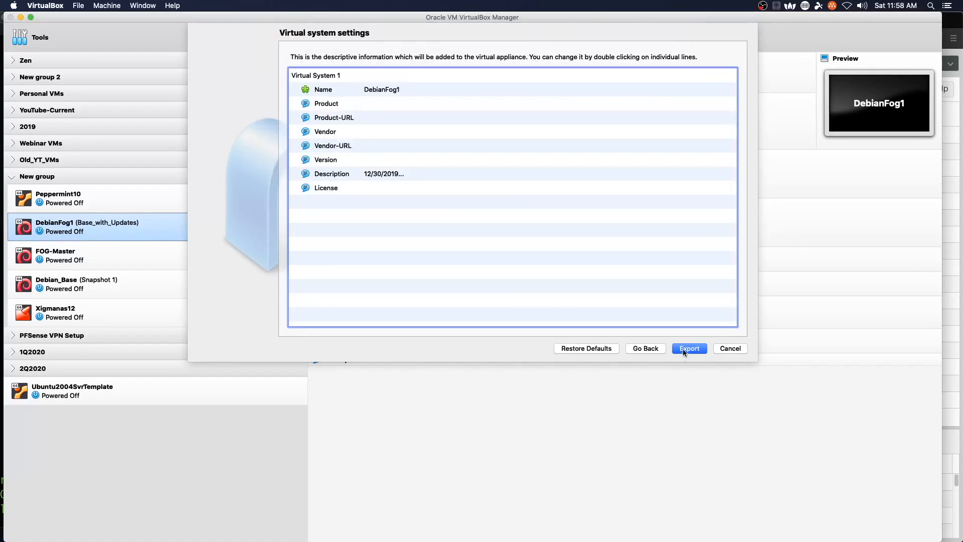
mouse_move(686, 351)
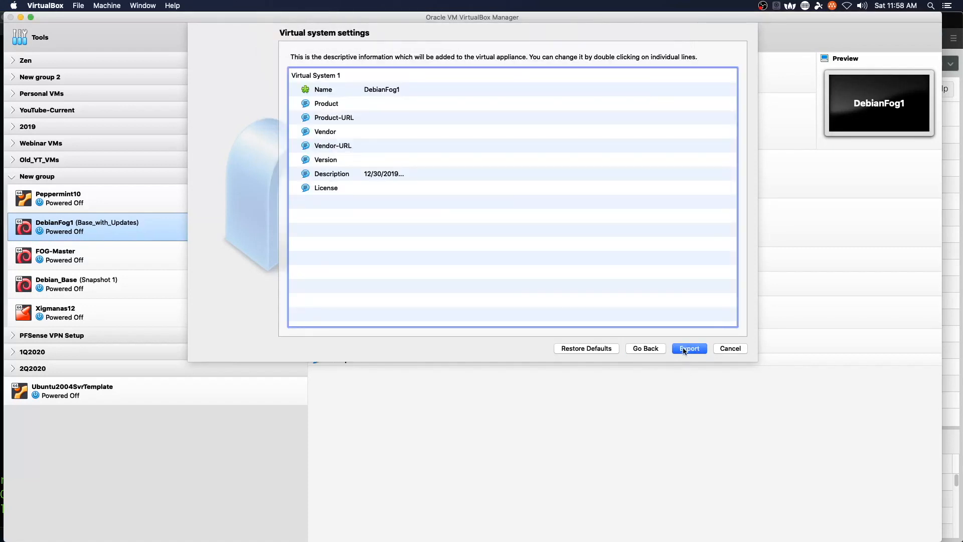
click(689, 348)
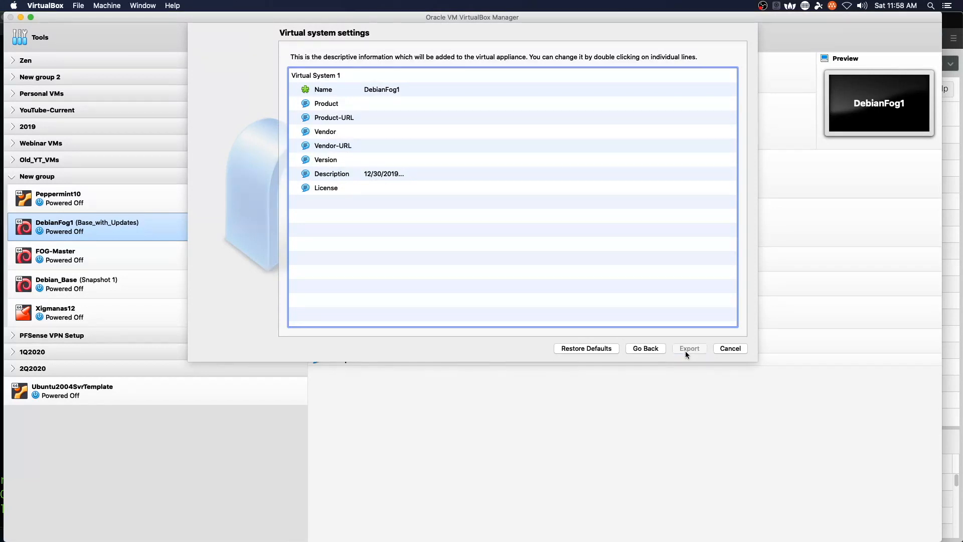
click(689, 348)
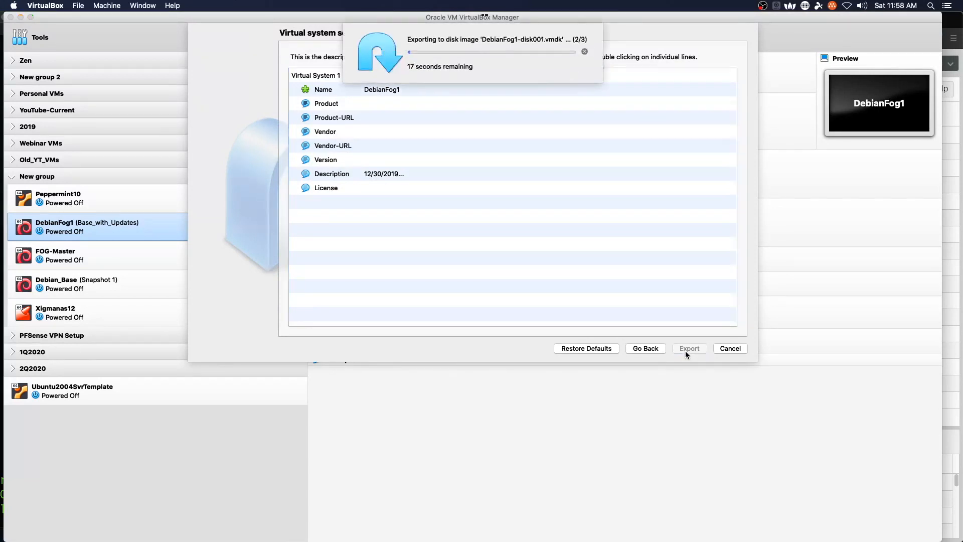
mouse_move(492, 421)
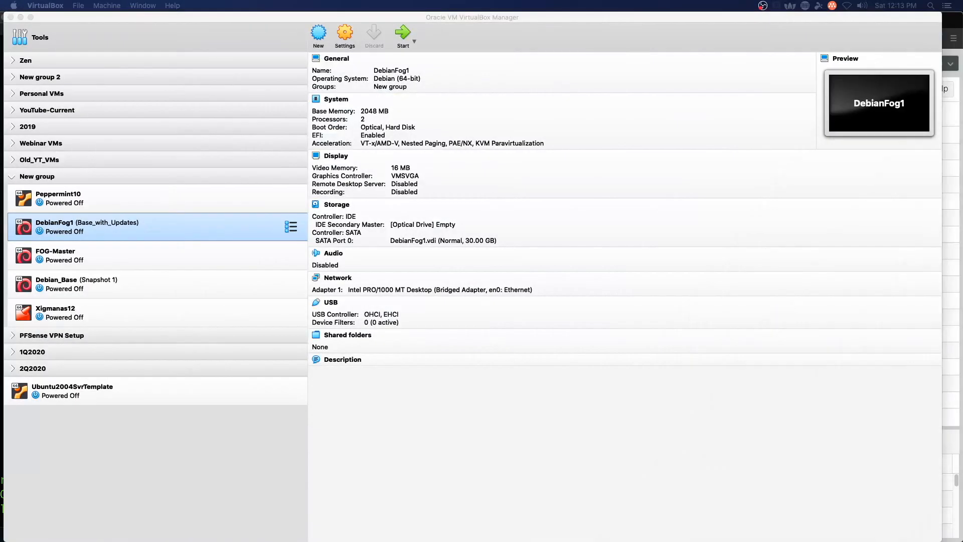
mouse_move(925, 411)
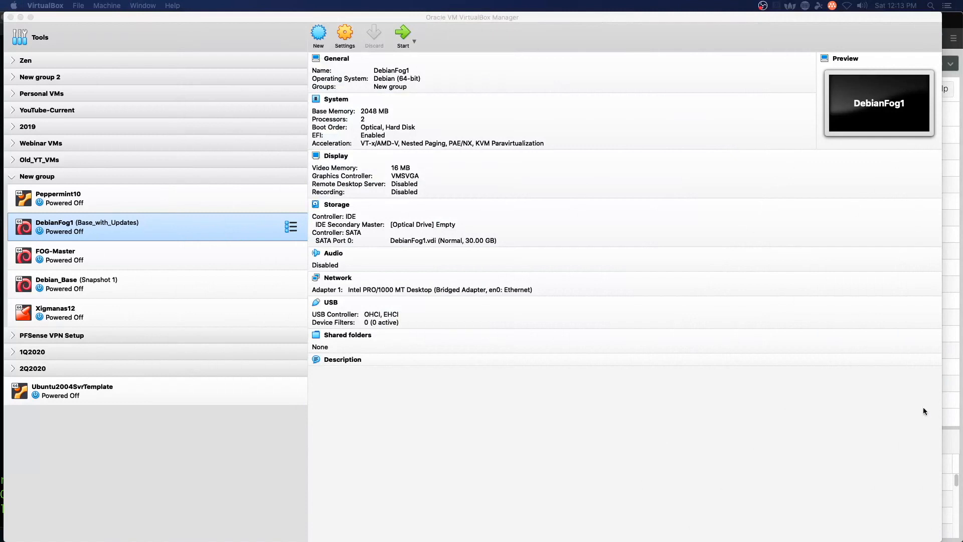
mouse_move(415, 421)
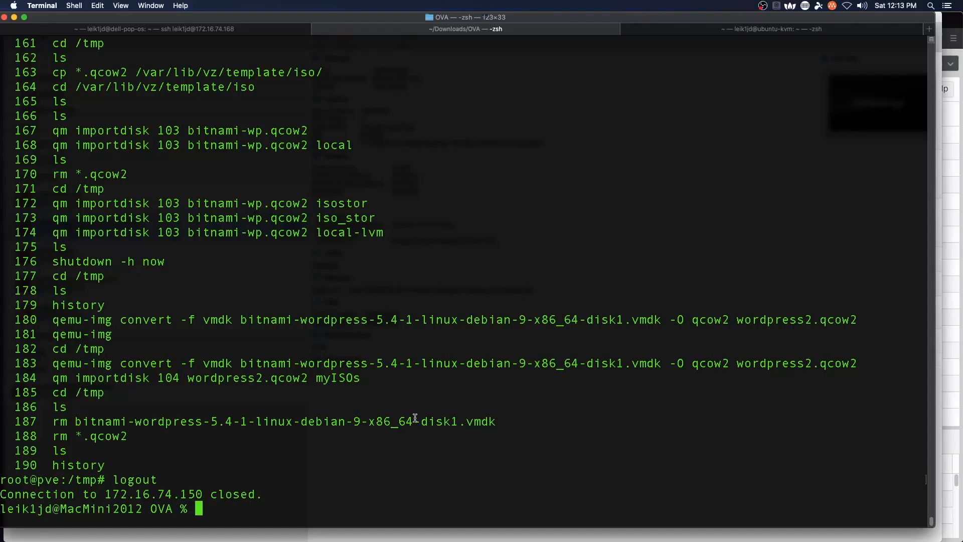
mouse_move(470, 311)
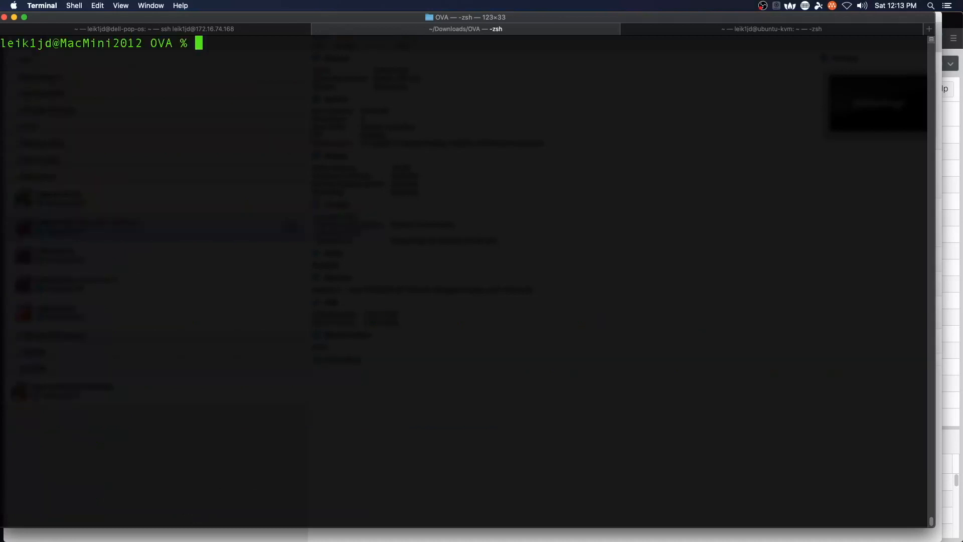
List the .ova files, then unpack DebianFog1.ova with tar xf in ~/Downloads/OVA
text(ls *.)
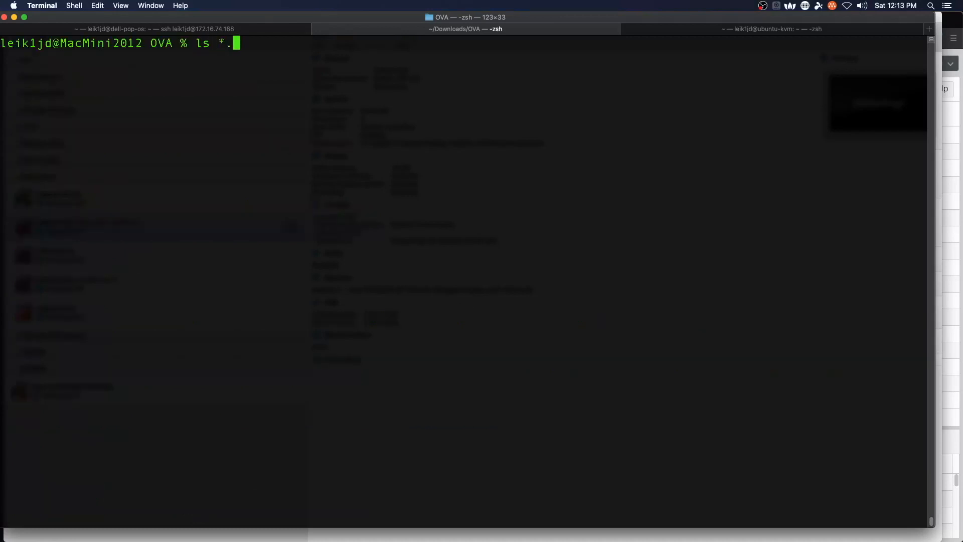
key(Return)
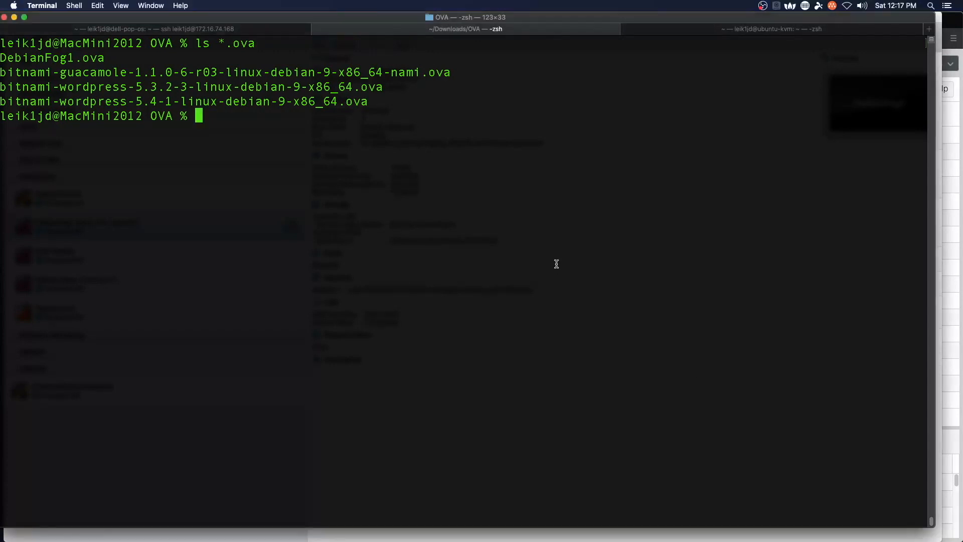
text(tar)
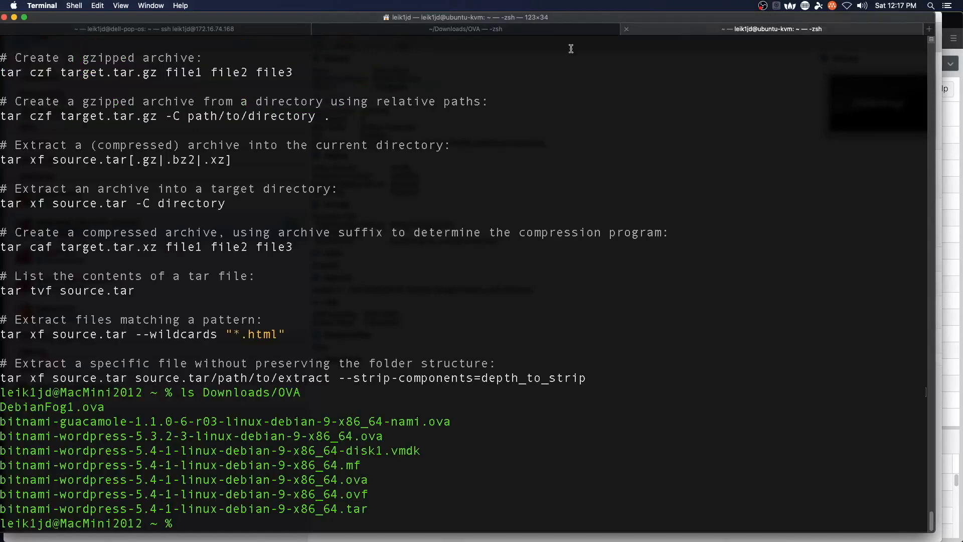
mouse_move(24, 159)
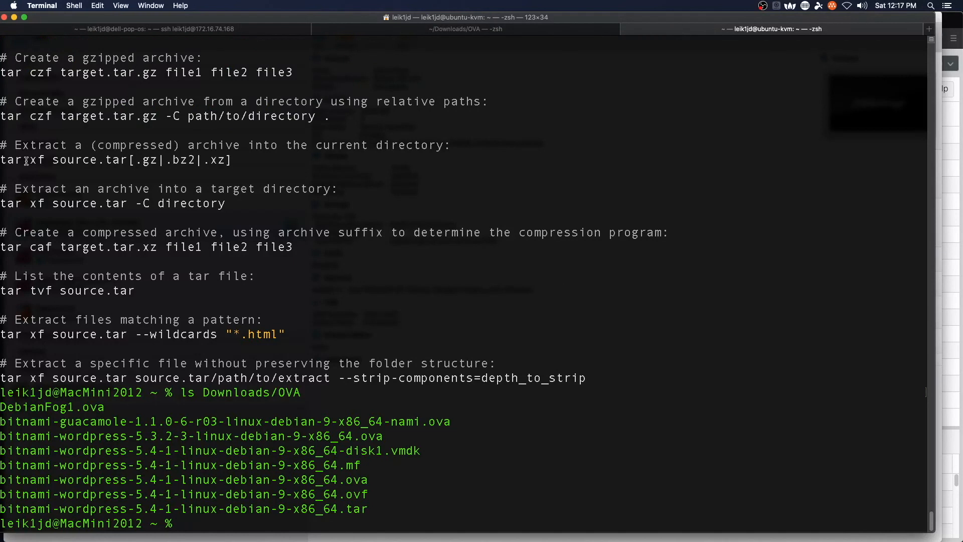
double_click(36, 159)
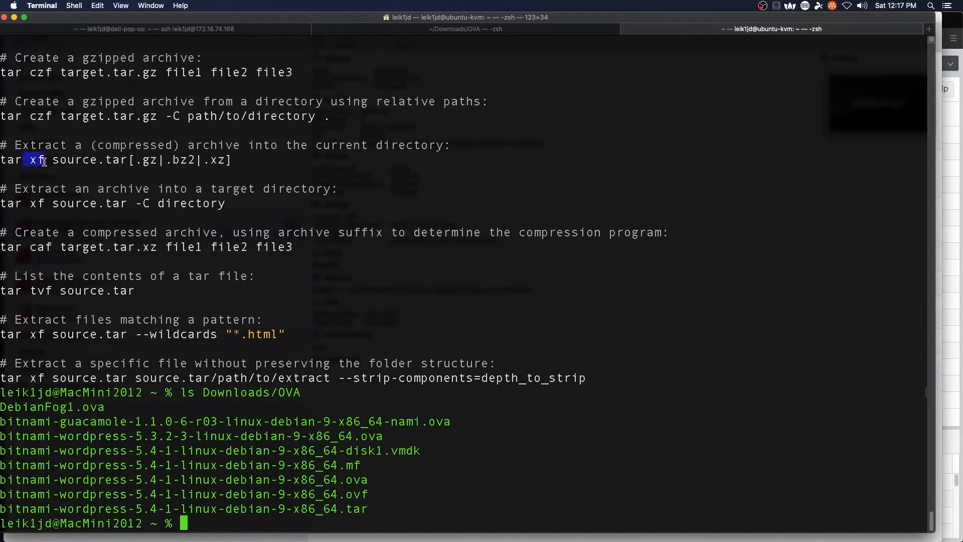
click(465, 28)
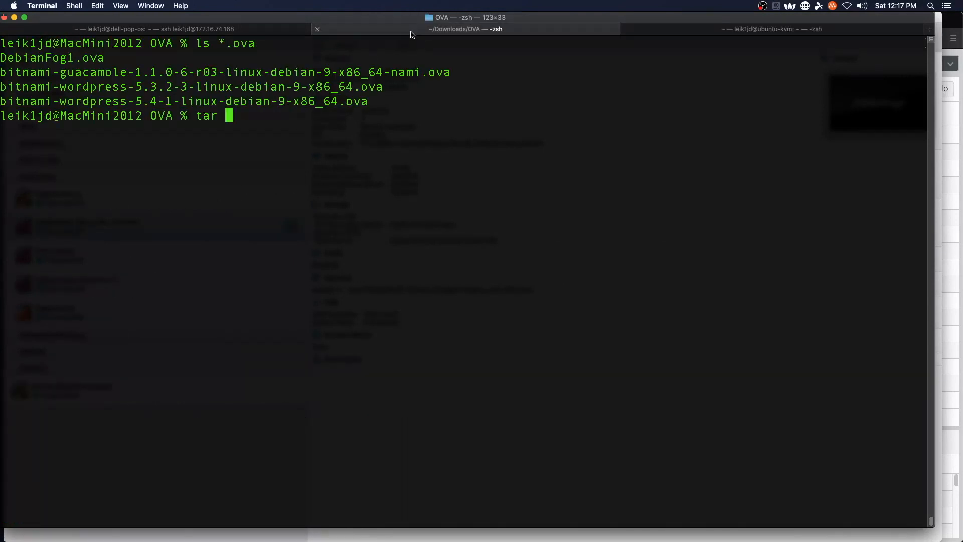
text(xf De)
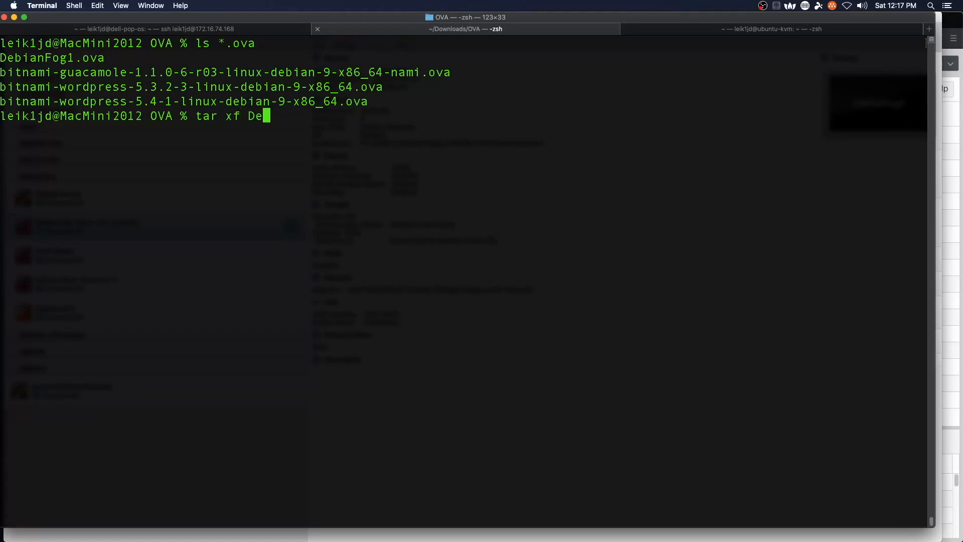
key(Return)
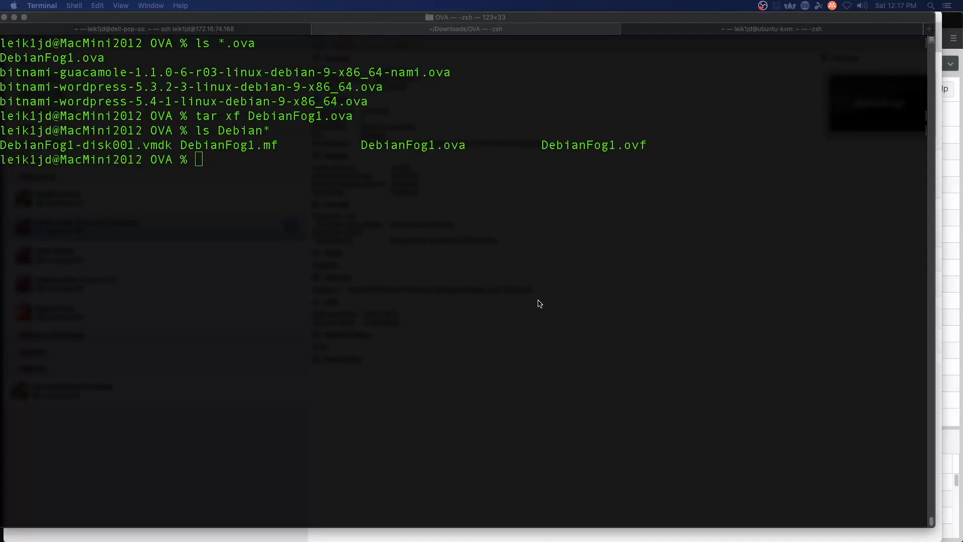
mouse_move(20, 164)
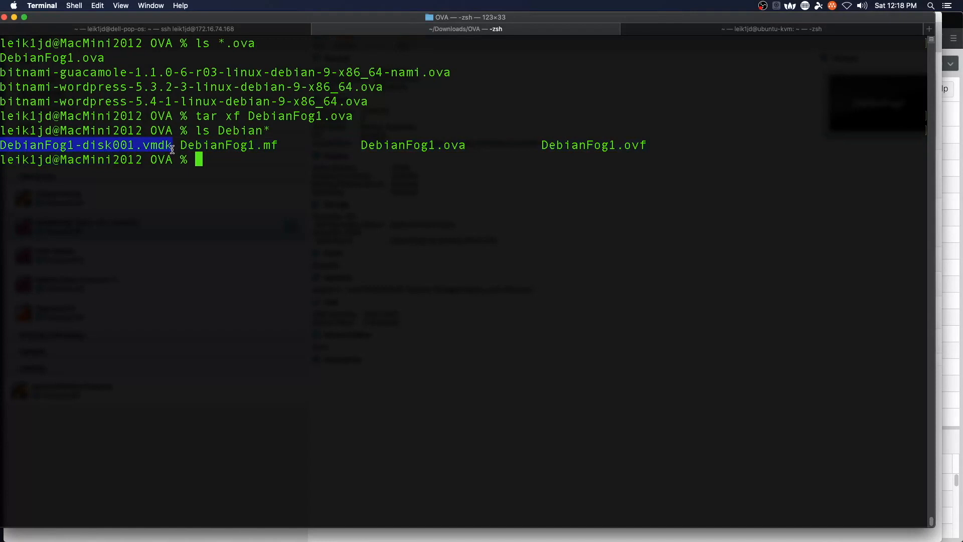
mouse_move(311, 199)
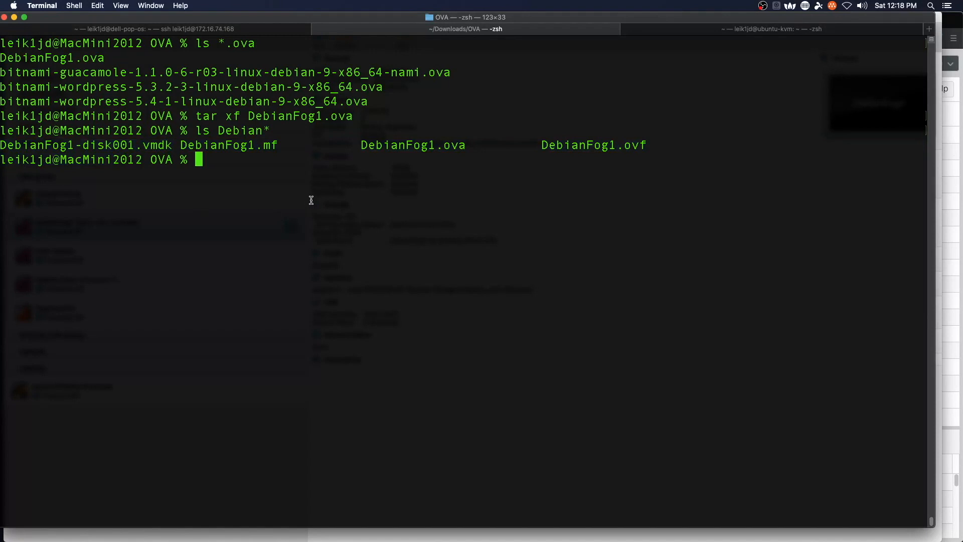
text(scp Deb)
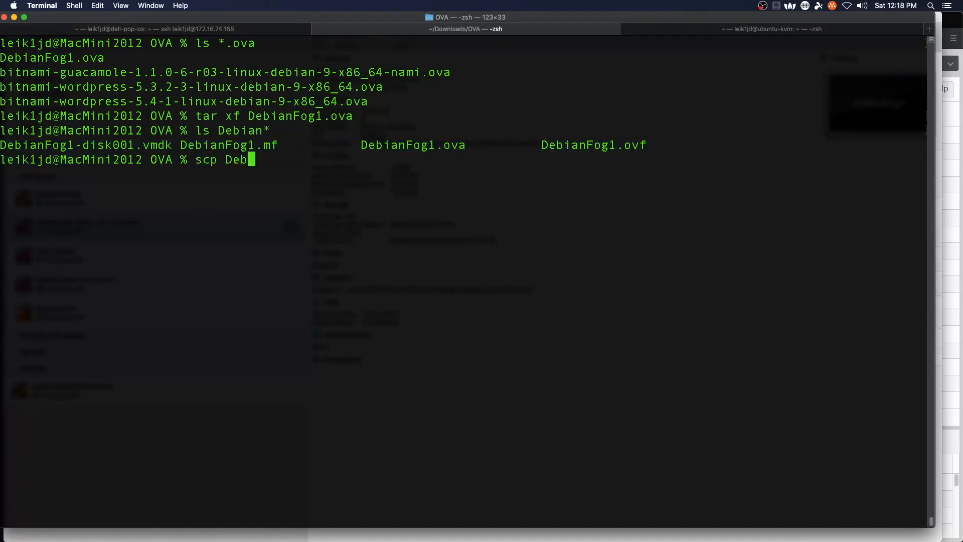
text(ianFog1-disk001.vmdk)
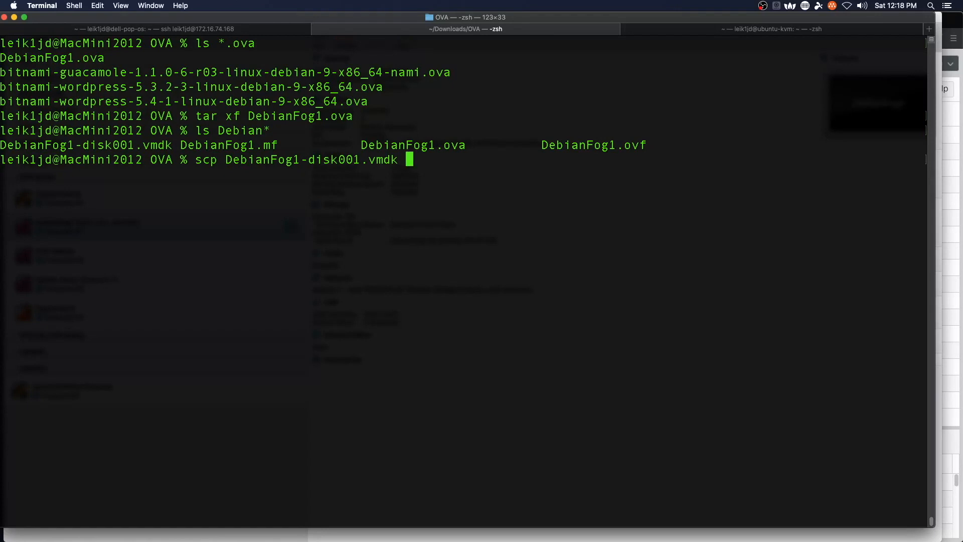
text(root@)
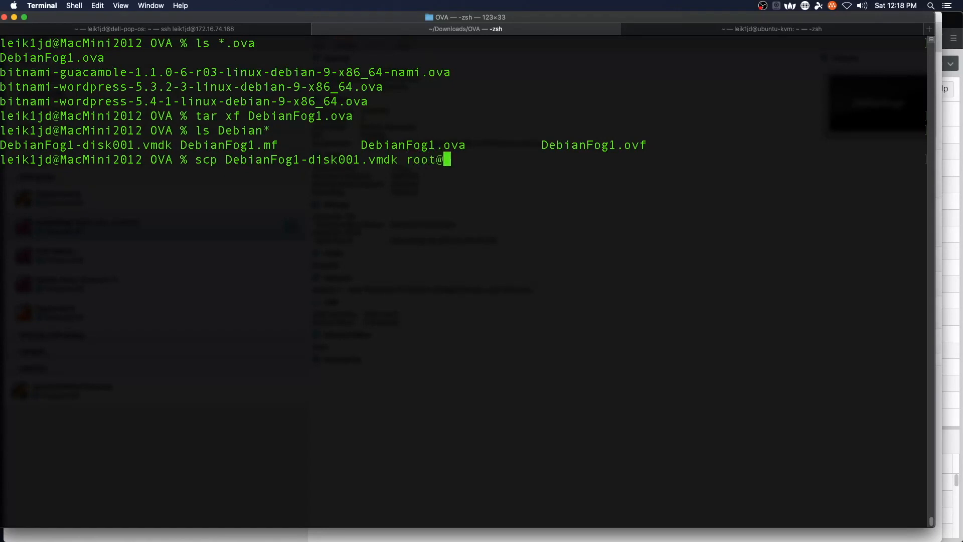
text(172.16.74.)
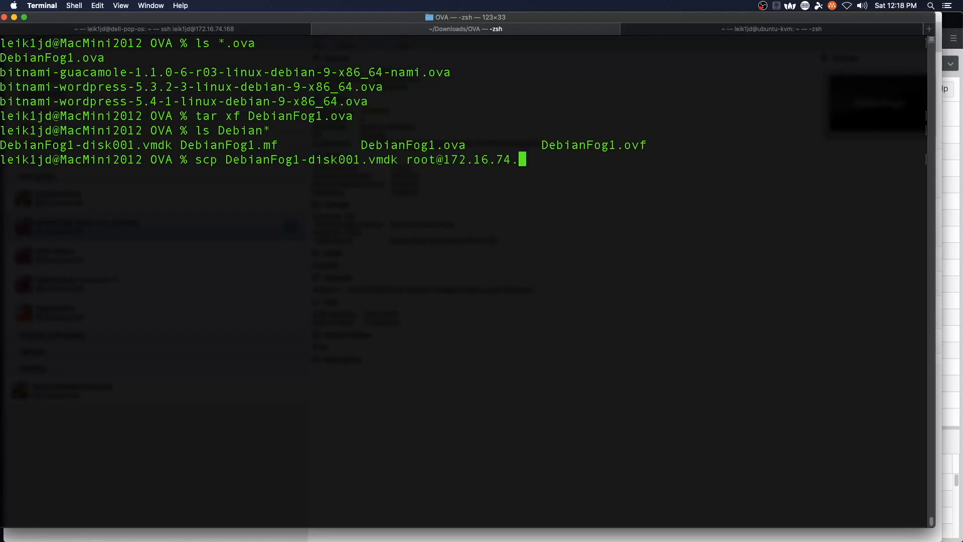
text(150)
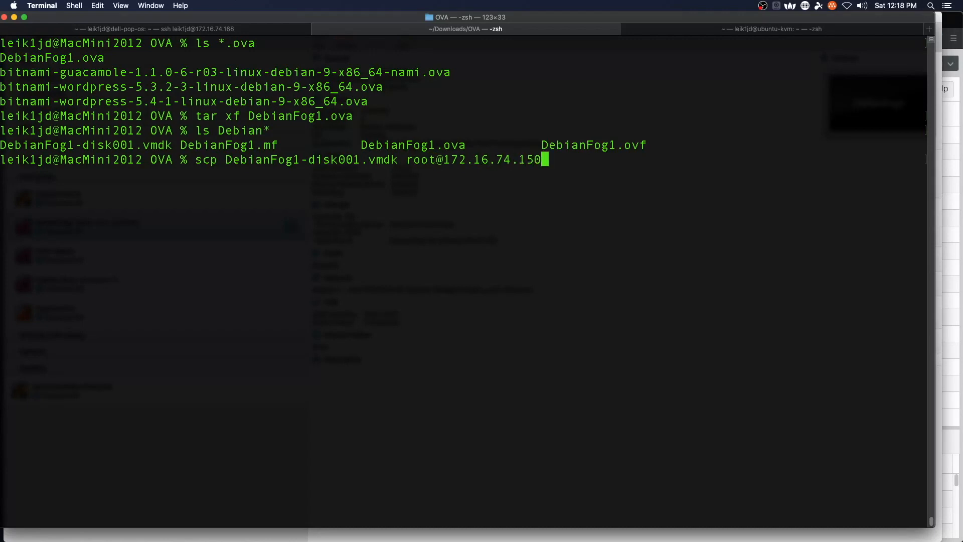
text(/tmp/)
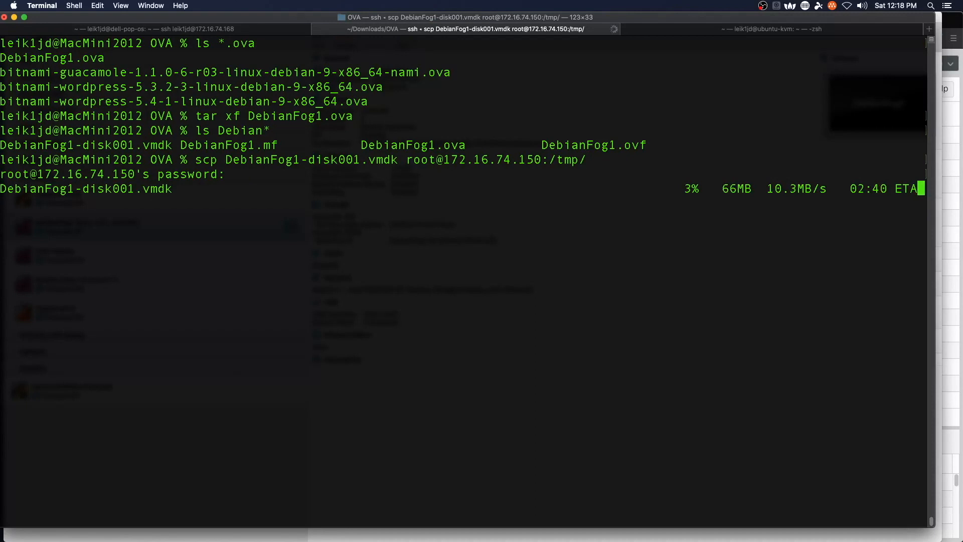
mouse_move(371, 215)
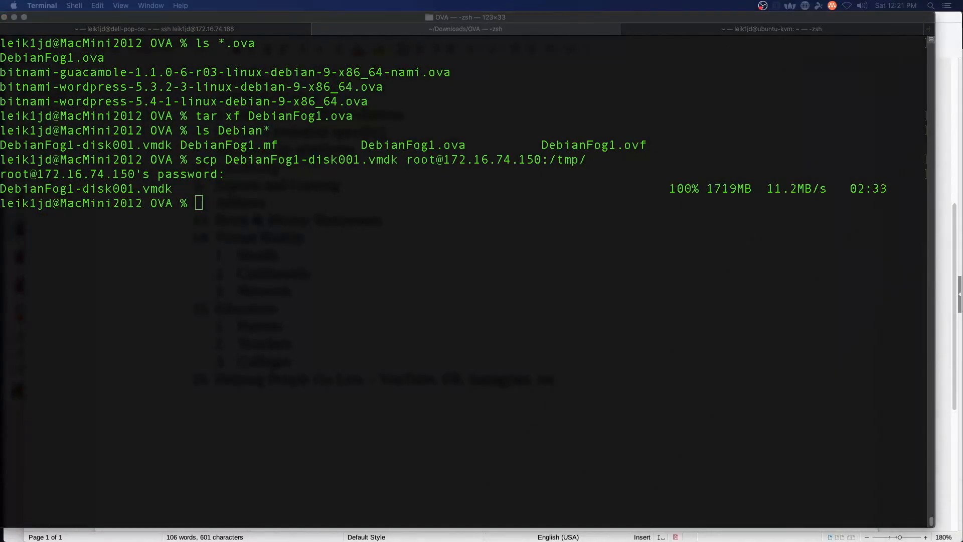
mouse_move(497, 314)
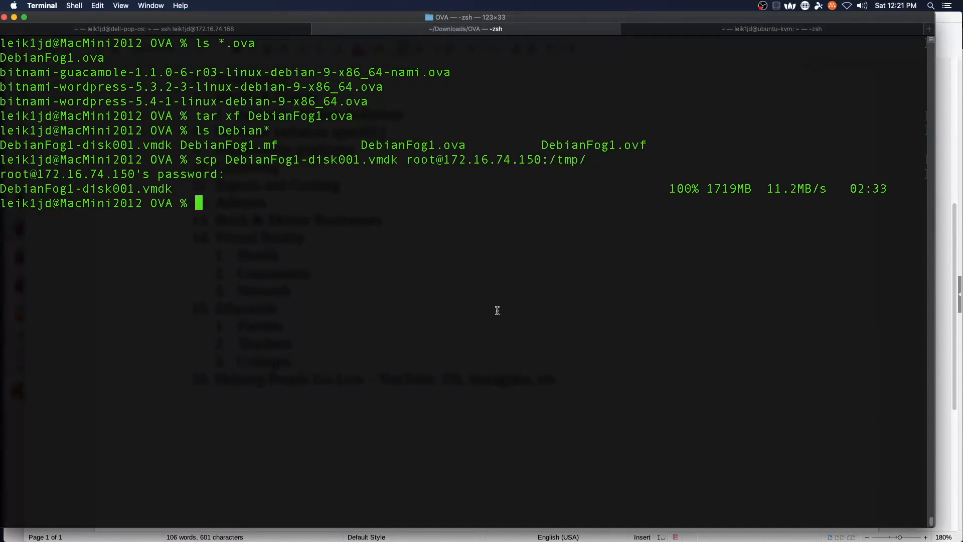
Log in over ssh as root to 172.16.74.150 and change to /tmp
text(ssh root@1)
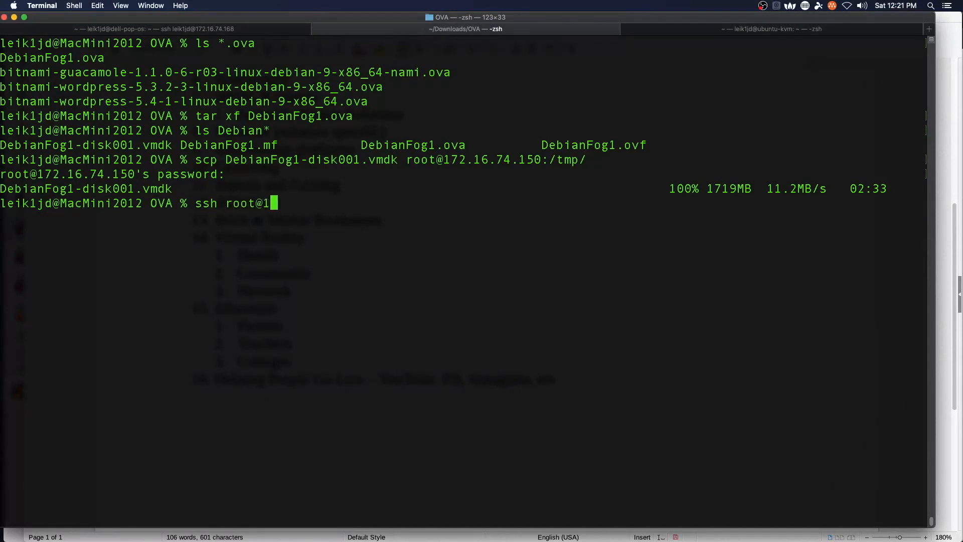
text(72.16.74.150)
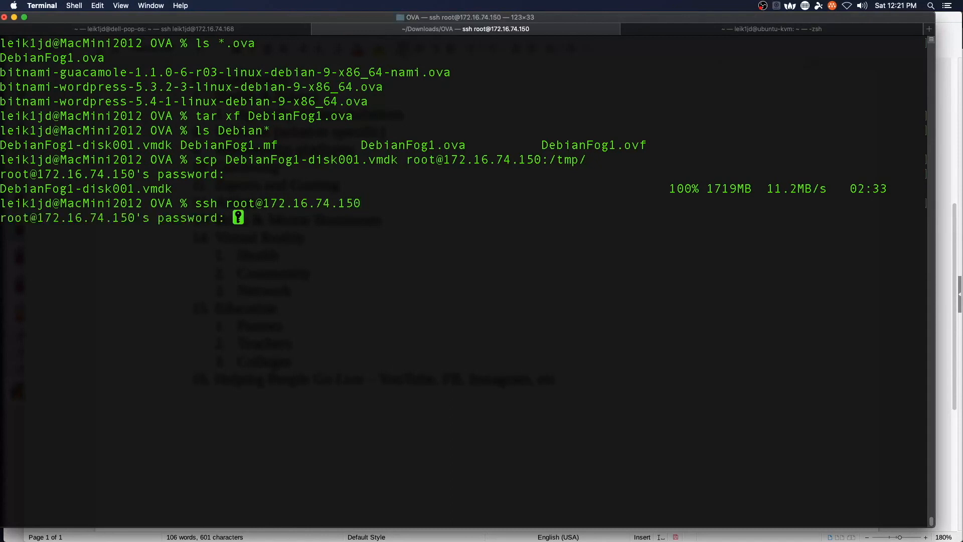
key(Return)
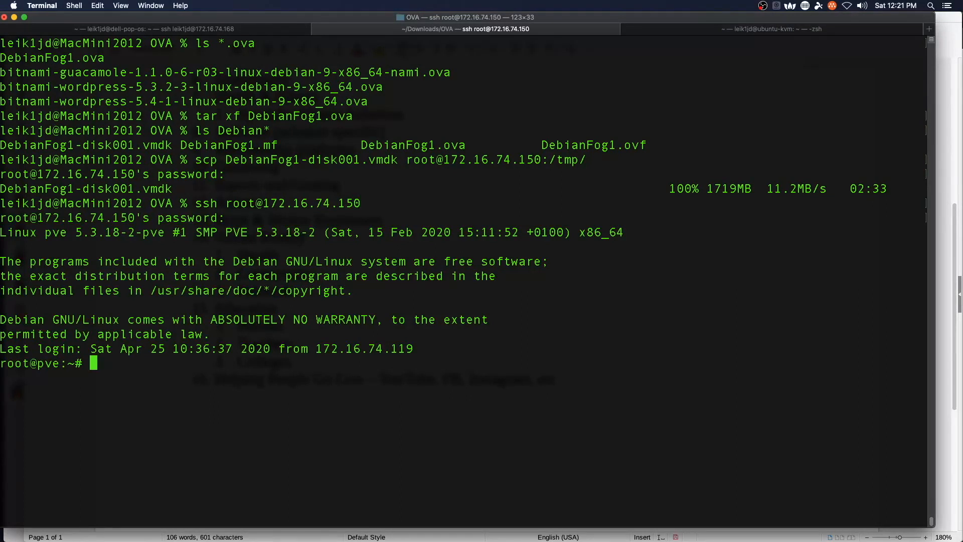
text(cd /tmp)
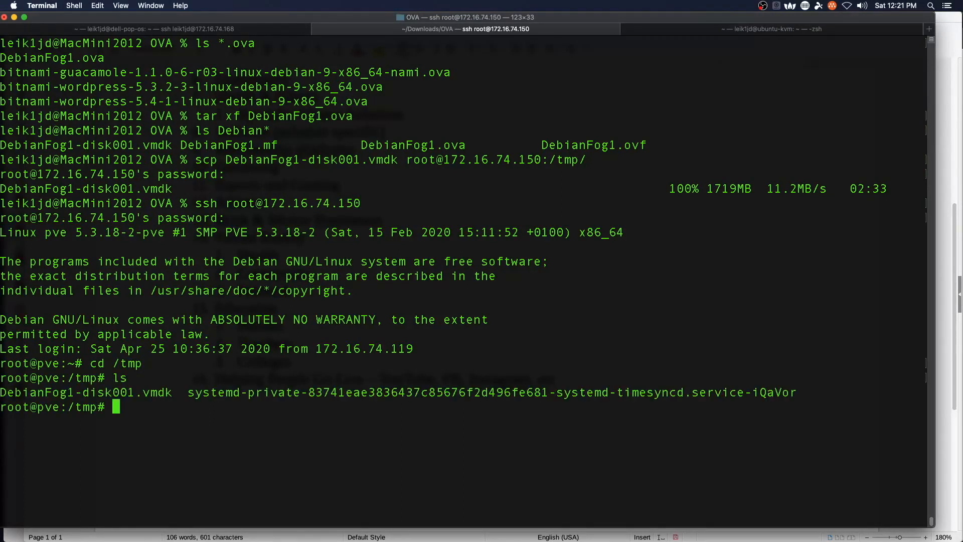
mouse_move(498, 314)
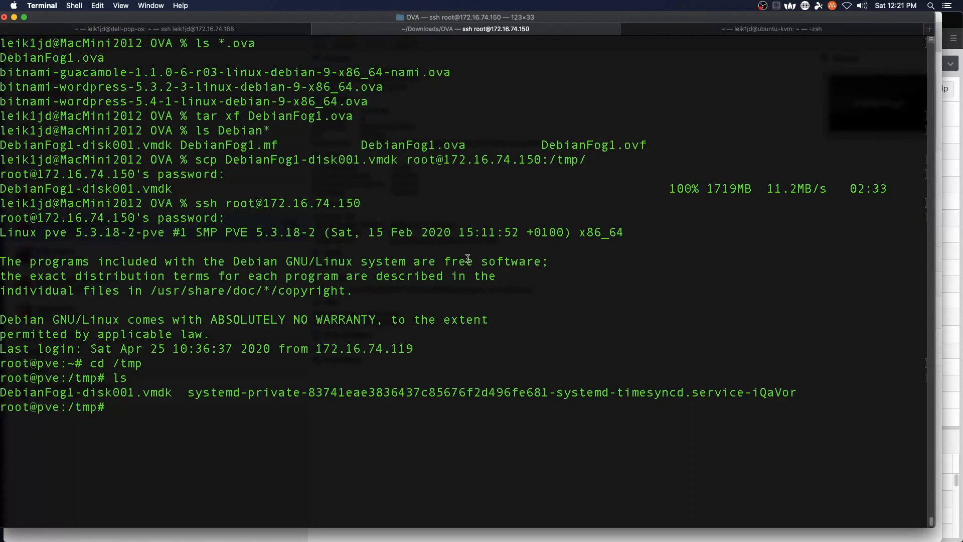
Enter qemu-img convert -f vmdk DebianFog1-disk001.vmdk -O qcow2 fogserver.qcow2
text(q)
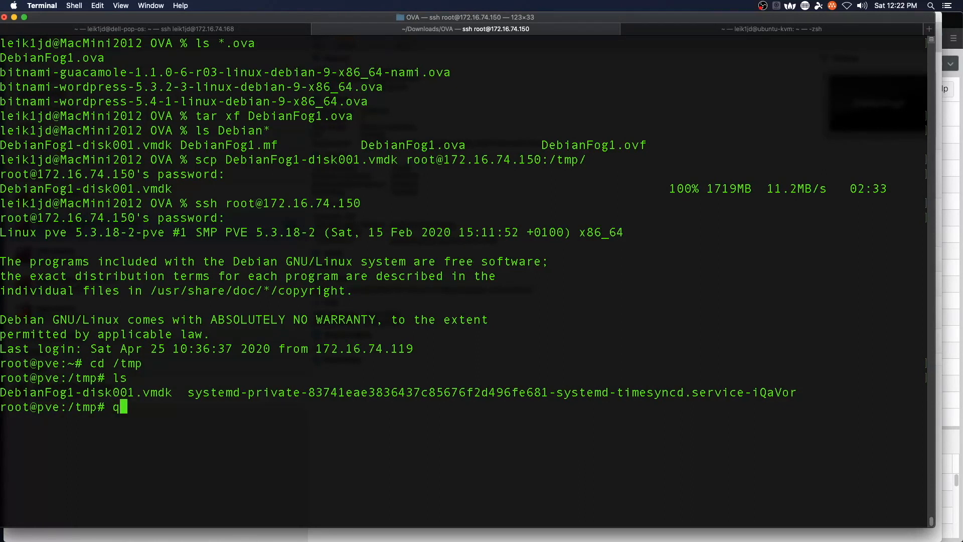
text(emu-im)
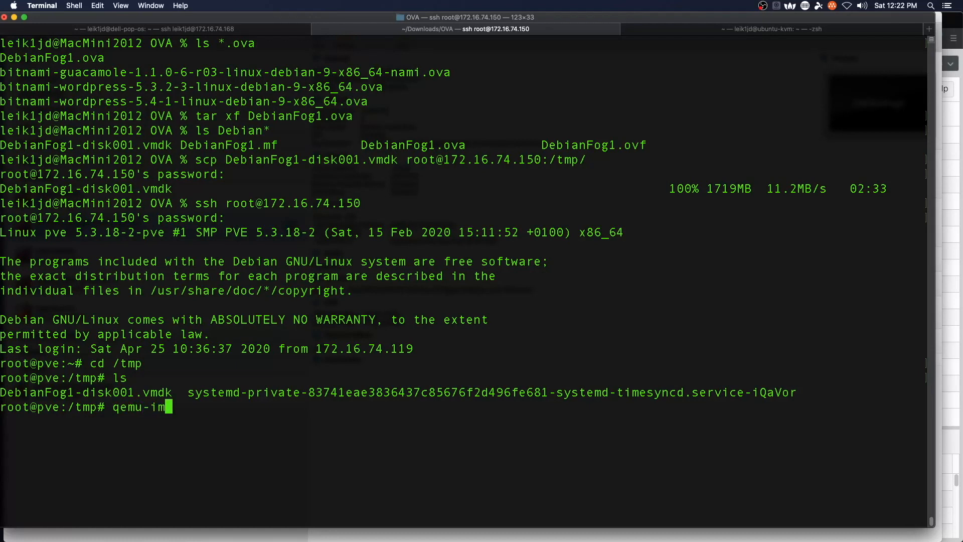
text(g)
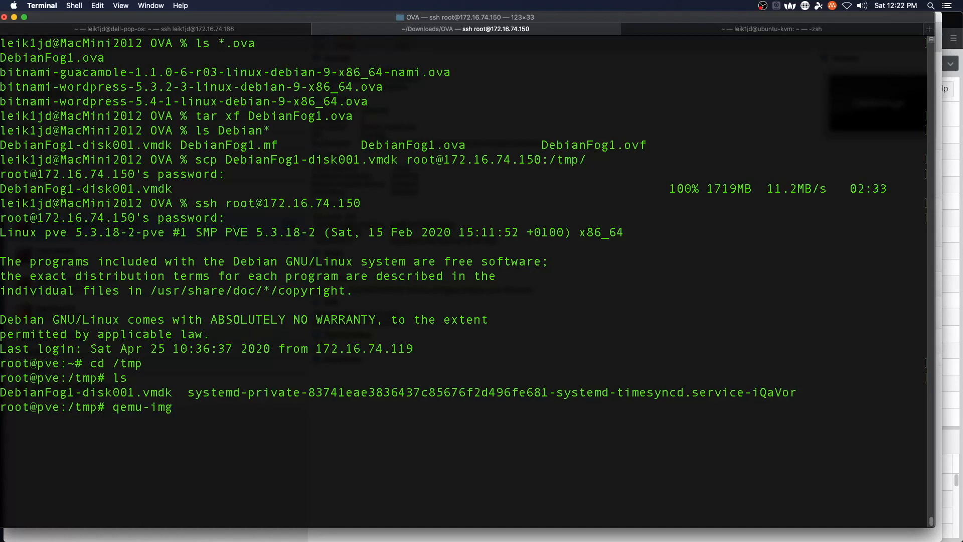
text(convert)
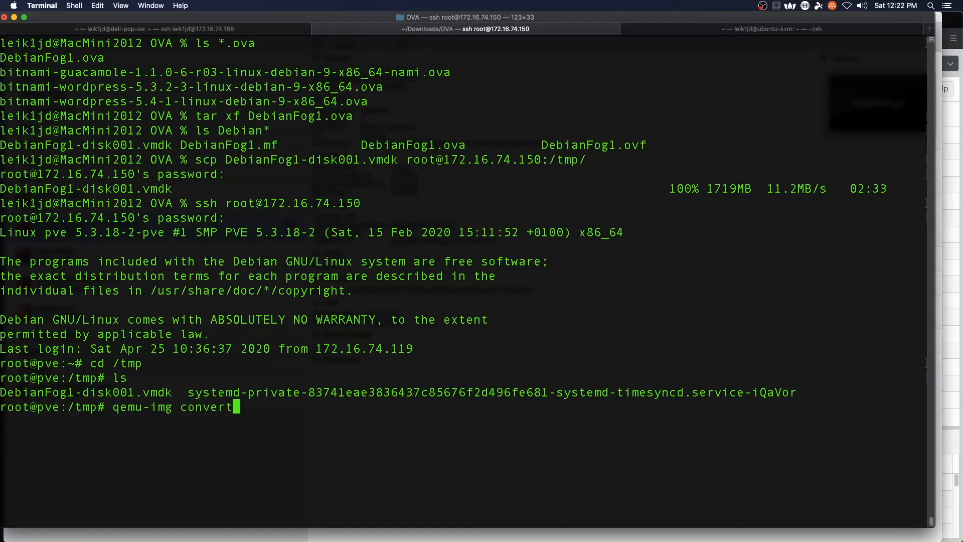
text(-f)
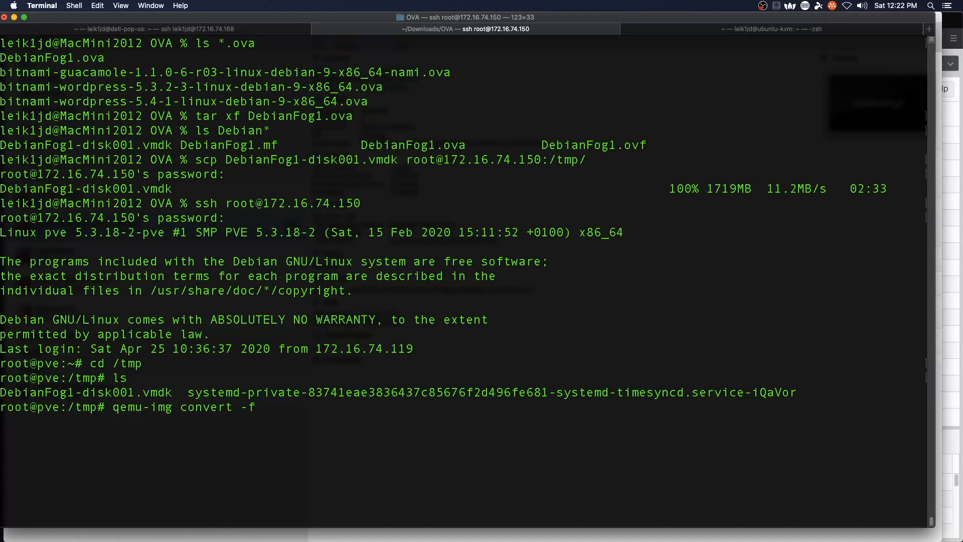
text(v)
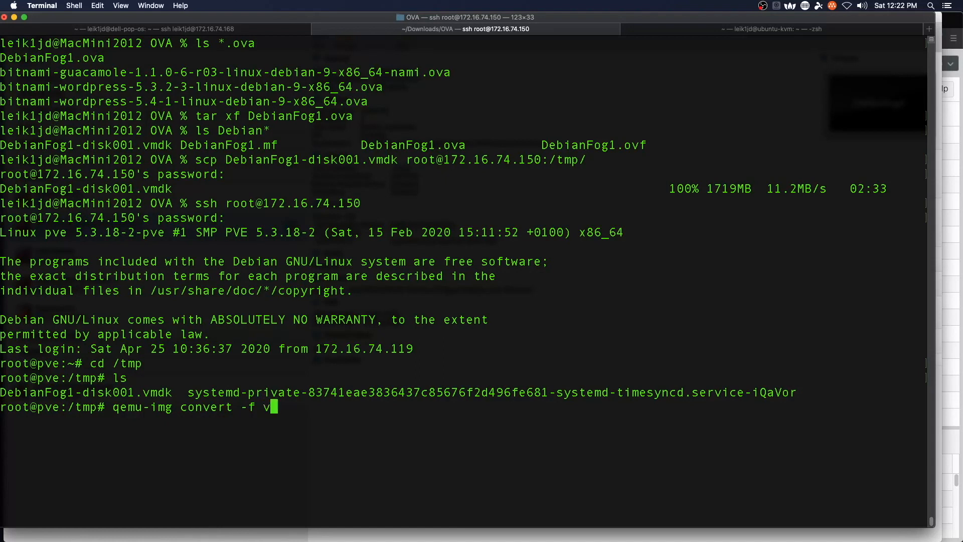
text(mdk)
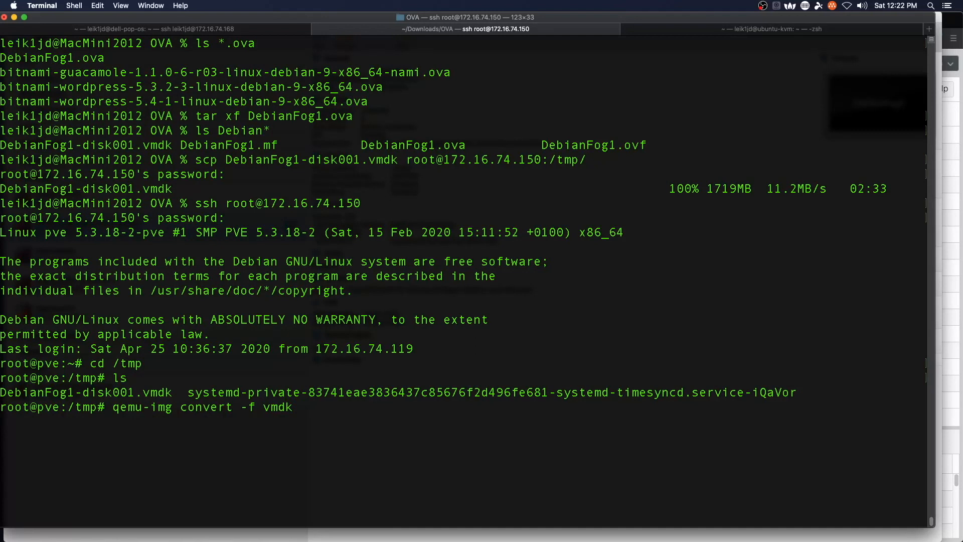
text(DebianFog1-disk001.vmdk)
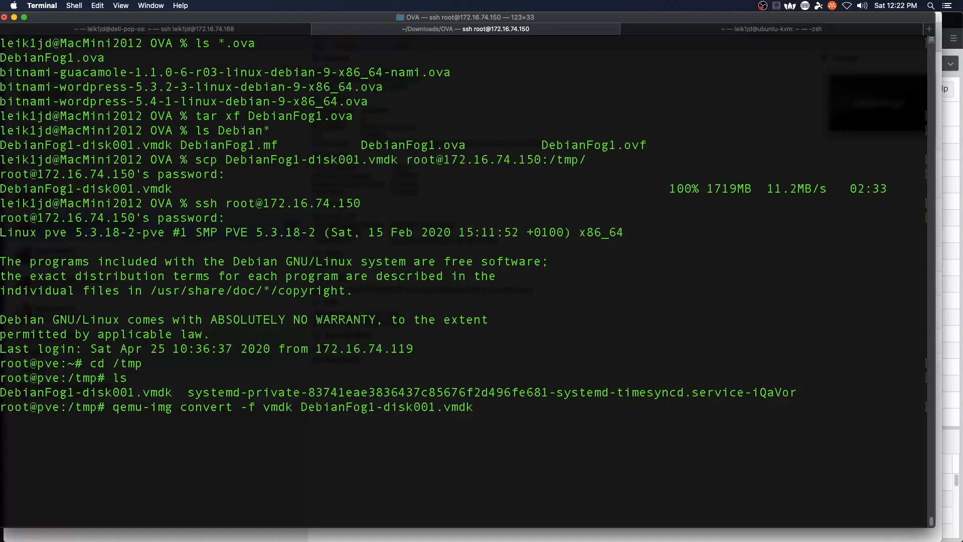
text(-)
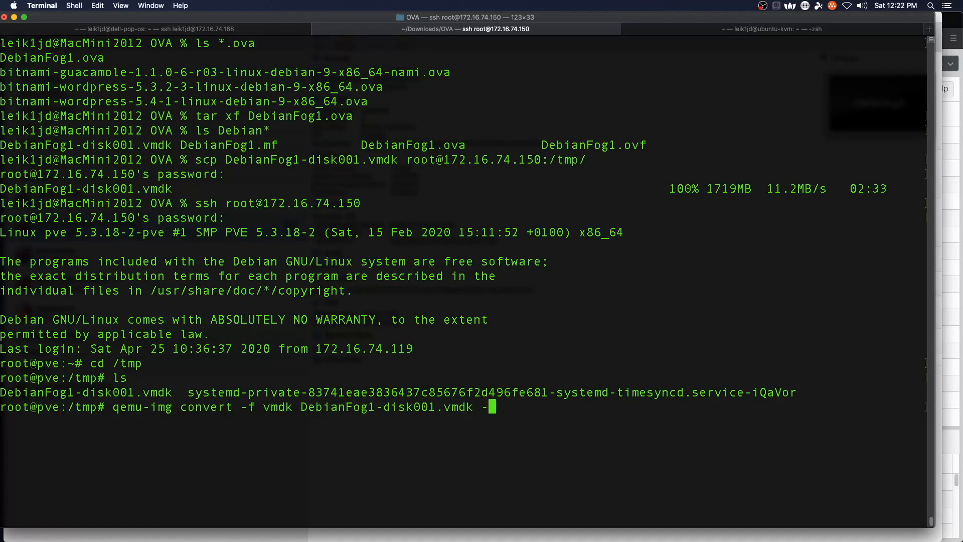
text(O)
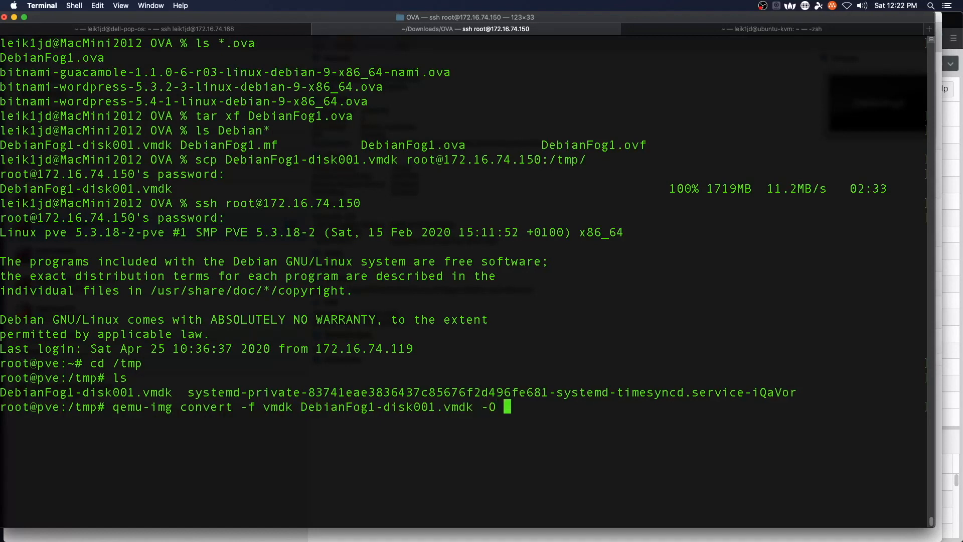
text(qco)
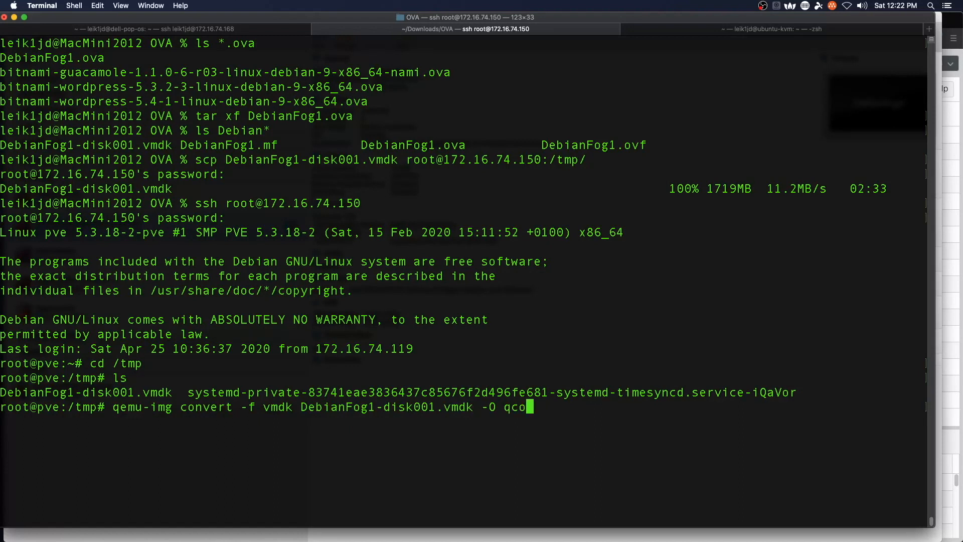
text(w2)
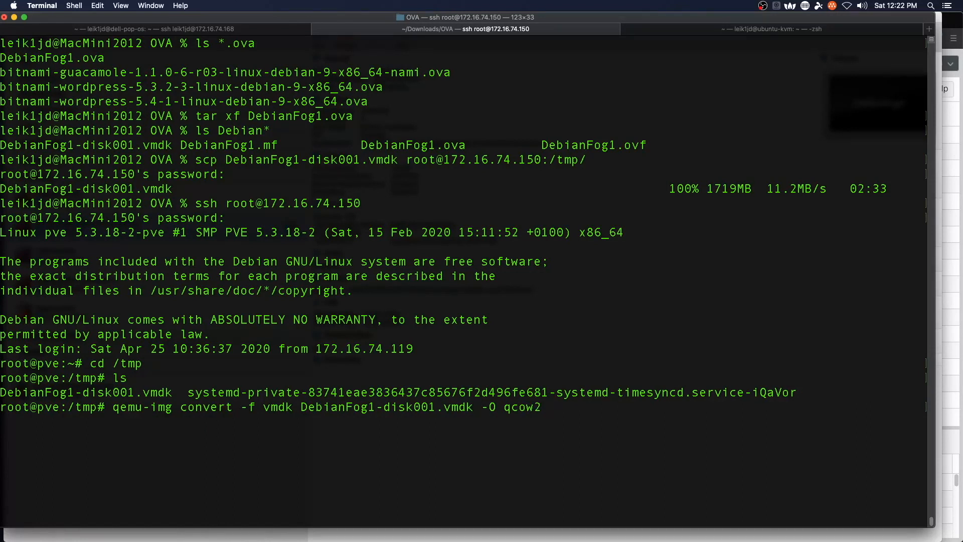
text(fogs)
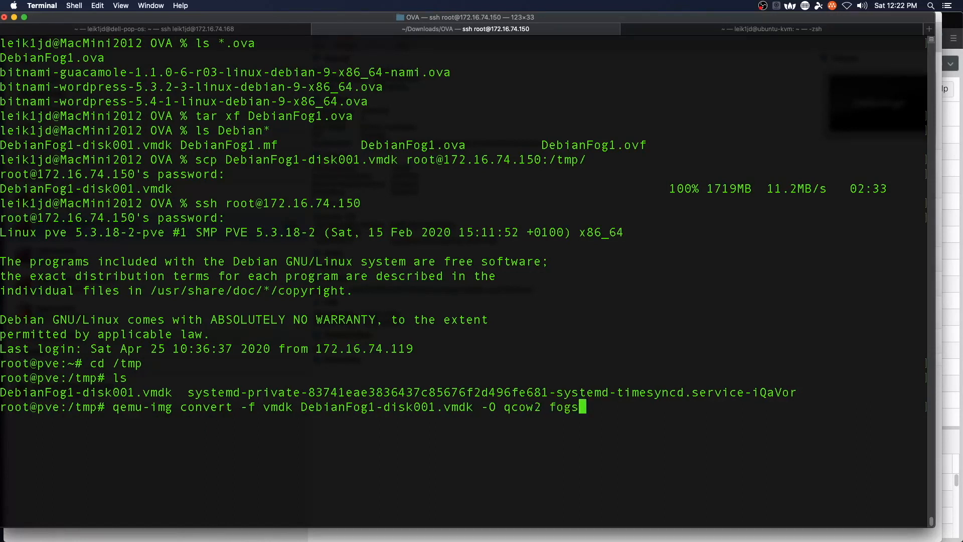
text(erver.qcow2)
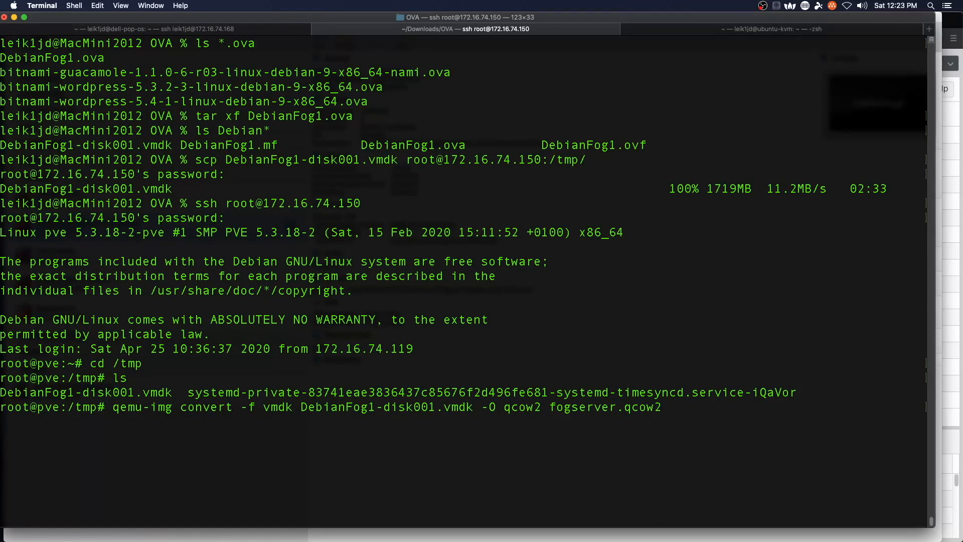
mouse_move(468, 261)
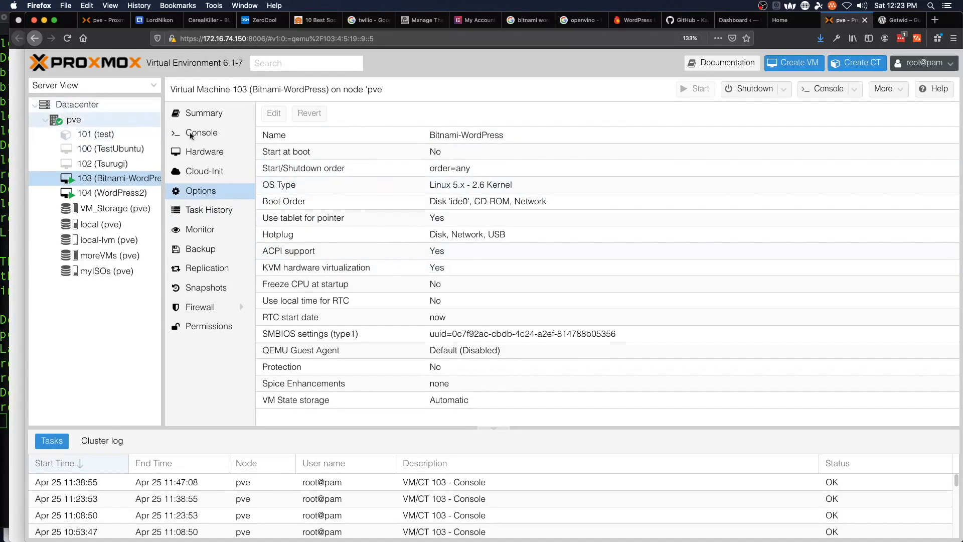
mouse_move(75, 126)
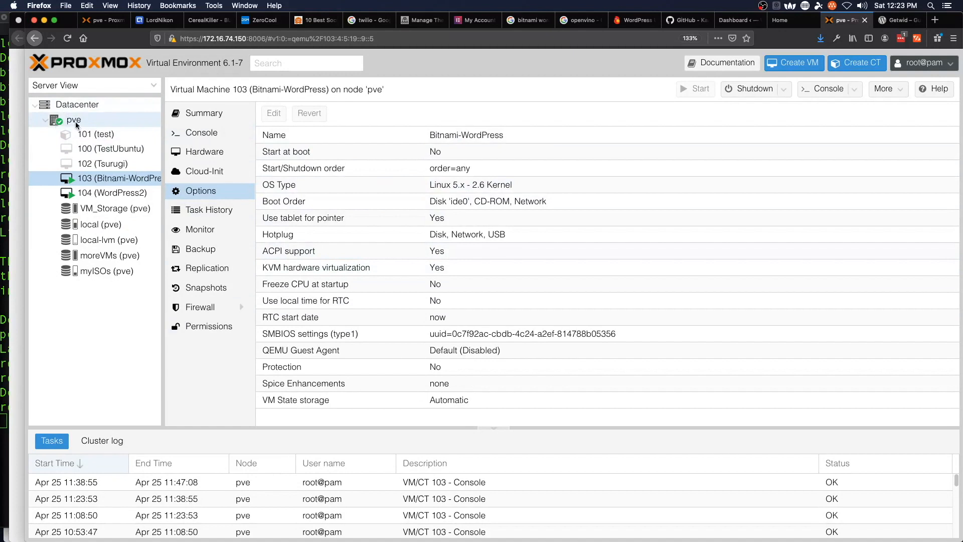
Select node pve and bring up its action menu with Create VM
click(74, 119)
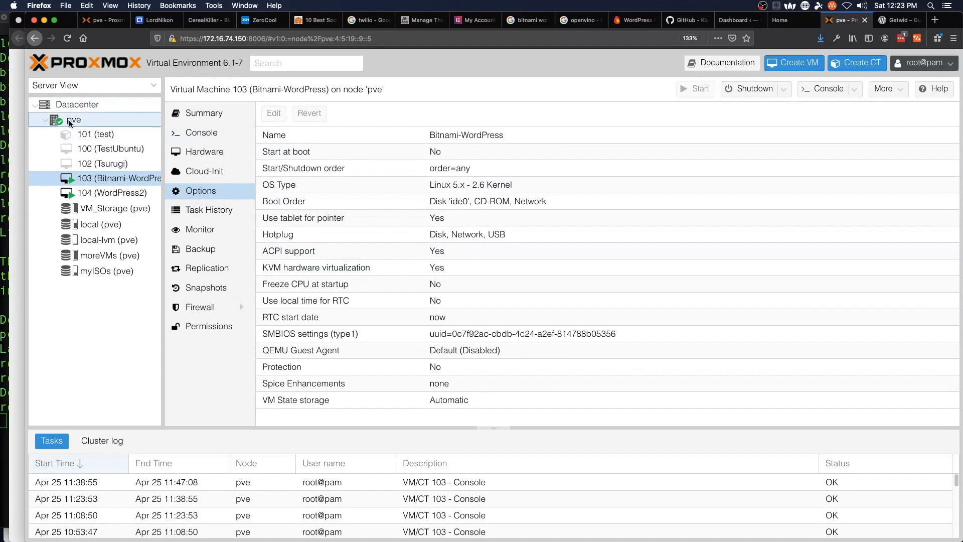
right_click(72, 119)
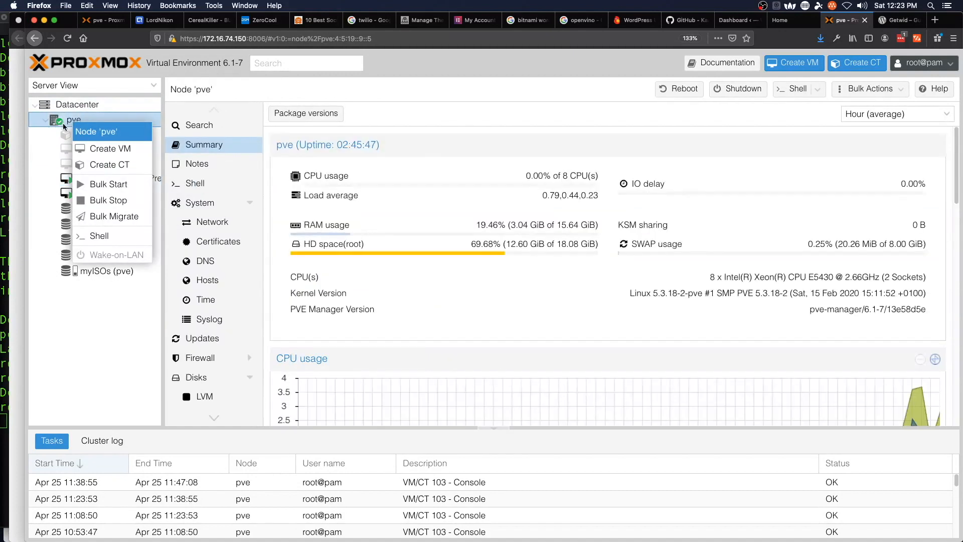
mouse_move(110, 148)
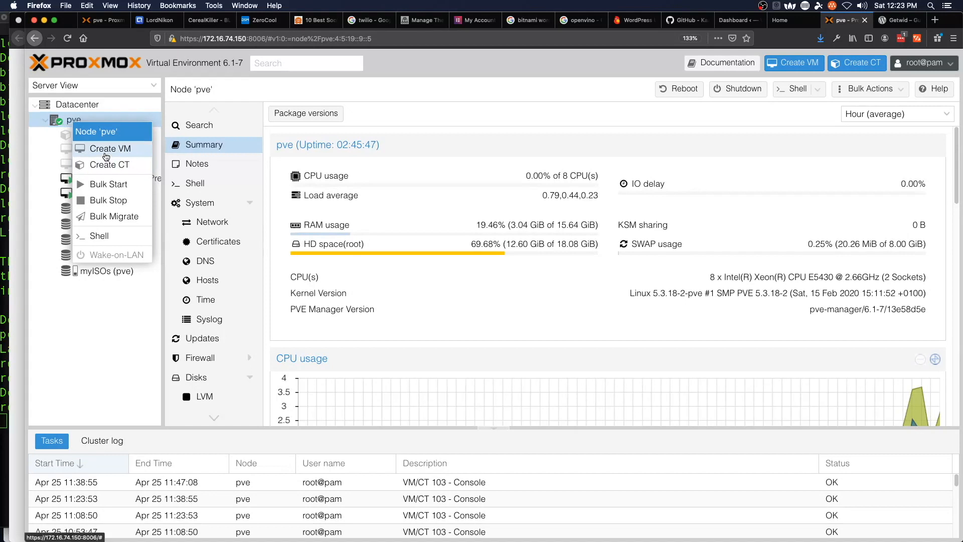
Create a new VM named fogserver with no installation media
click(110, 149)
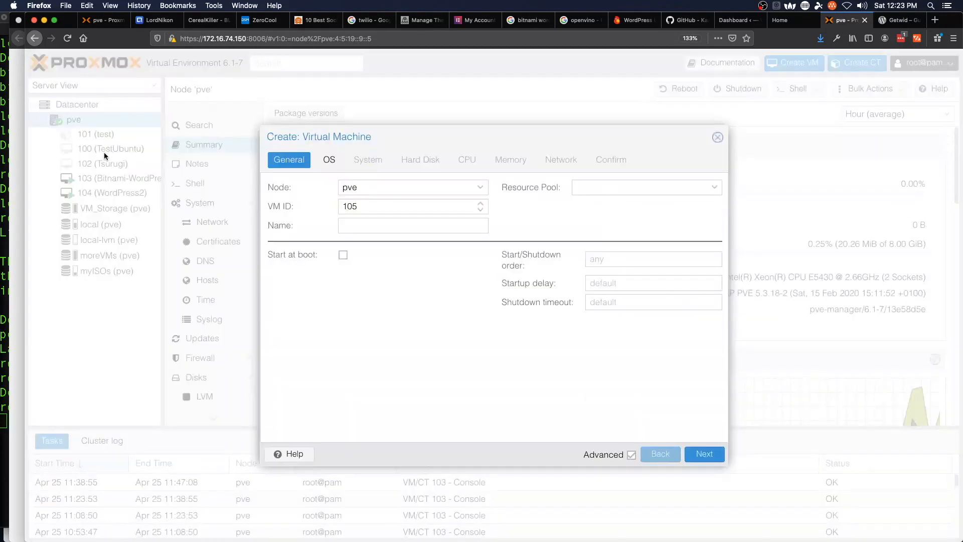
text(fog)
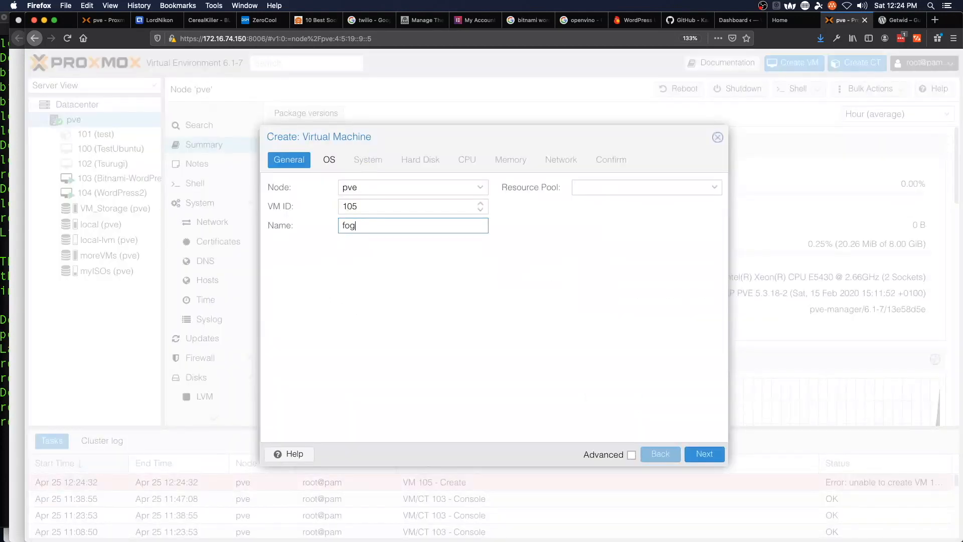
text(server)
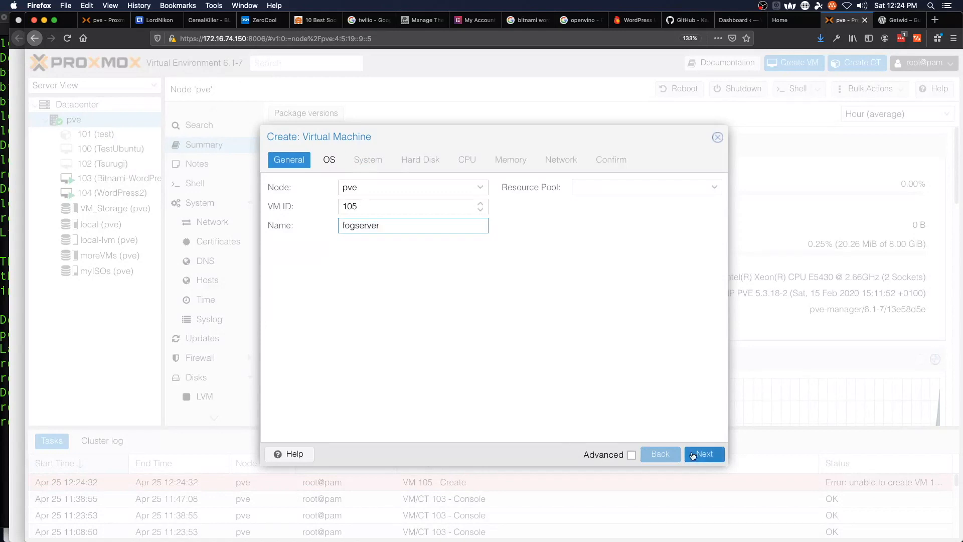
click(703, 453)
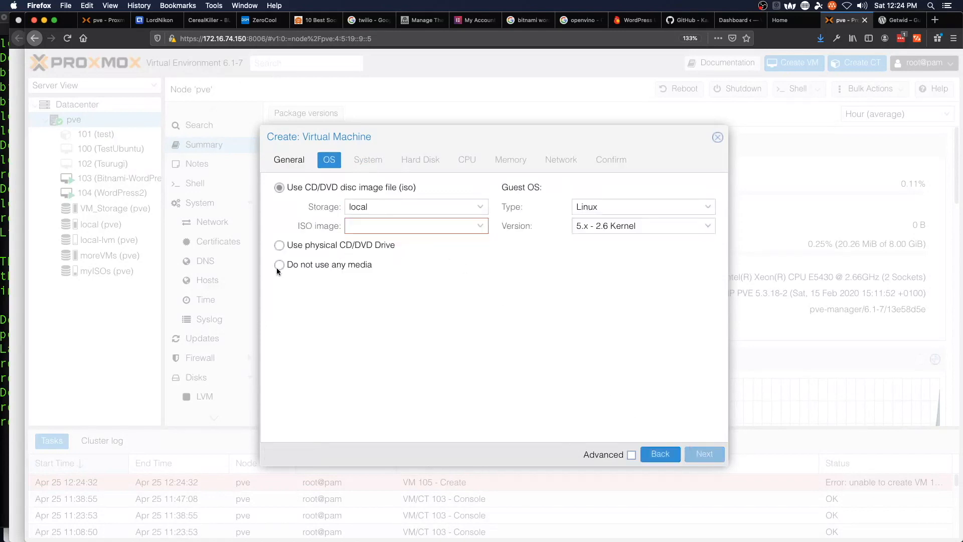
click(280, 264)
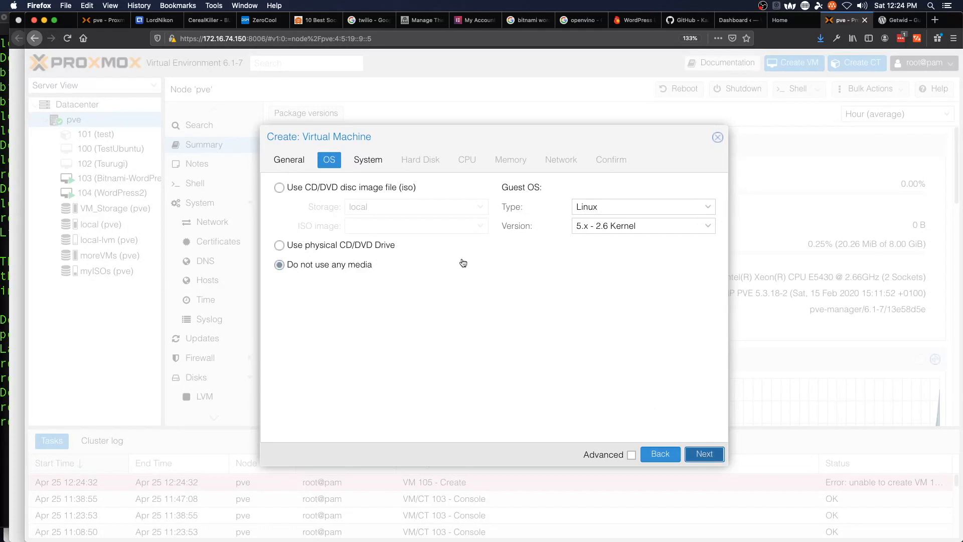
click(705, 454)
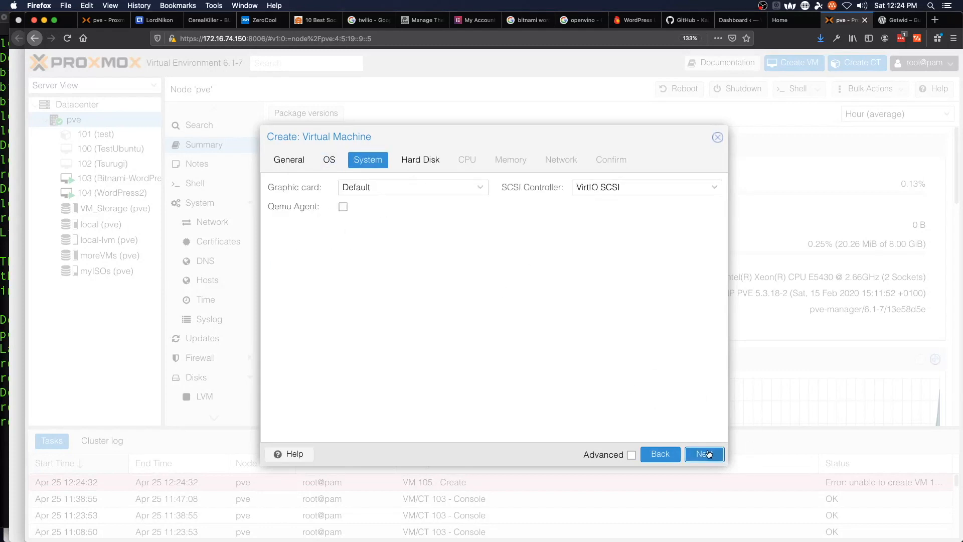
click(705, 453)
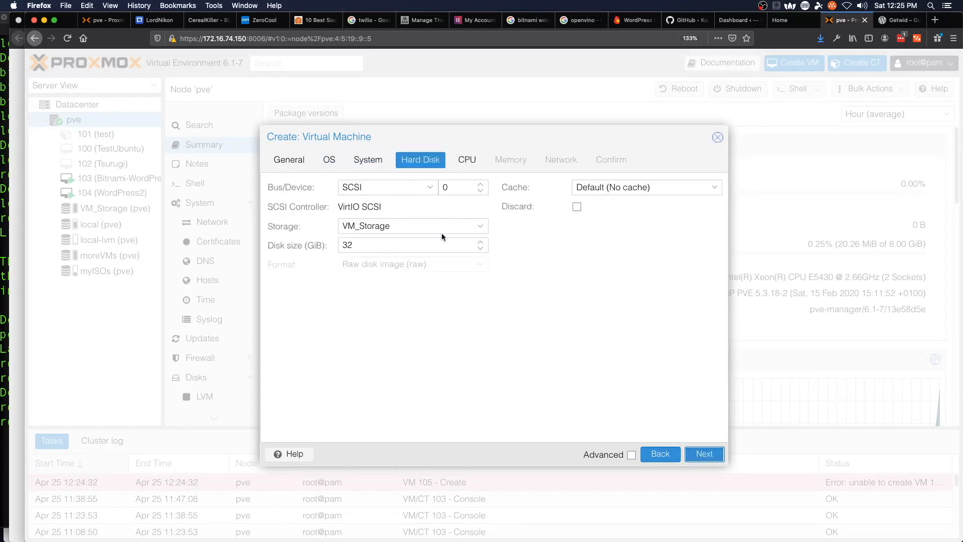
Place the 32 GiB disk on myISOs, set 2 cores, keep 2048 MiB and finish creating VM 105
click(481, 226)
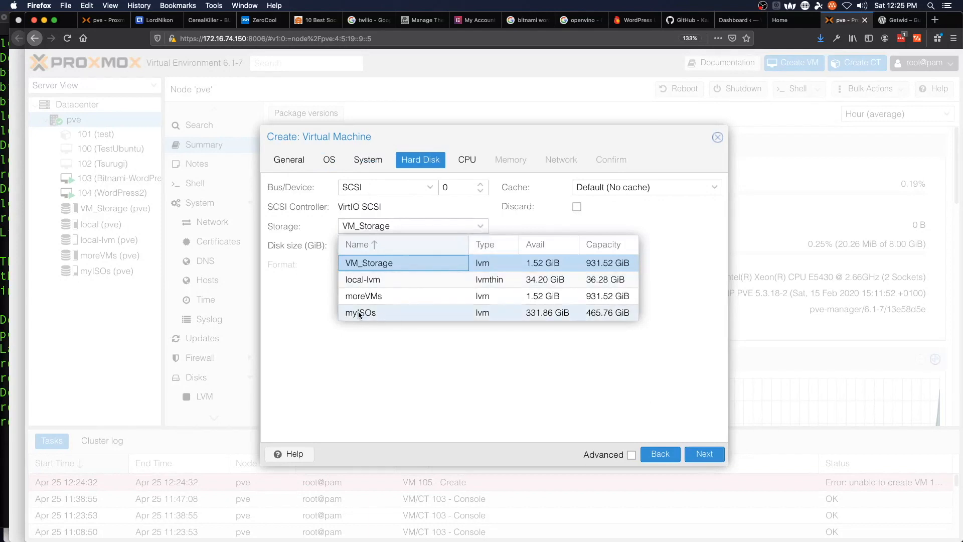
click(360, 313)
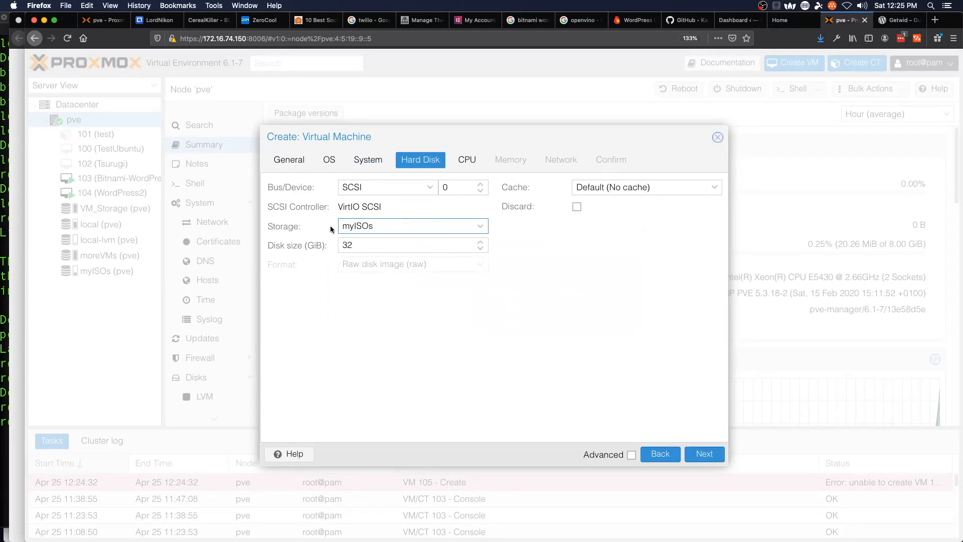
mouse_move(573, 404)
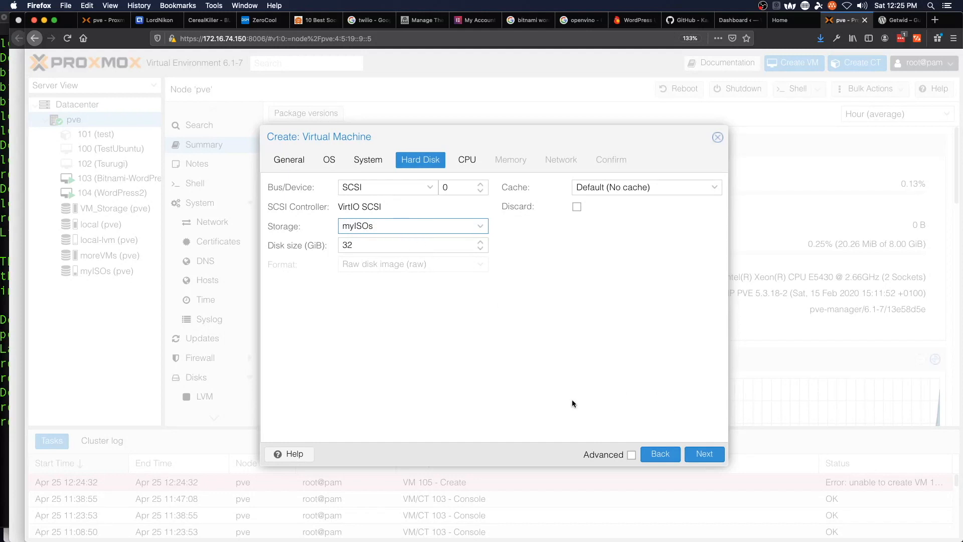
mouse_move(684, 445)
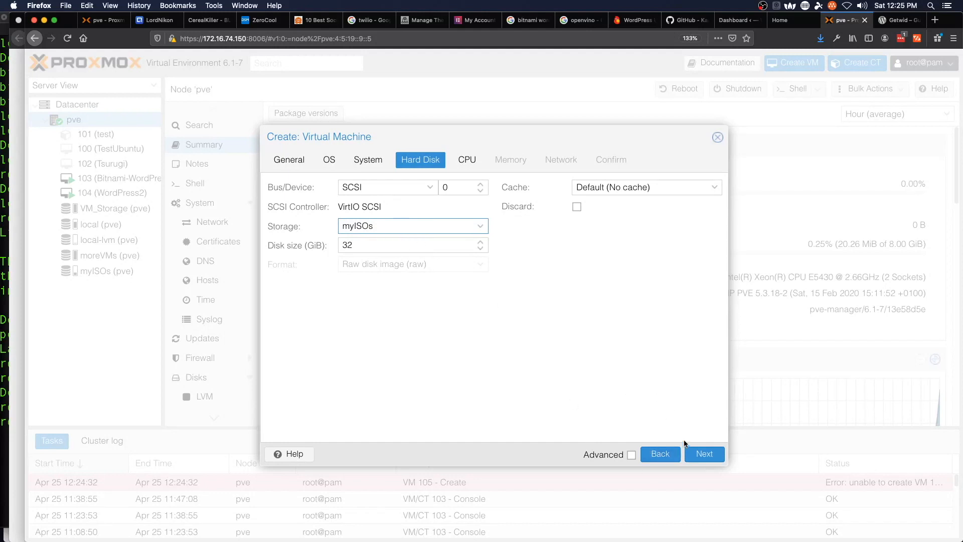
click(705, 453)
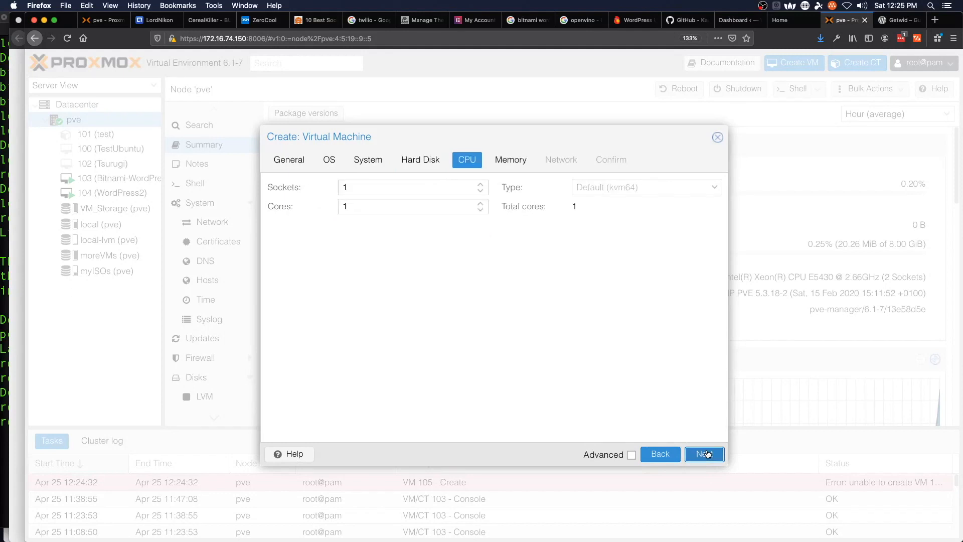
click(481, 203)
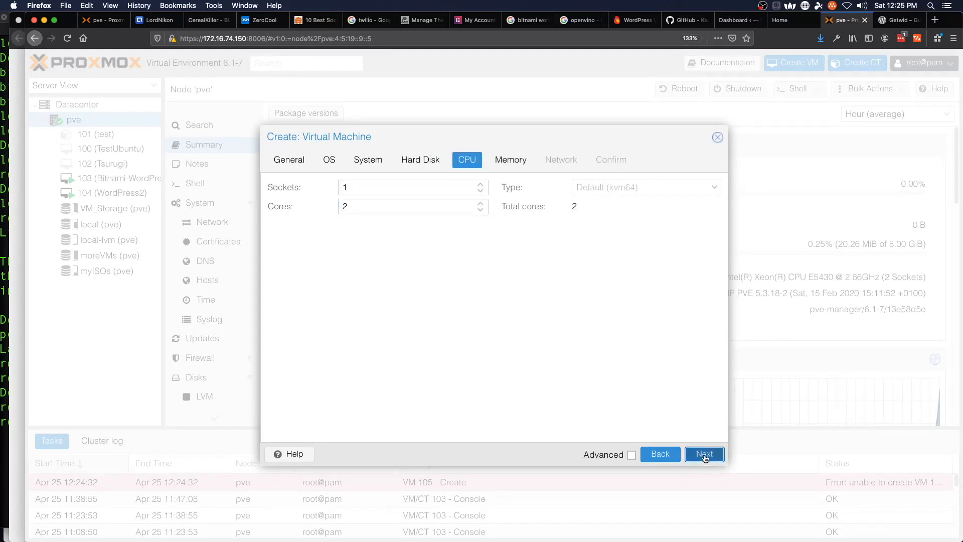
click(704, 454)
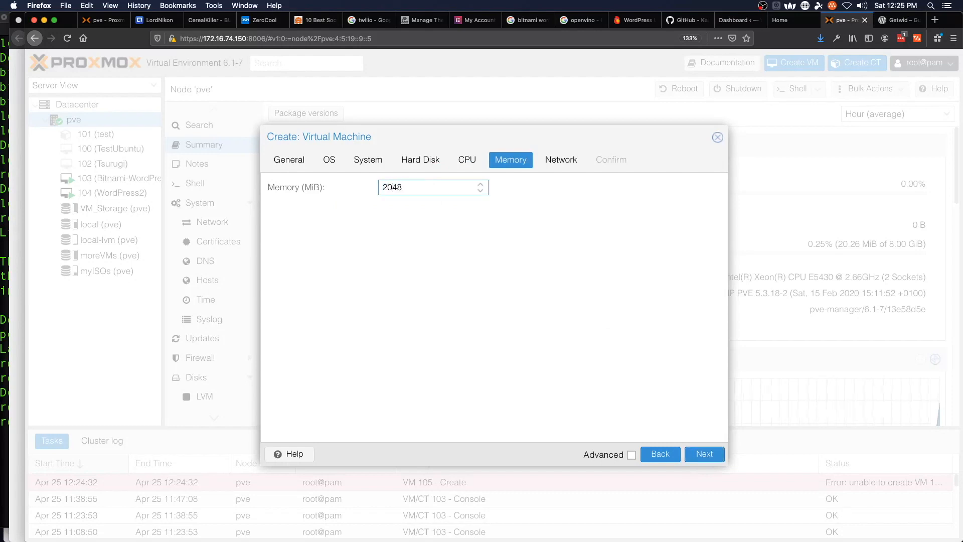
click(704, 454)
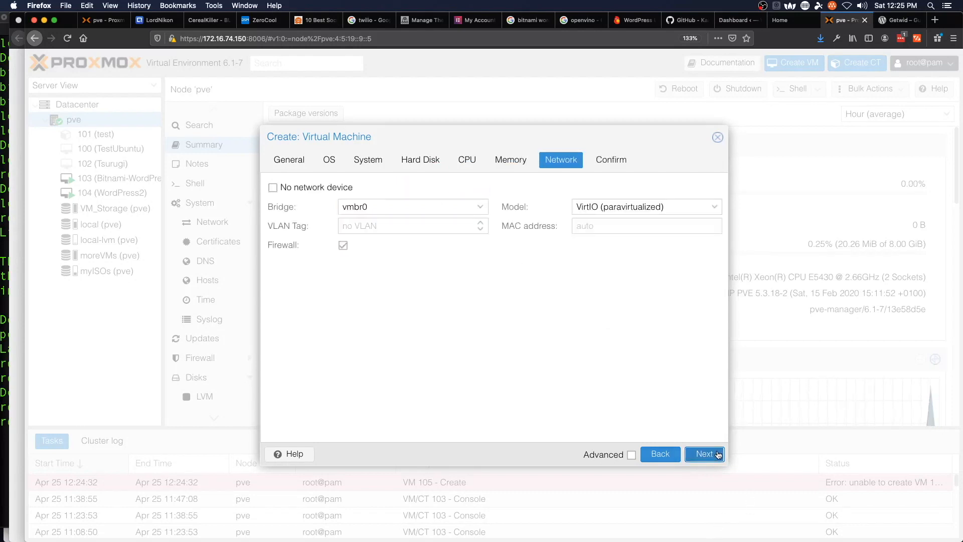
click(705, 454)
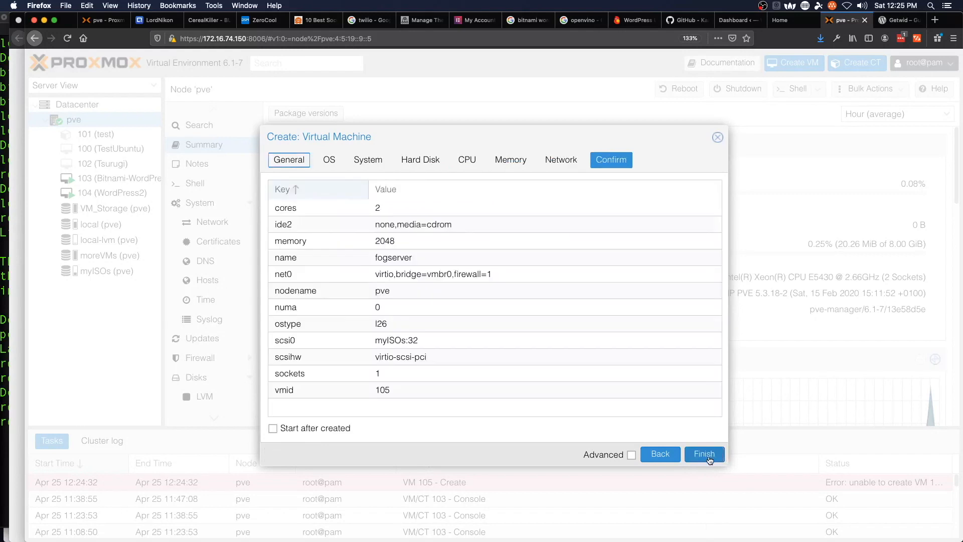
click(704, 454)
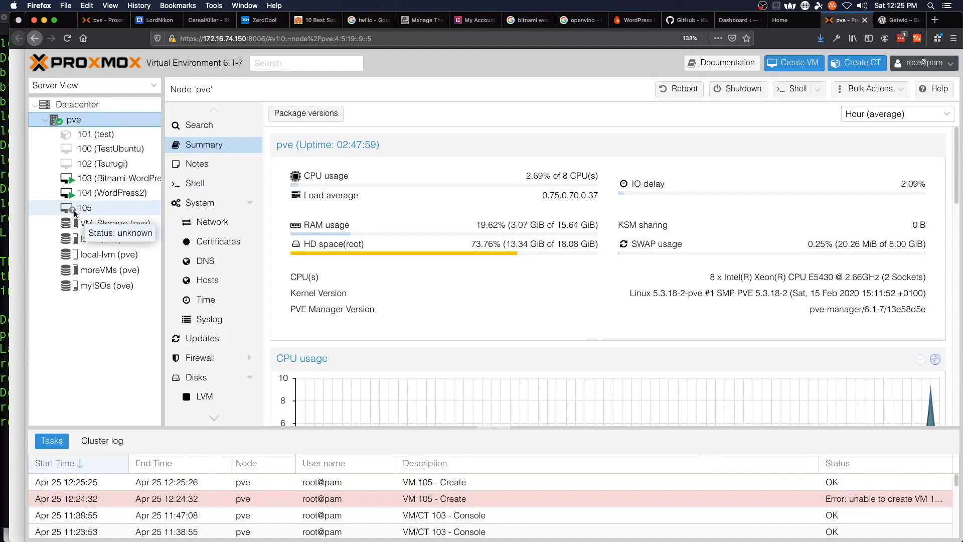
Detach the 32G scsi0 hard disk from VM 105 and remove the leftover unused disk
click(84, 208)
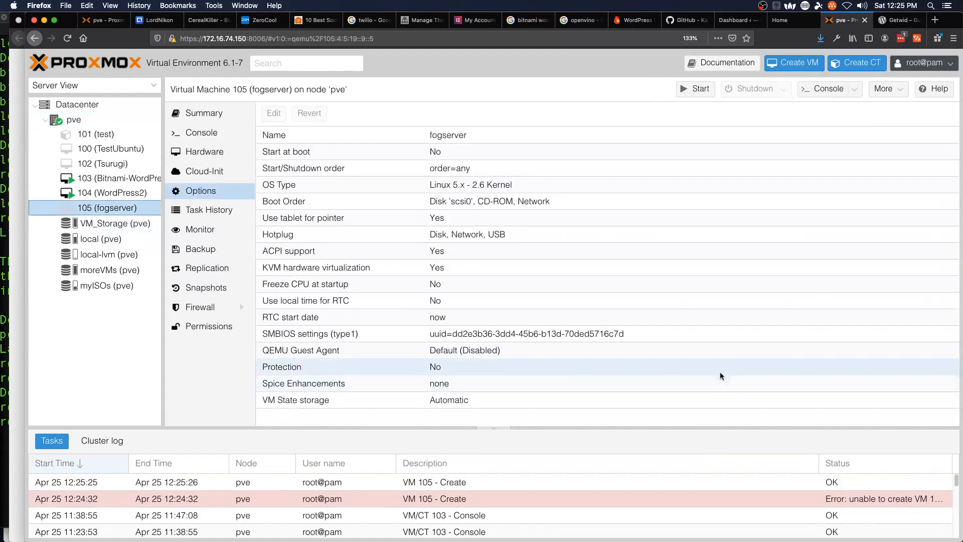
mouse_move(223, 162)
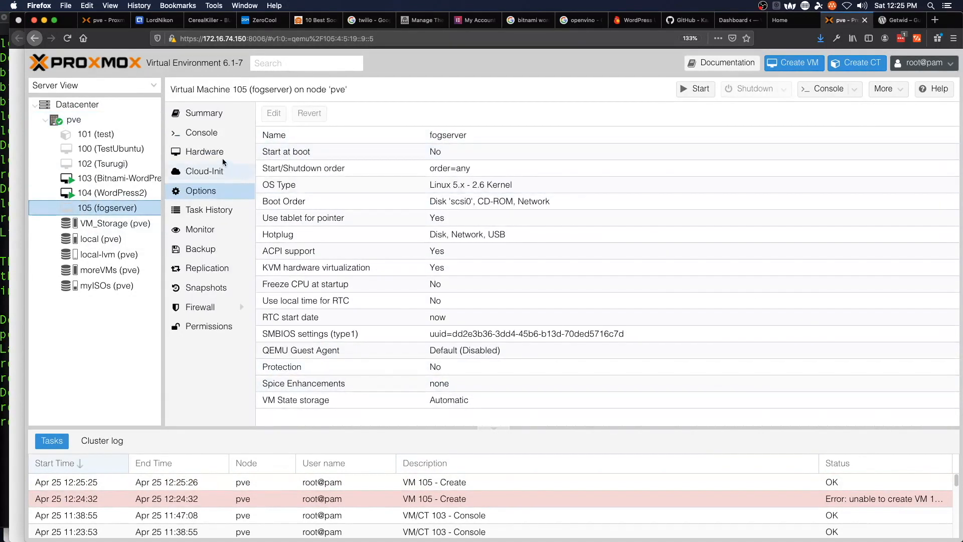
click(203, 151)
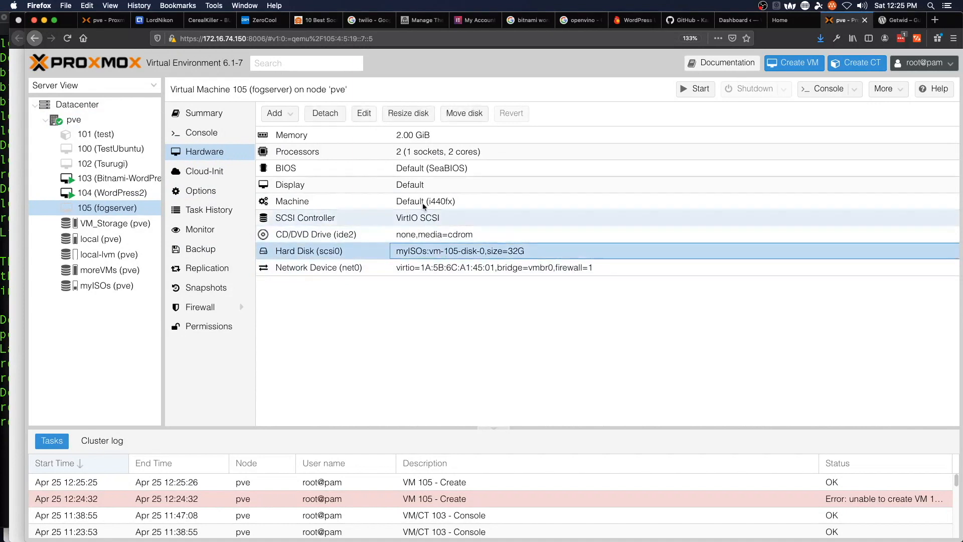
click(324, 113)
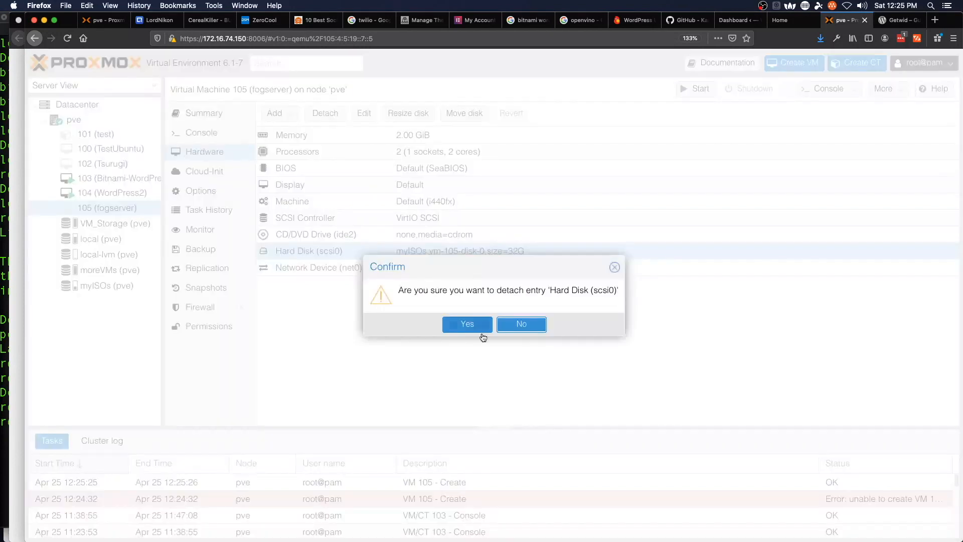
click(467, 324)
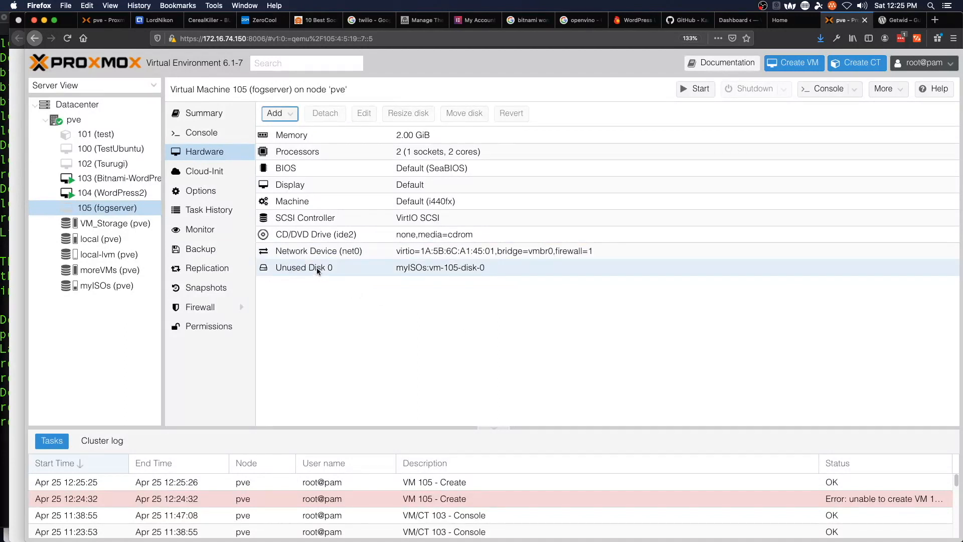
click(303, 267)
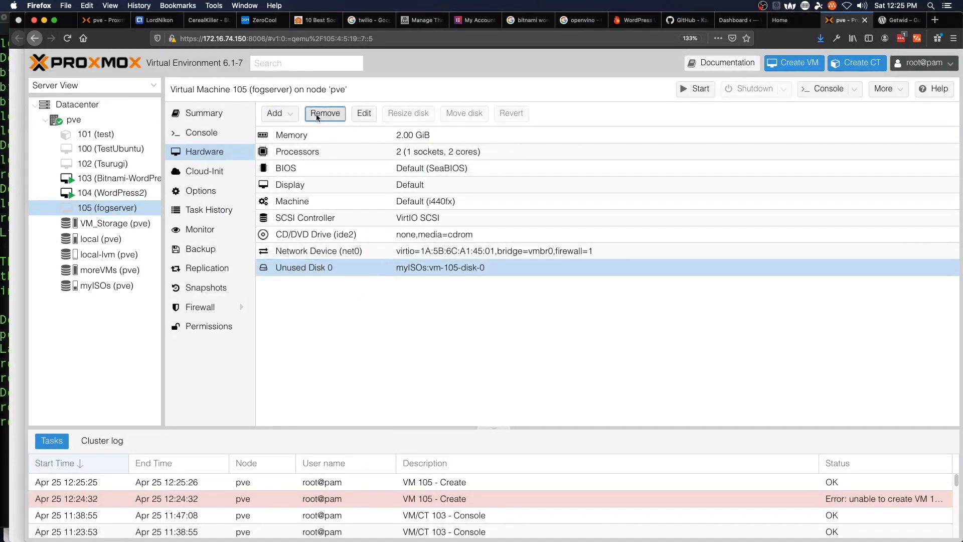
click(324, 113)
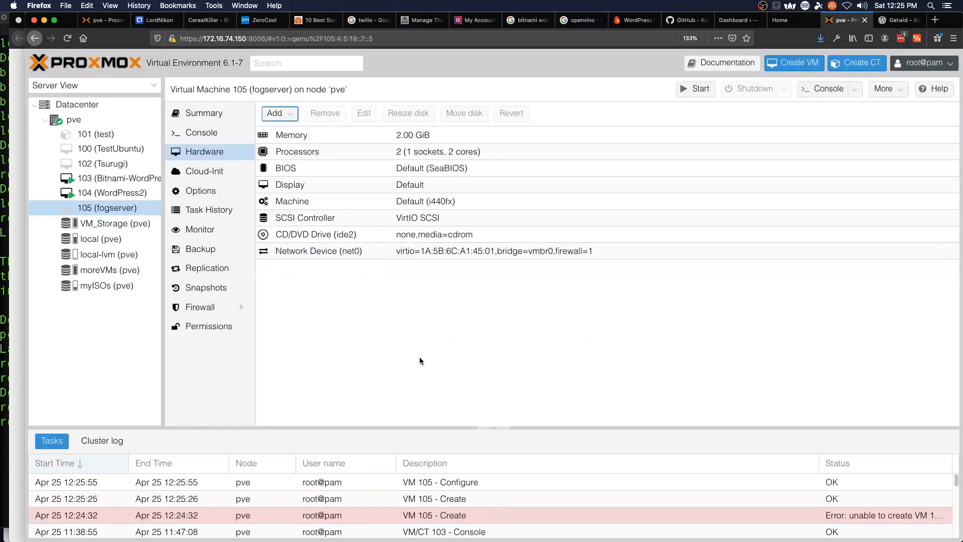
mouse_move(67, 197)
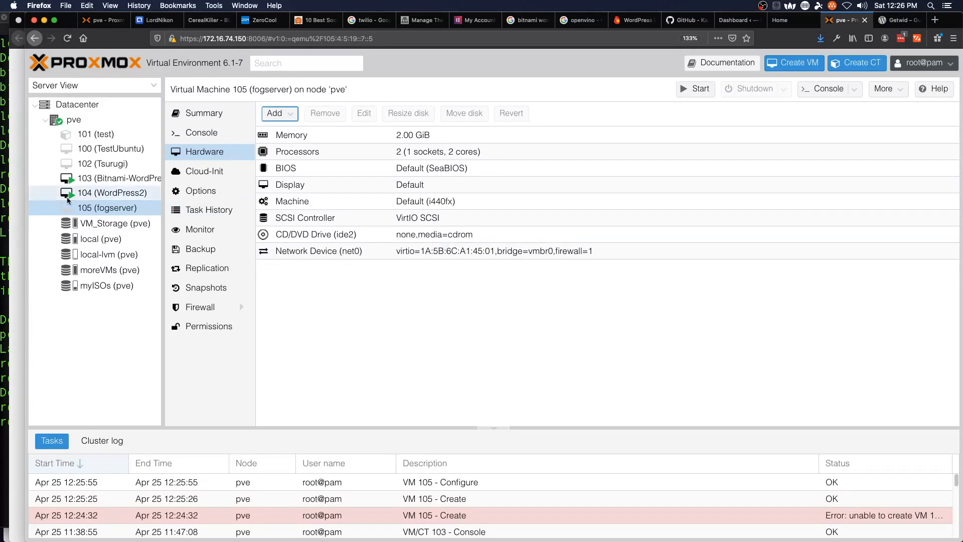
mouse_move(108, 207)
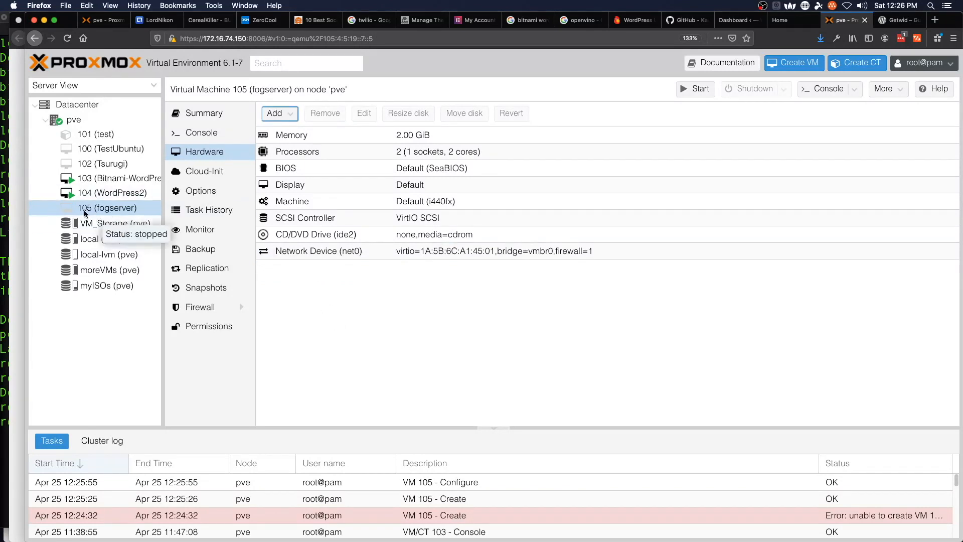
mouse_move(82, 212)
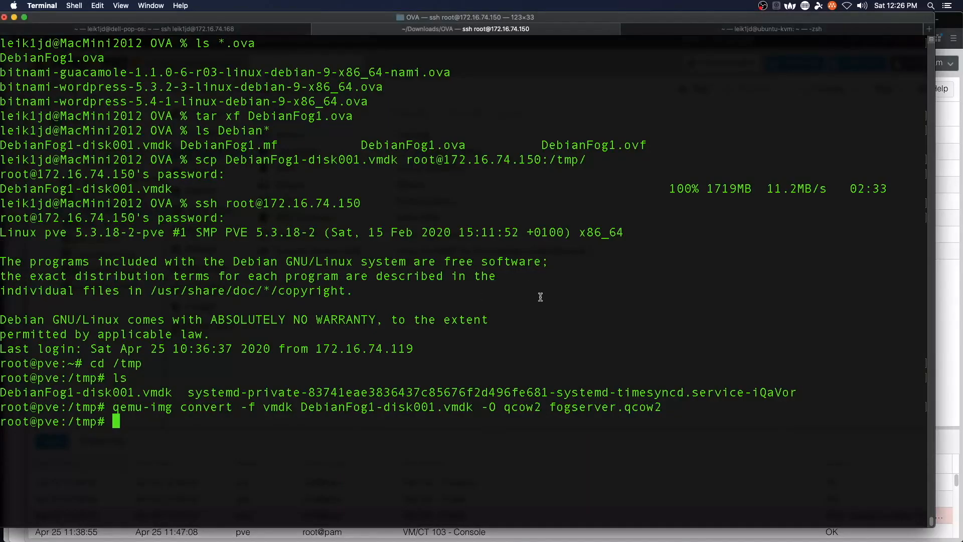
mouse_move(532, 311)
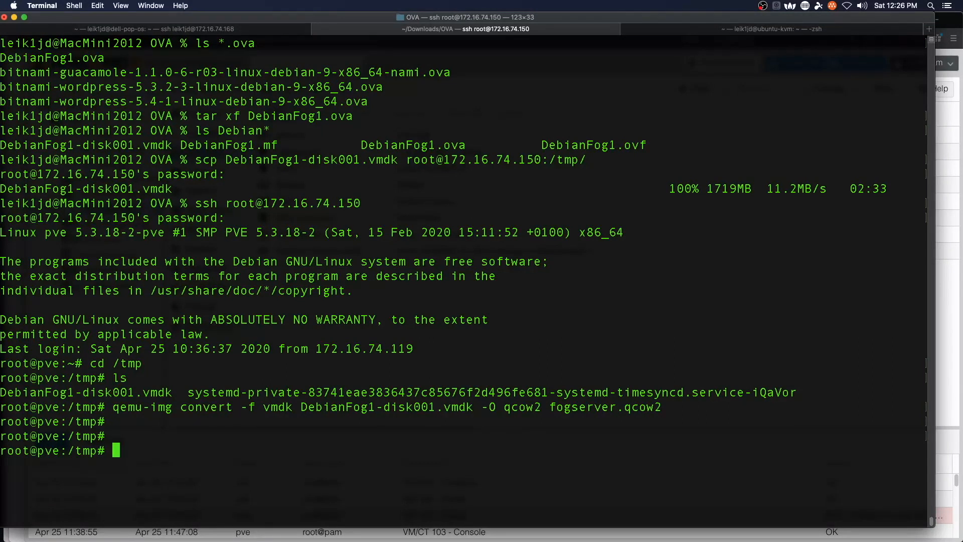
Run 'qm importdisk 105 fogserver.qcow2 myISOs' so the image imports as unused0 on myISOs
text(qm impo)
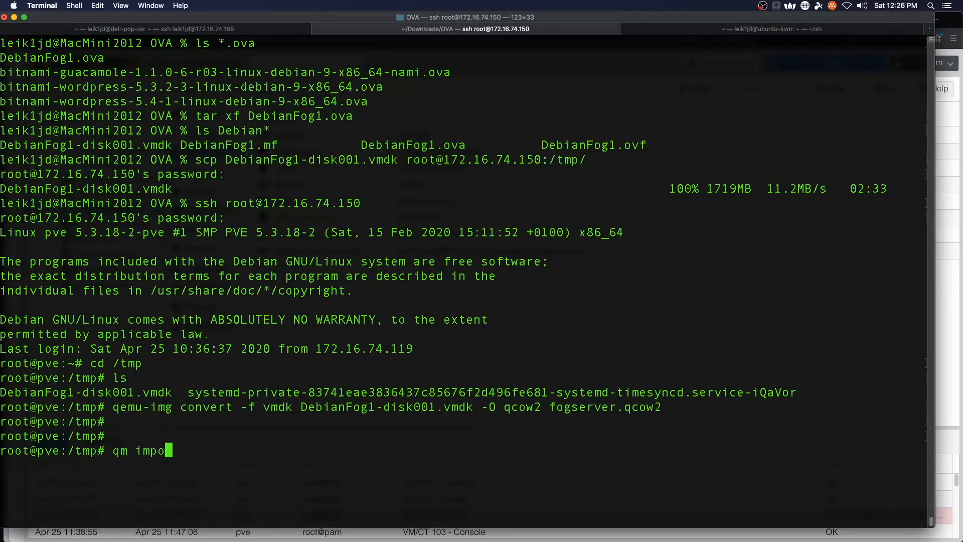
text(rtdisk)
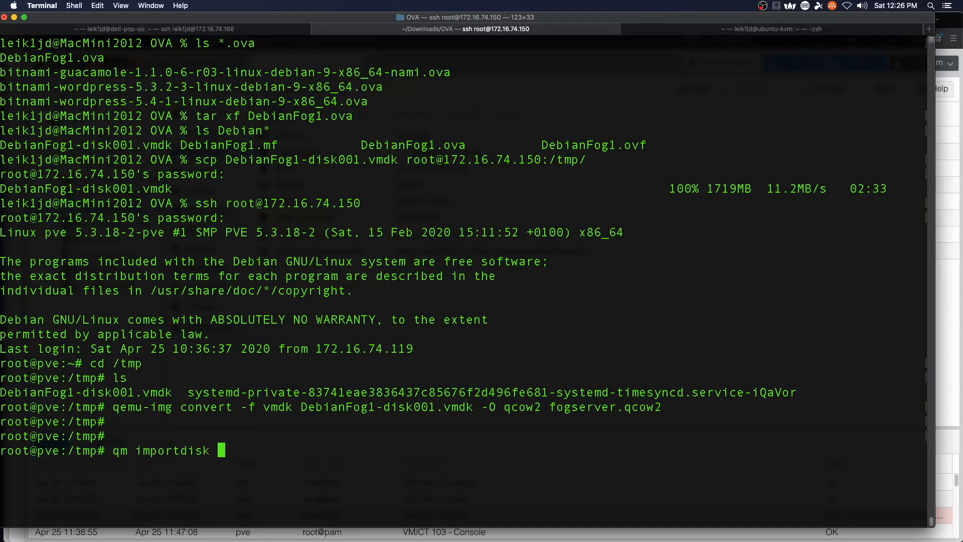
text(105)
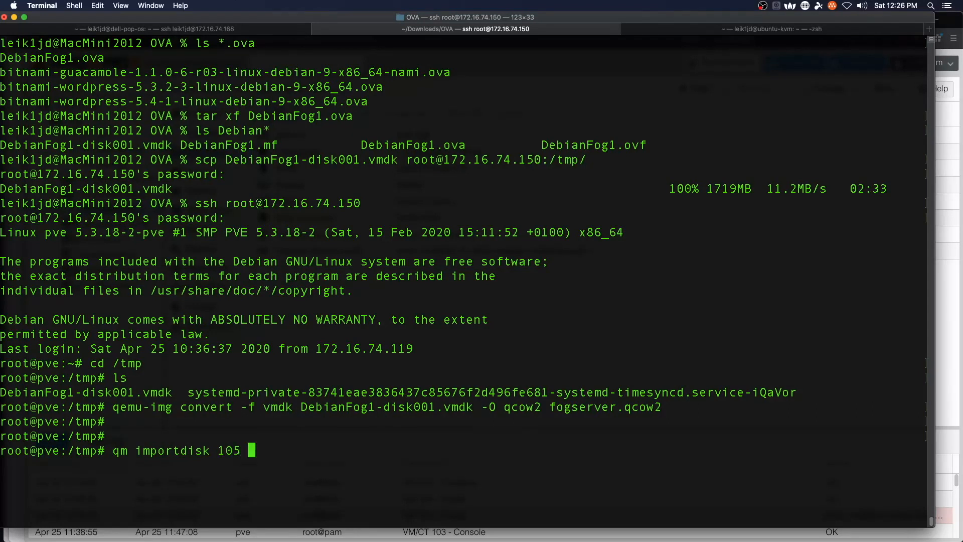
text(fog)
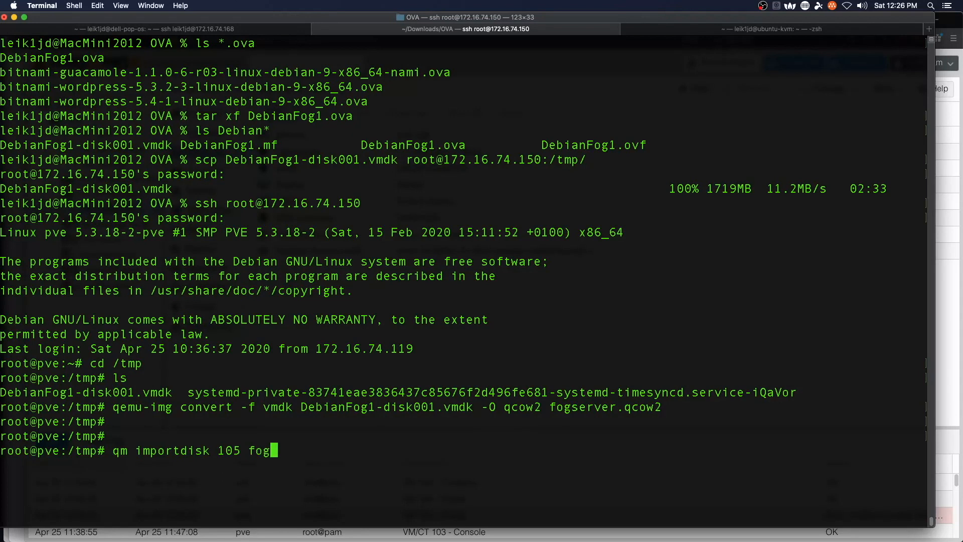
text(server.qcow2)
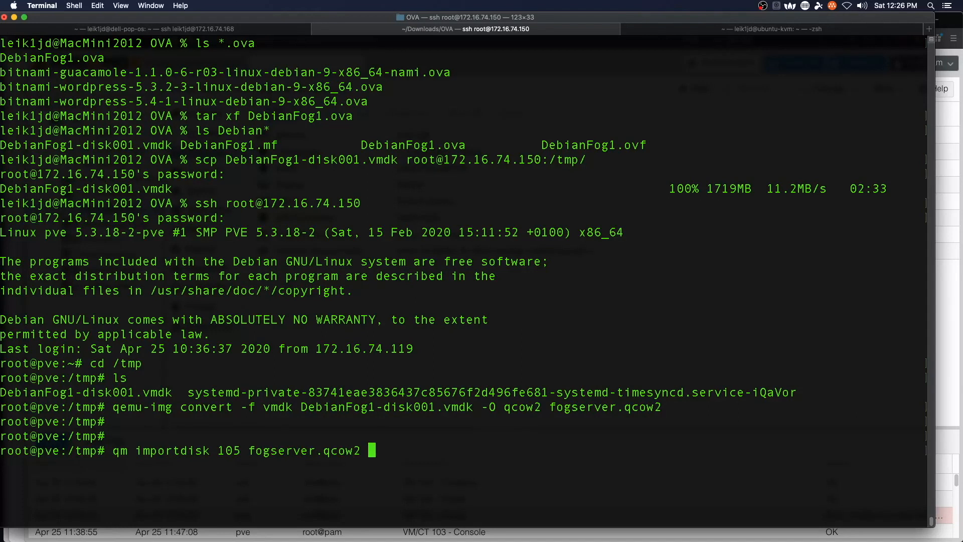
text(my)
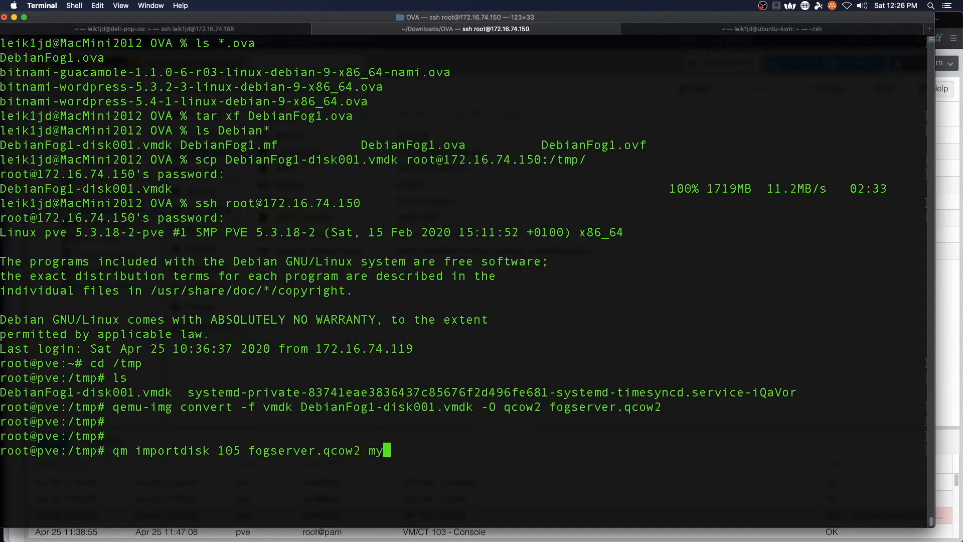
text(ISOs)
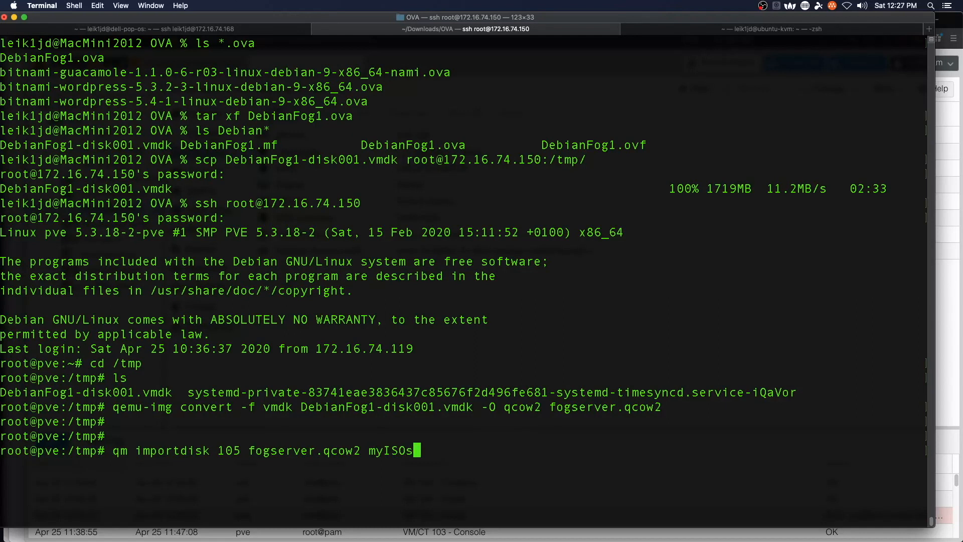
key(Return)
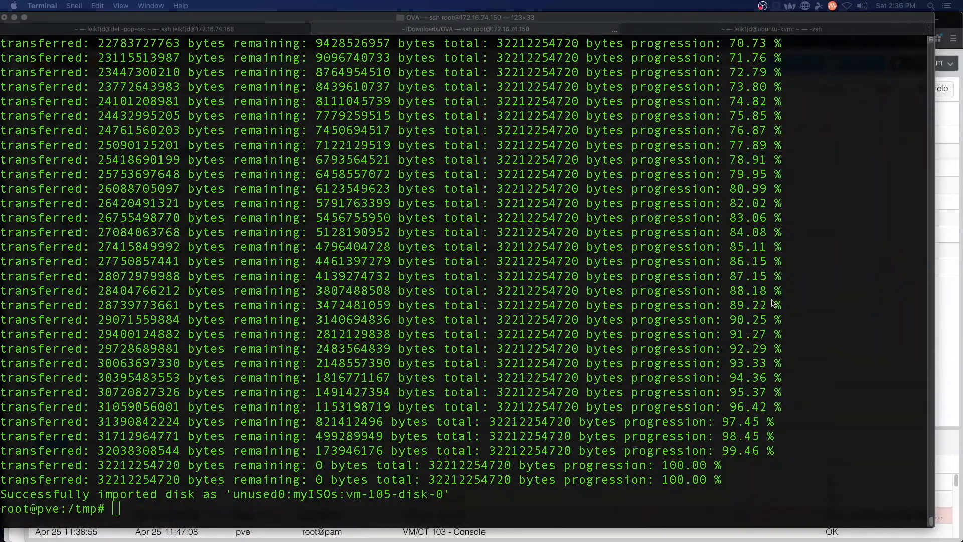
mouse_move(632, 322)
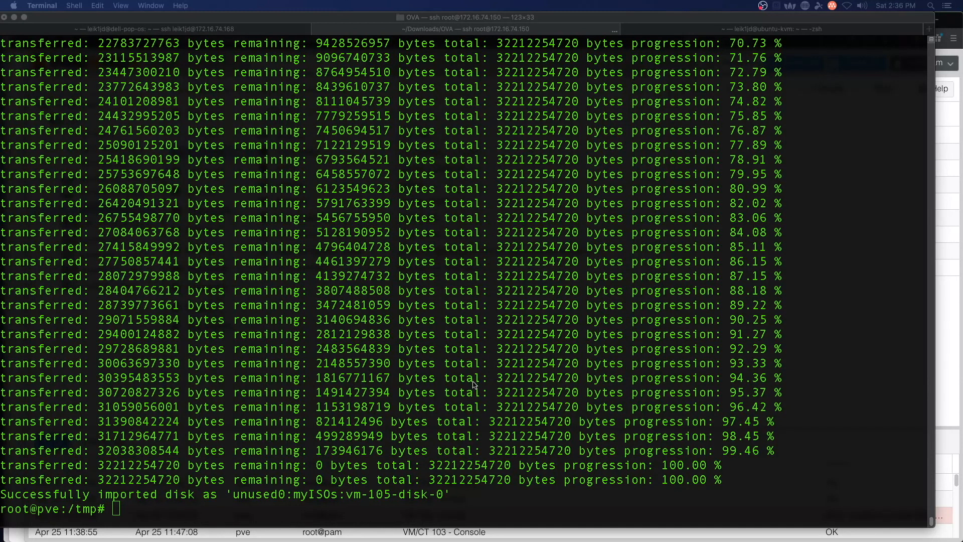
mouse_move(514, 538)
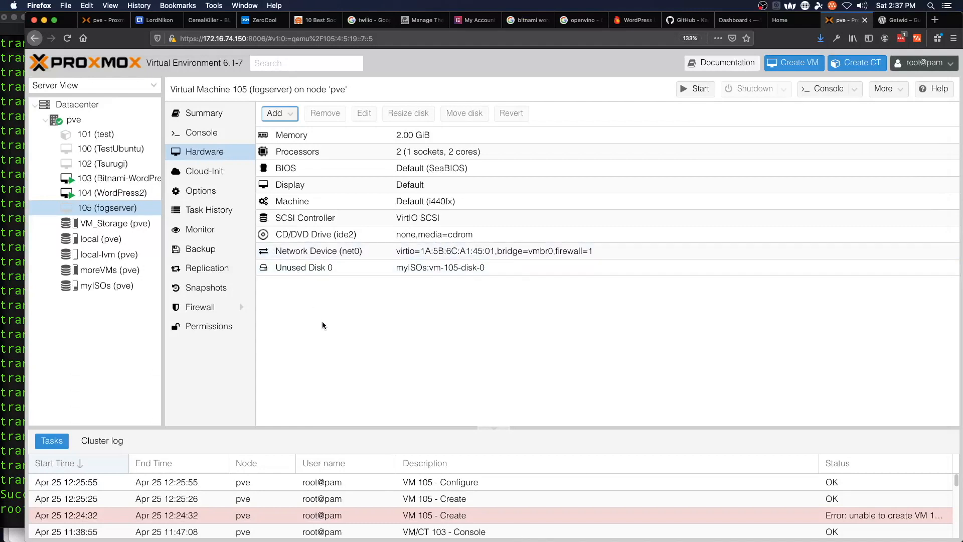
mouse_move(300, 245)
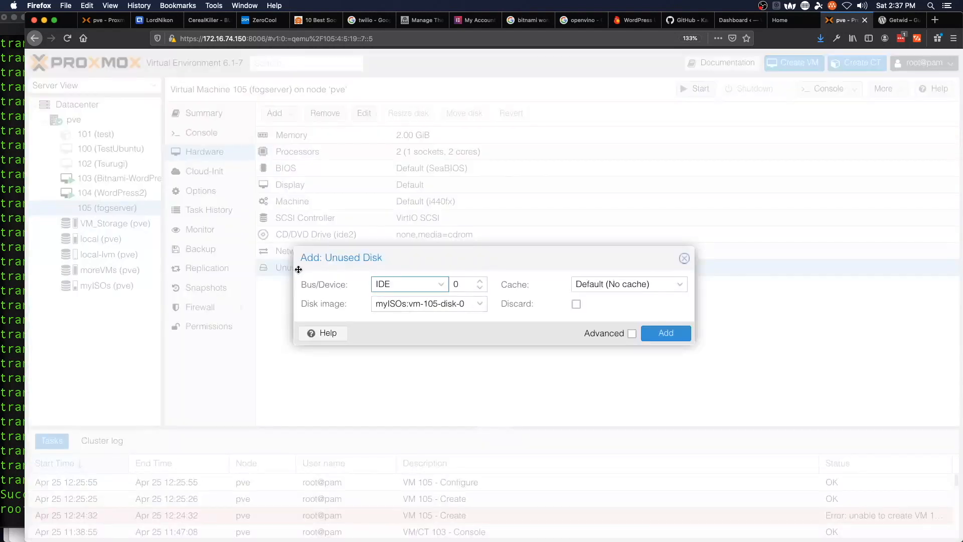
mouse_move(617, 305)
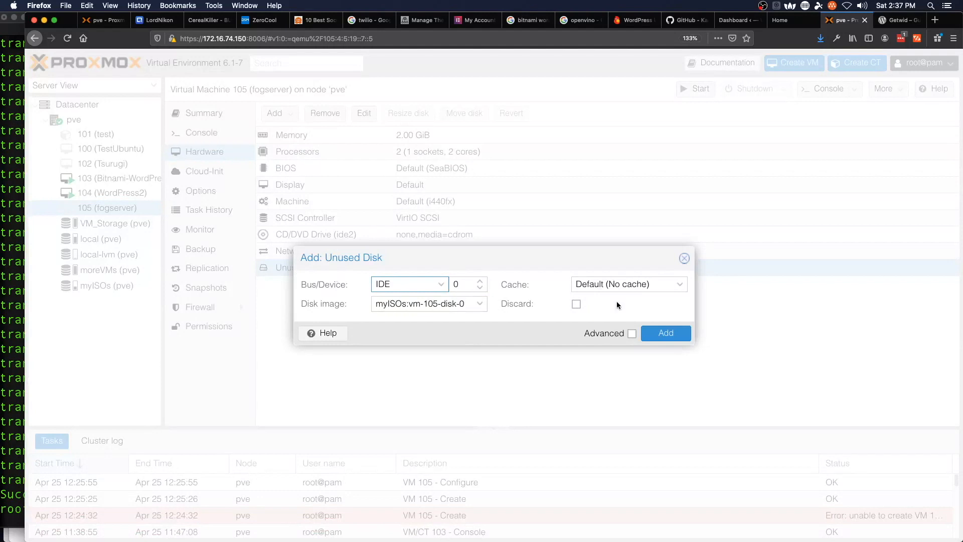
mouse_move(579, 318)
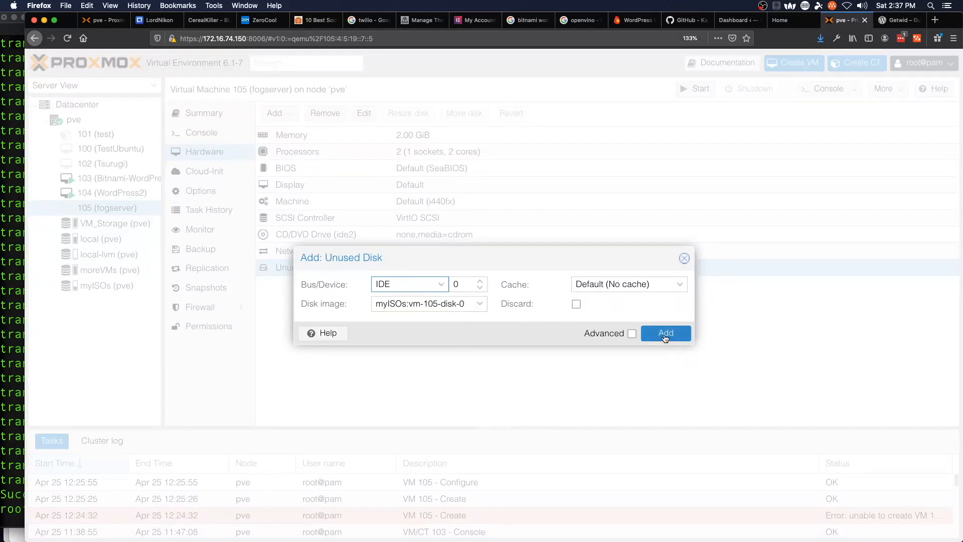
Add Unused Disk 0 (myISOs:vm-105-disk-0, 30G) to fogserver as Hard Disk ide0
click(665, 333)
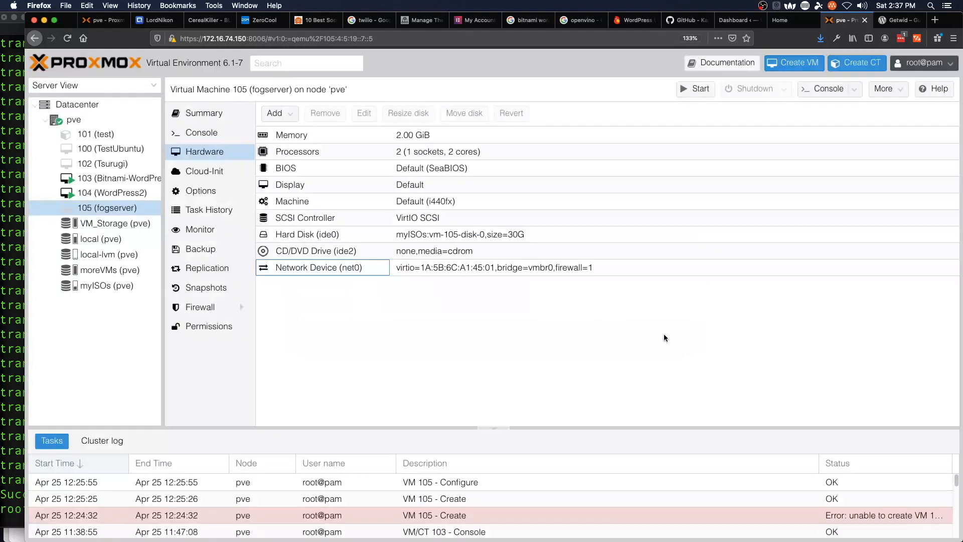
mouse_move(672, 338)
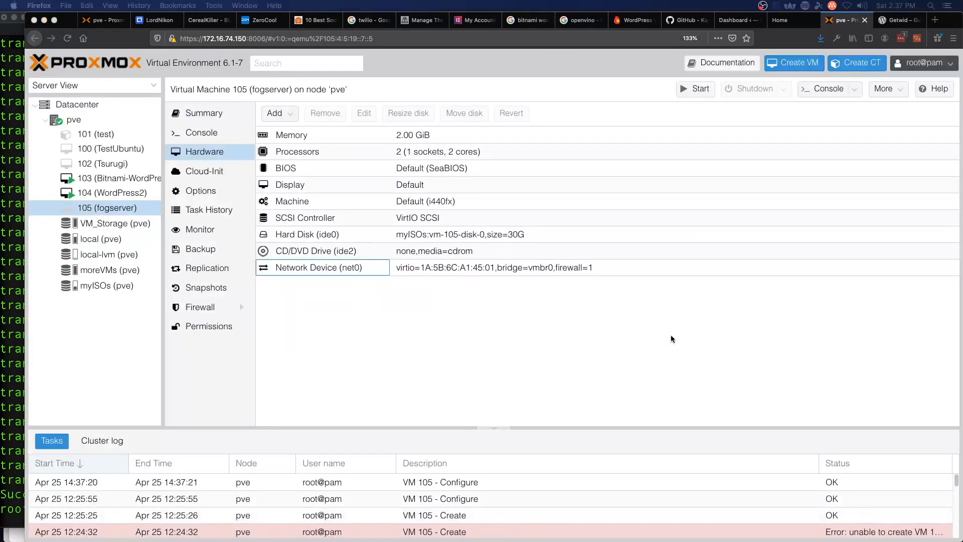
mouse_move(384, 240)
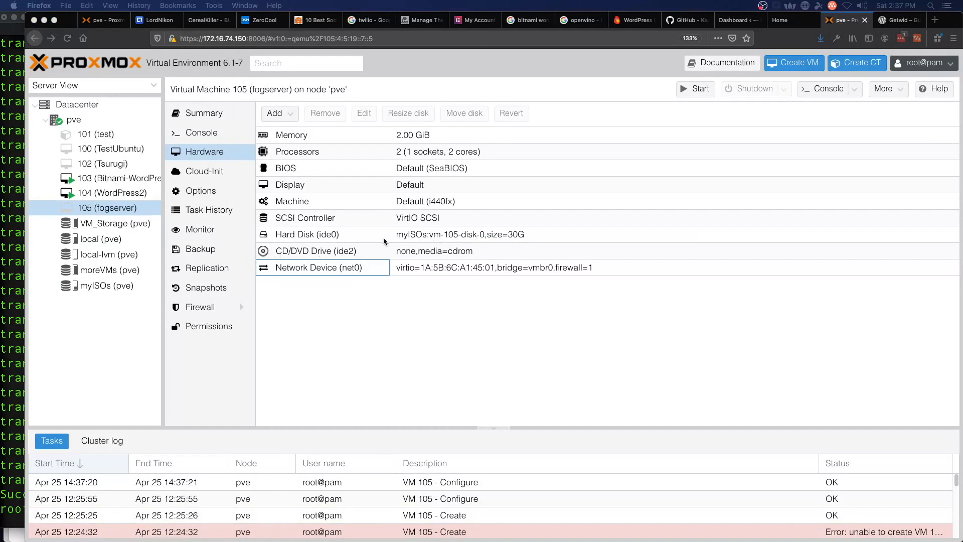
mouse_move(203, 205)
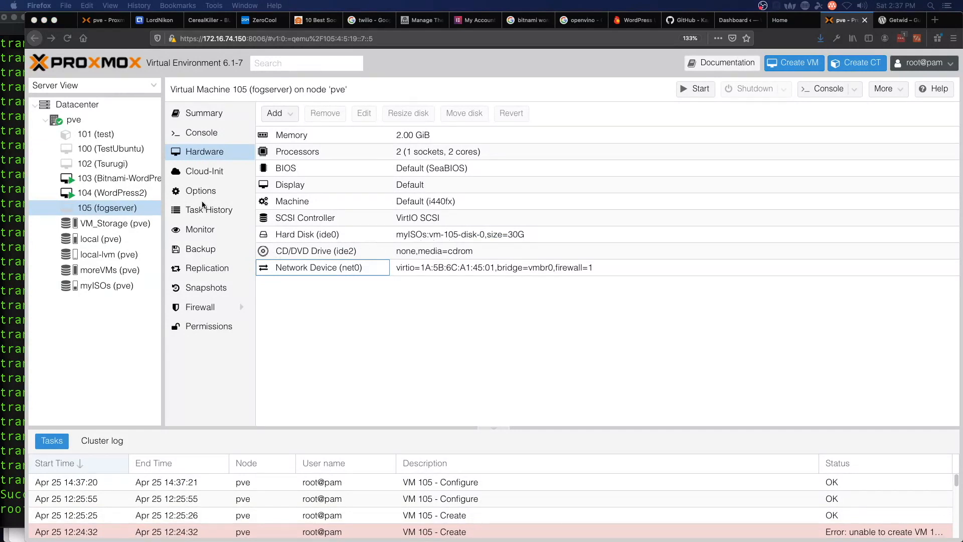
mouse_move(198, 196)
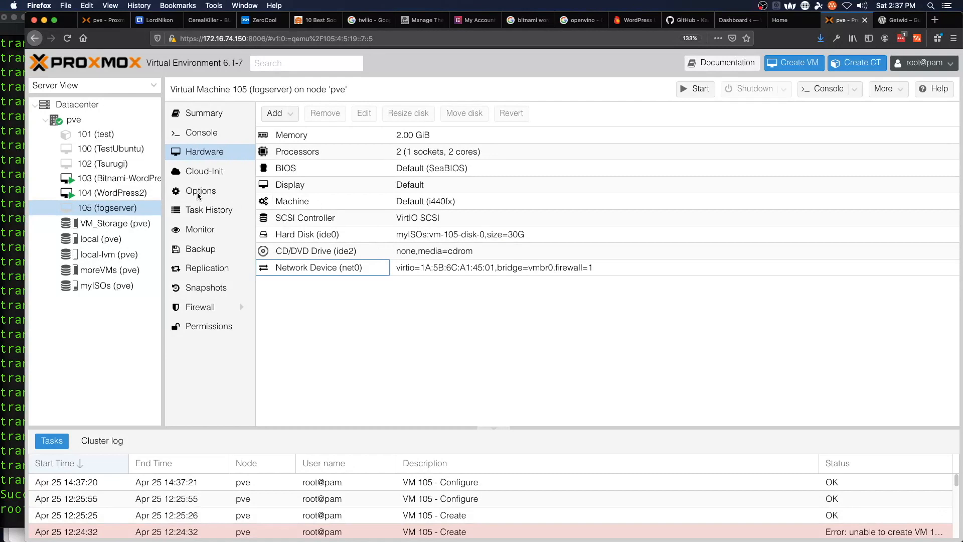
Set fogserver's boot order to Disk 'ide0', then CD-ROM, then Network
click(200, 190)
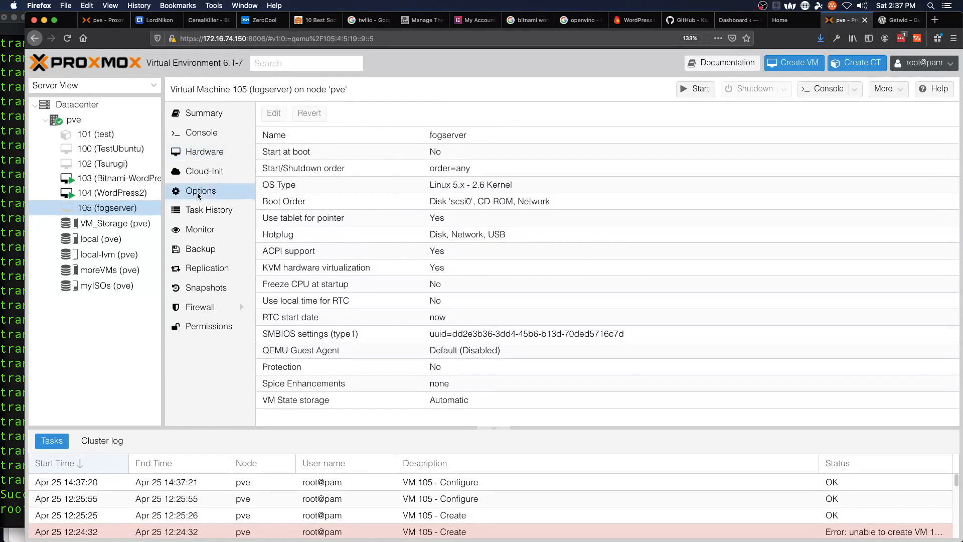
mouse_move(466, 201)
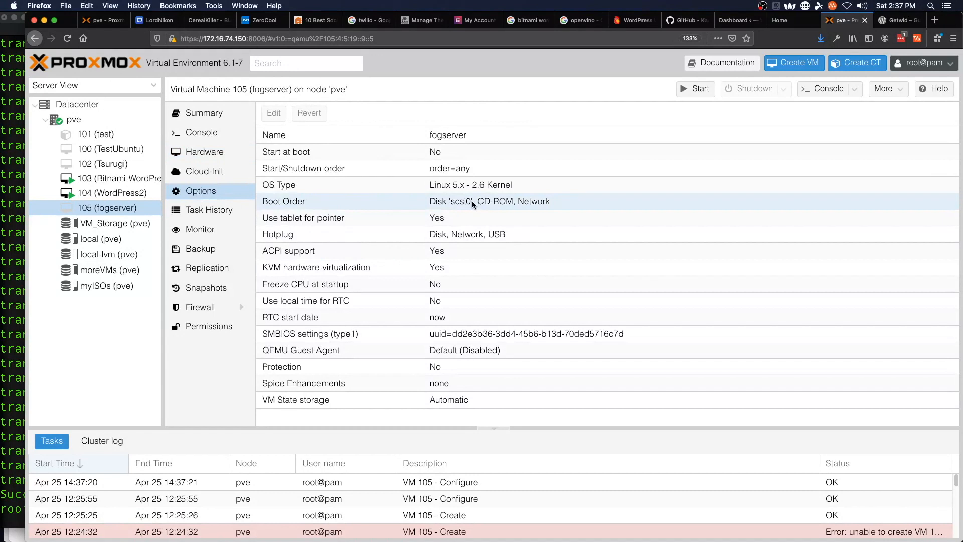
double_click(490, 200)
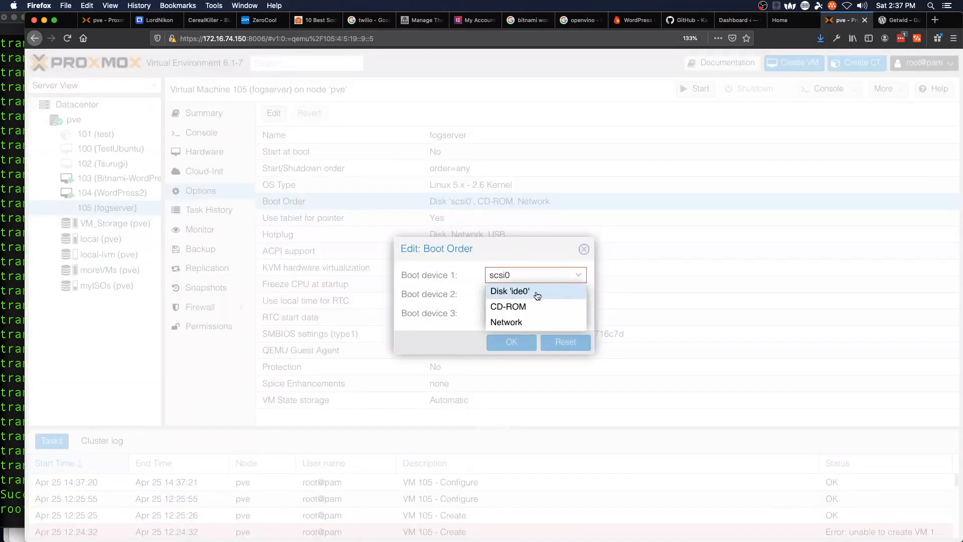
click(510, 291)
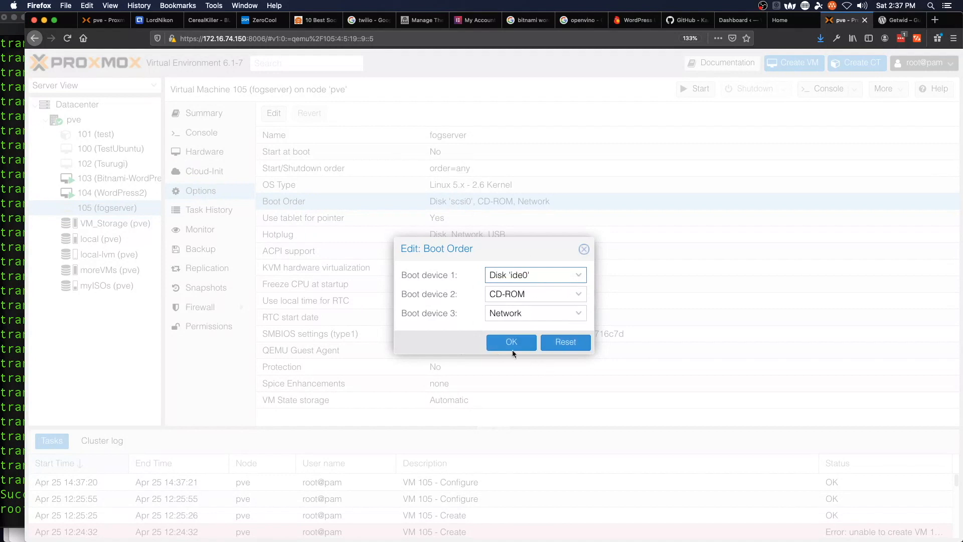
mouse_move(510, 342)
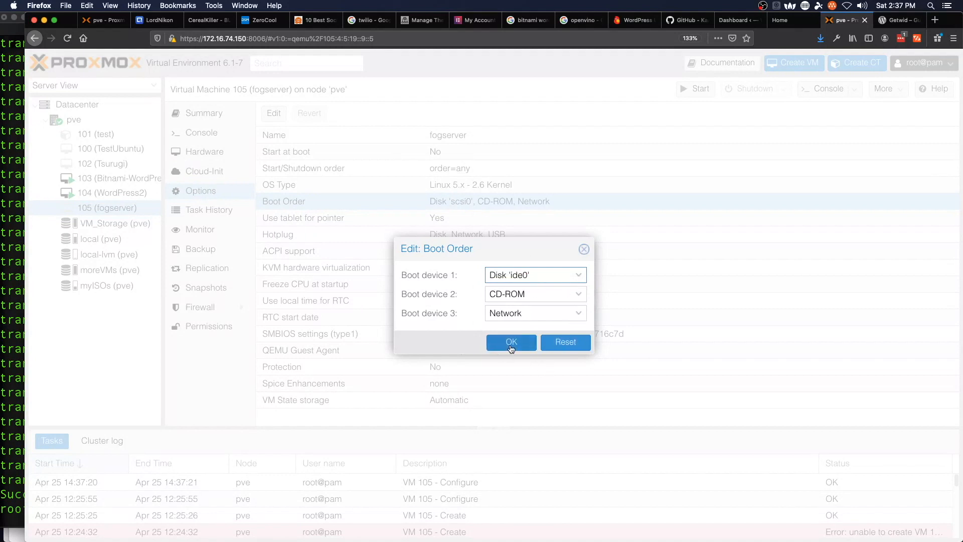
click(511, 342)
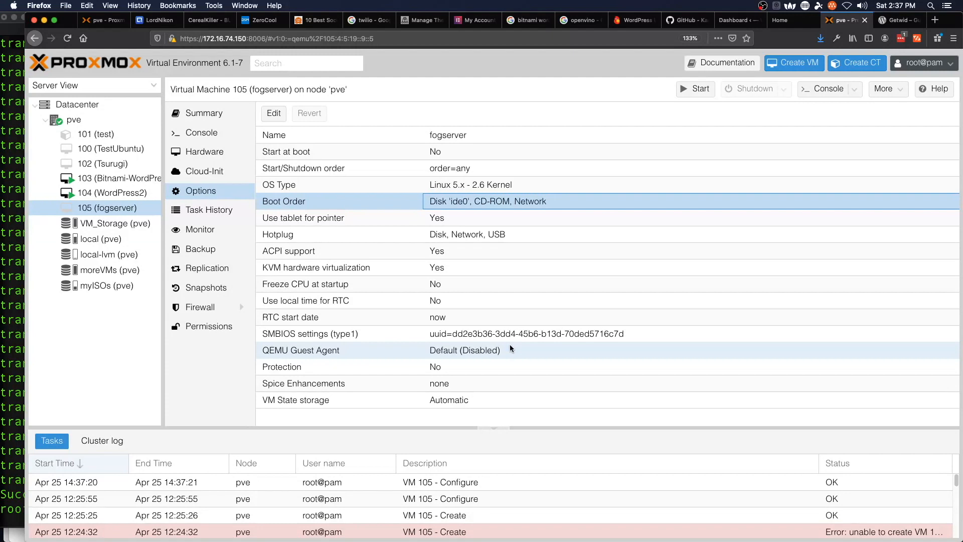
mouse_move(664, 353)
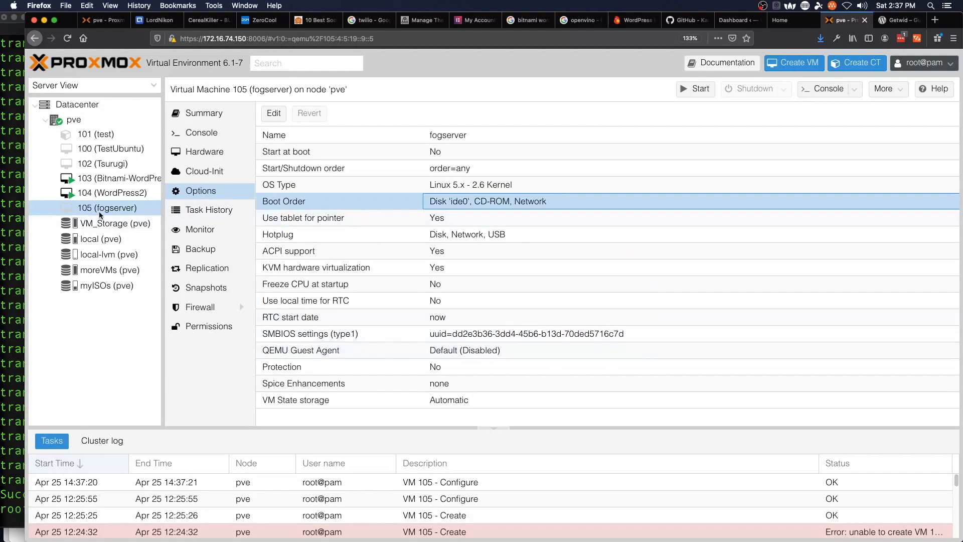
Start VM 105 and watch its console, expanding the noVNC toolbar as SeaBIOS boots from disk
right_click(108, 207)
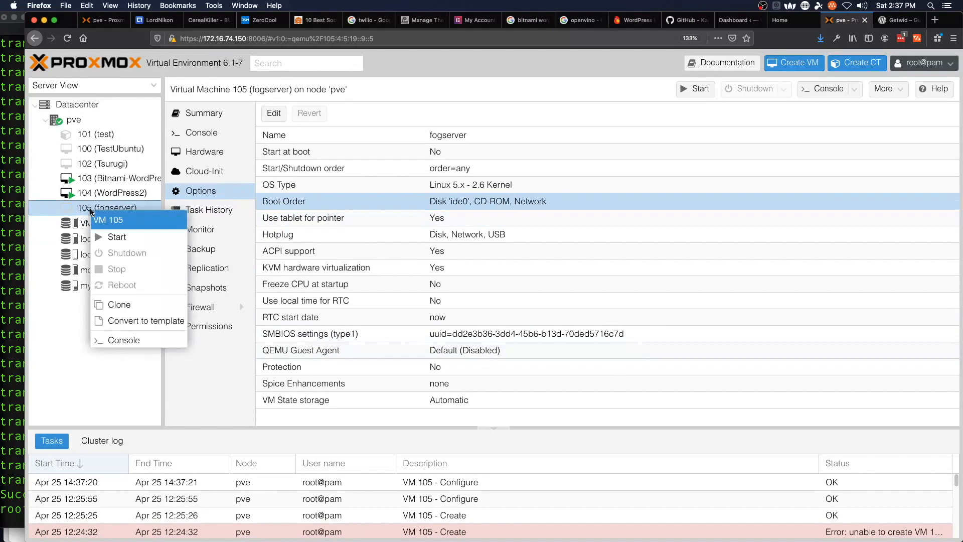
mouse_move(111, 223)
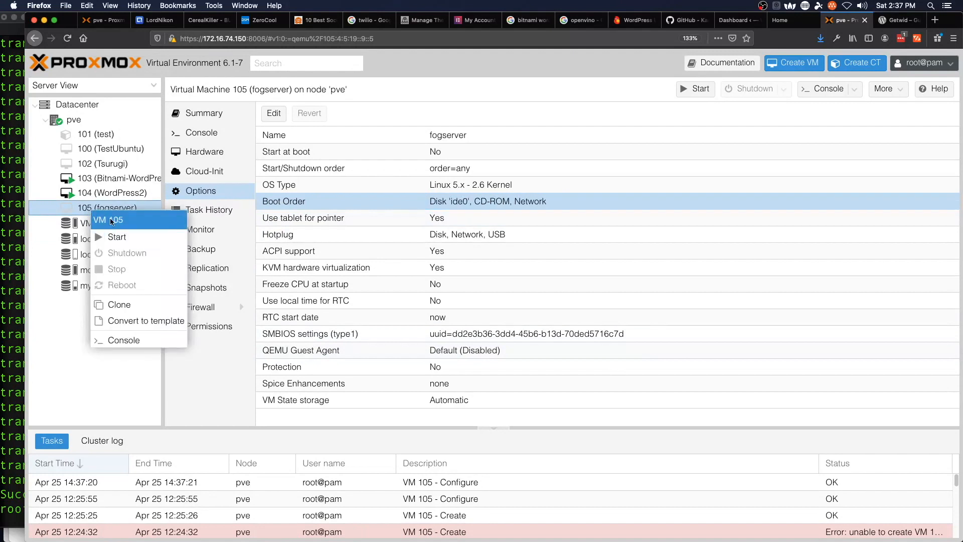
mouse_move(116, 237)
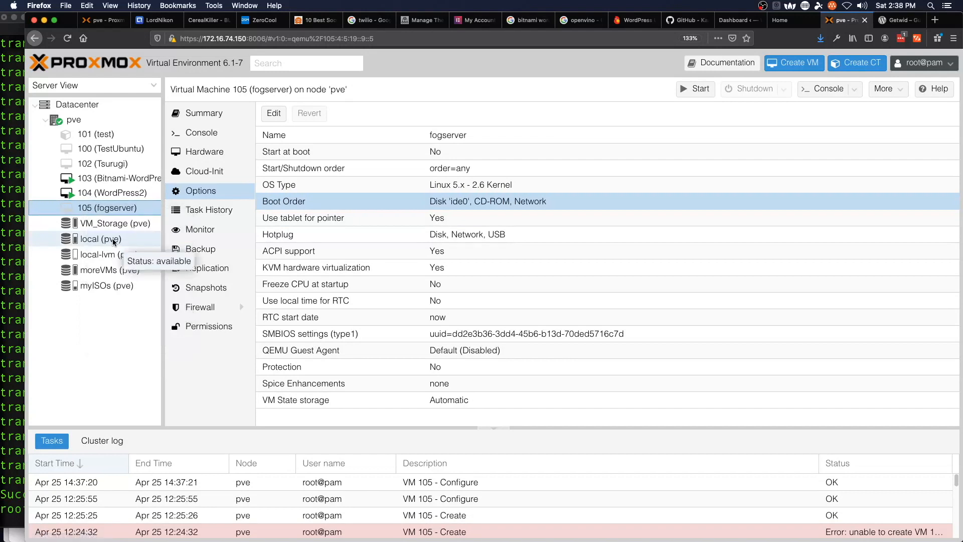
click(694, 88)
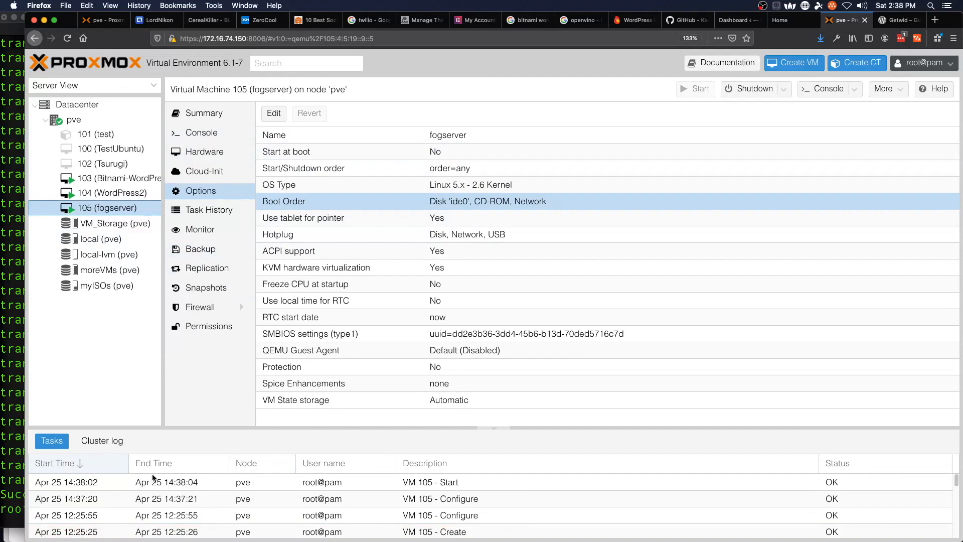
click(200, 132)
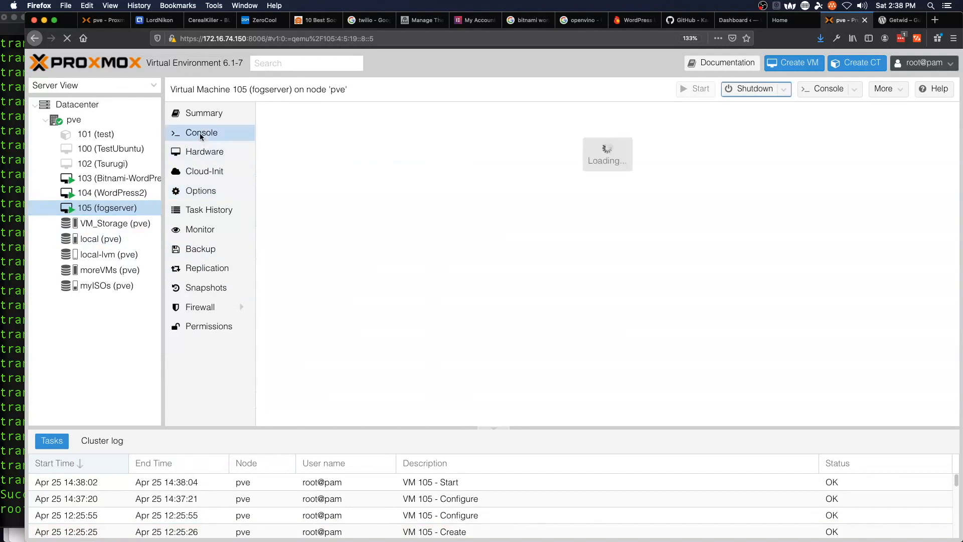
click(201, 132)
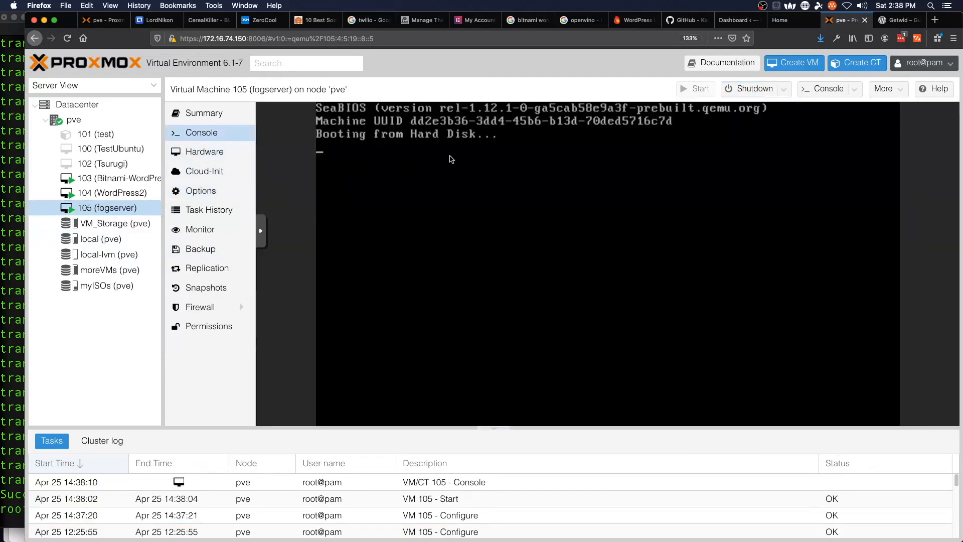
mouse_move(262, 234)
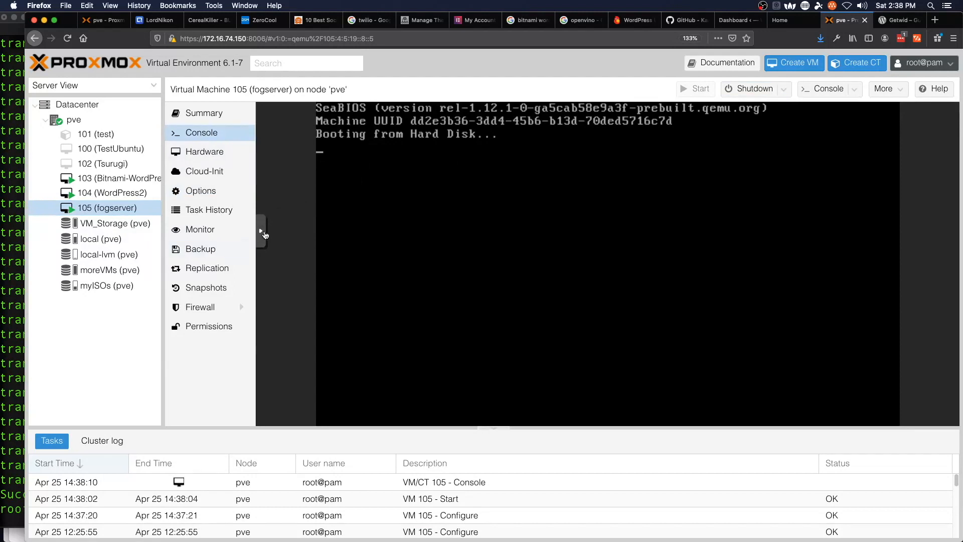
click(261, 232)
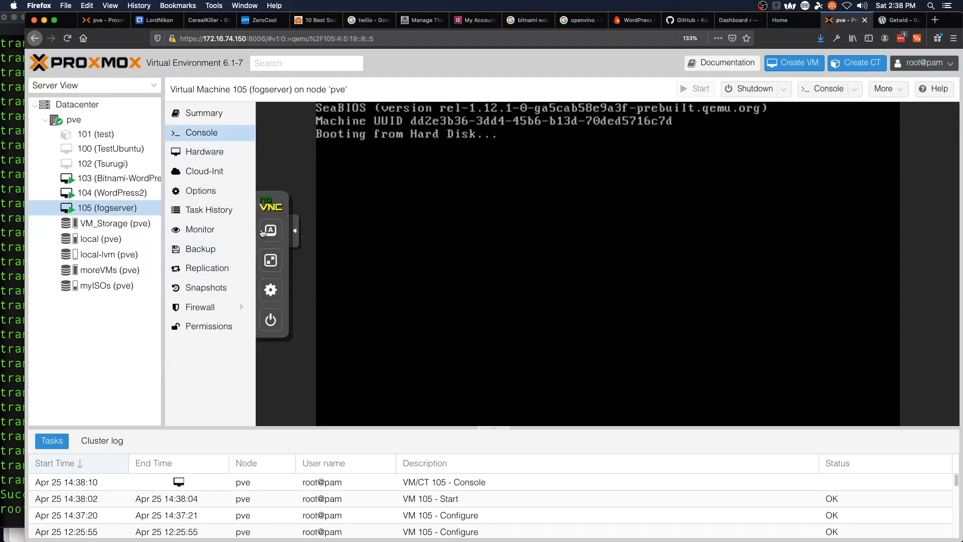
click(269, 260)
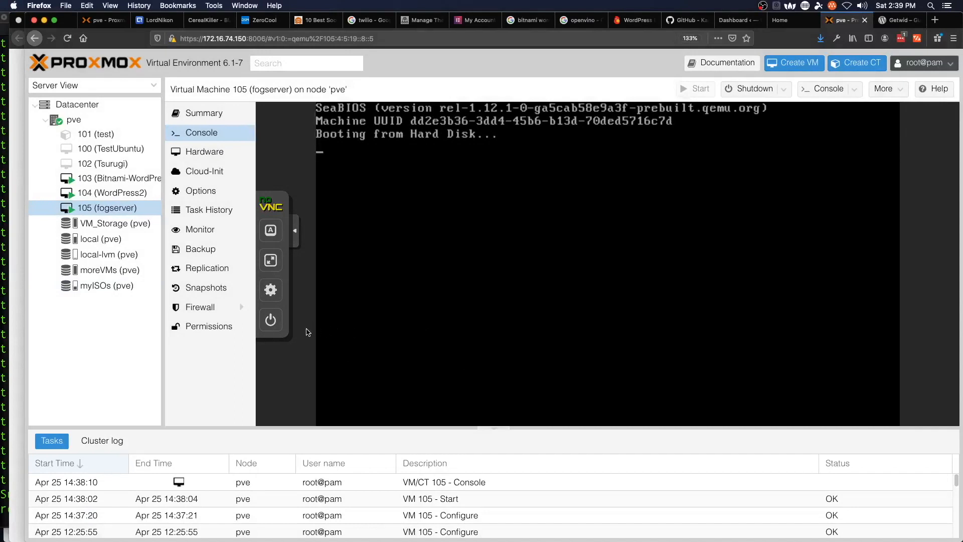
mouse_move(270, 320)
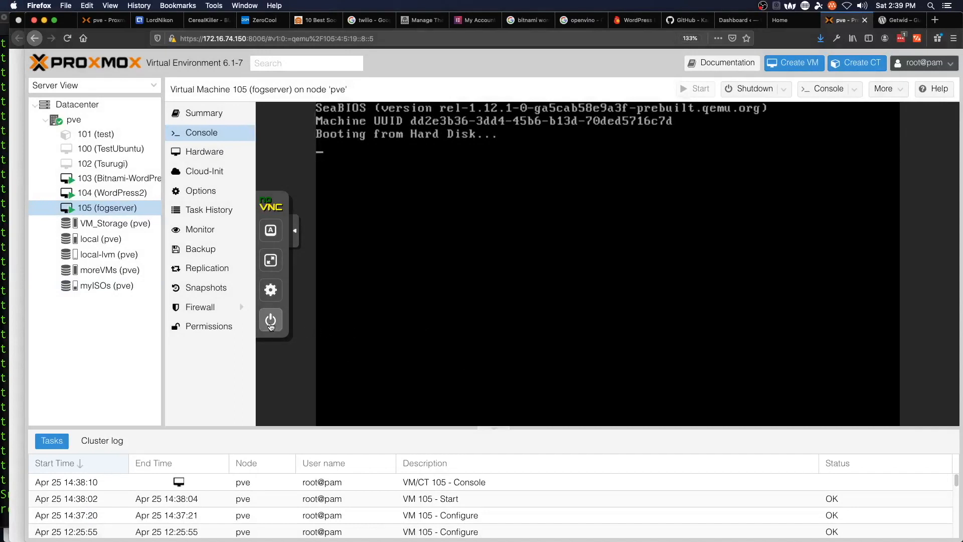
Stop VM 105 from the noVNC power menu and return to its hardware list
click(270, 320)
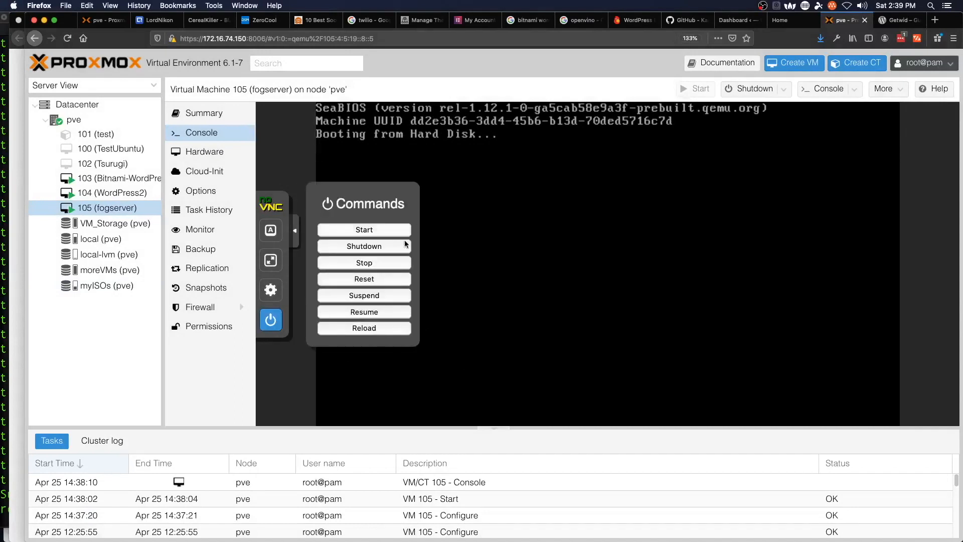
click(363, 262)
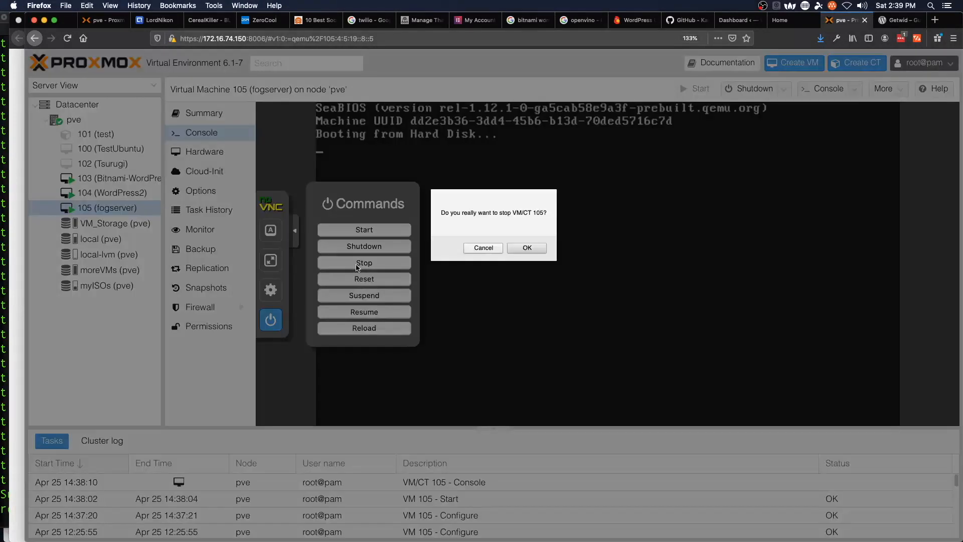
click(526, 248)
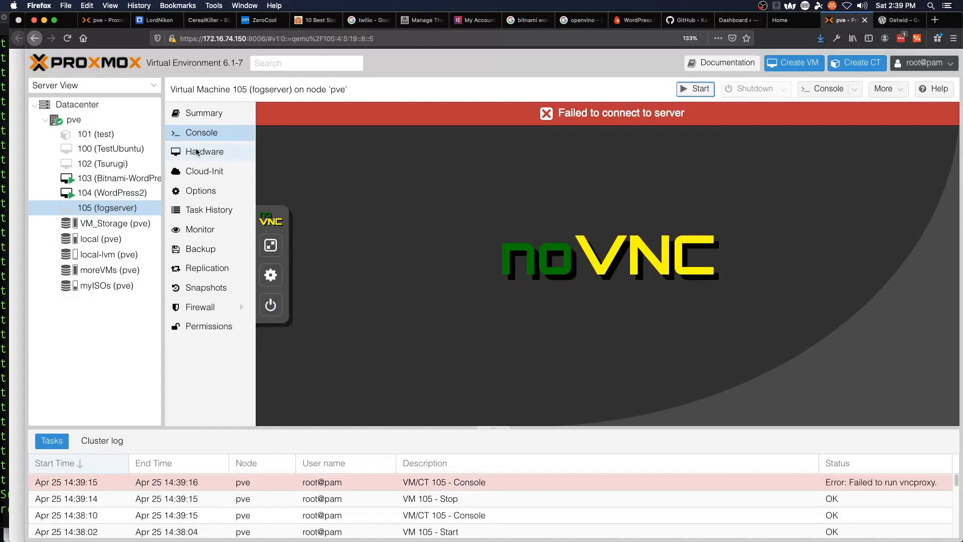
click(205, 151)
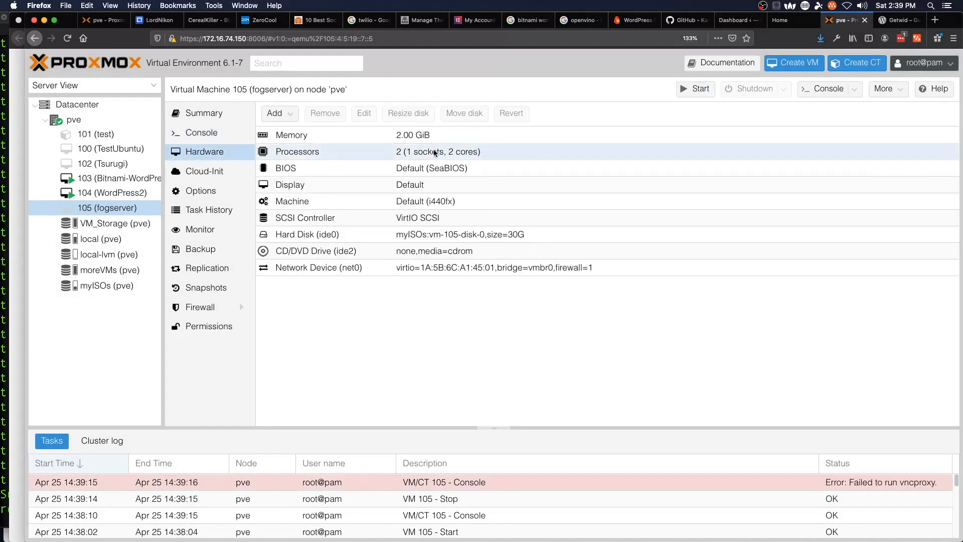
mouse_move(445, 160)
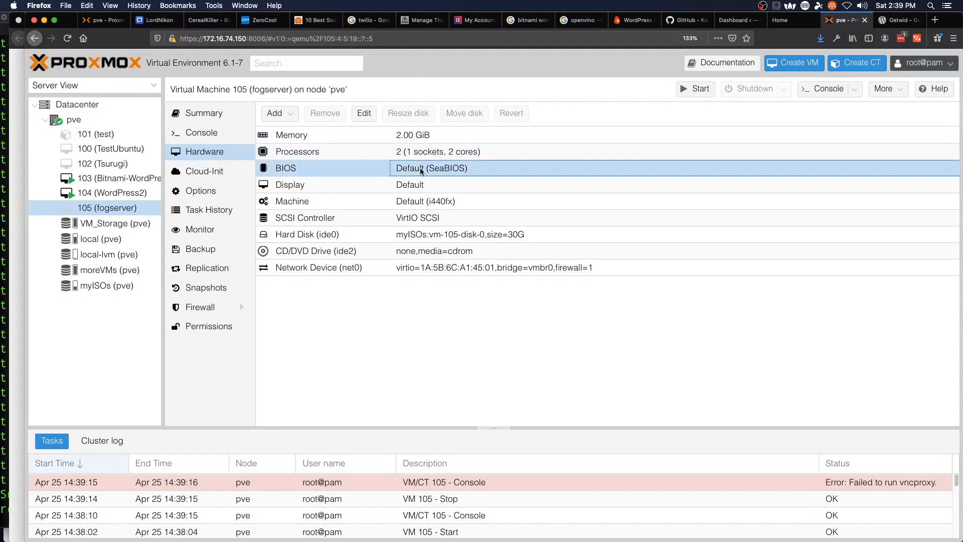
Try OVMF (UEFI) for fogserver's BIOS, reset it, and keep Default (SeaBIOS)
click(581, 280)
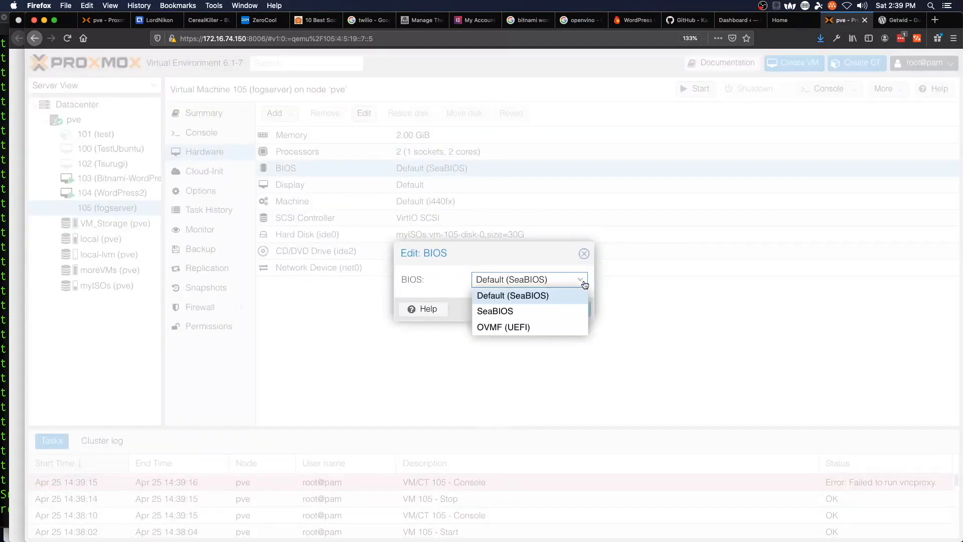
mouse_move(503, 327)
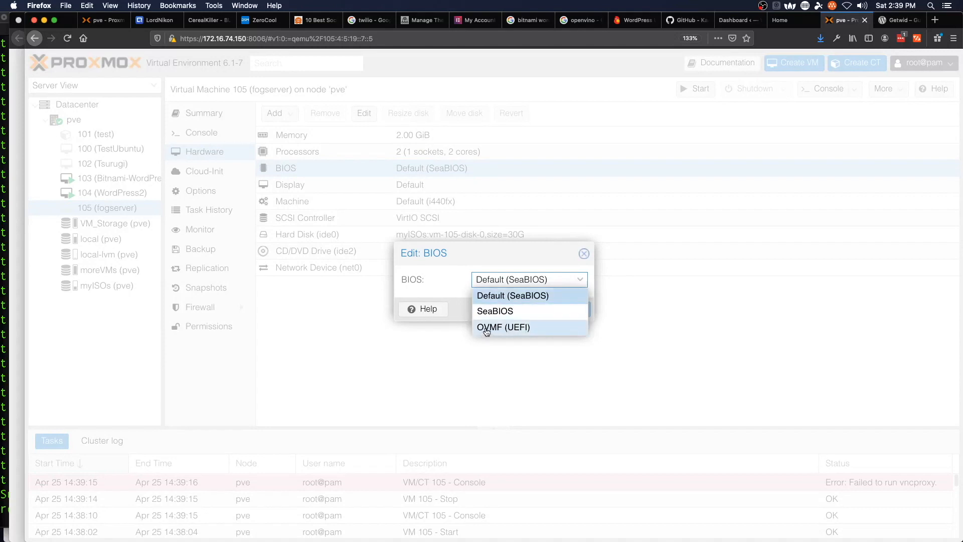
click(502, 327)
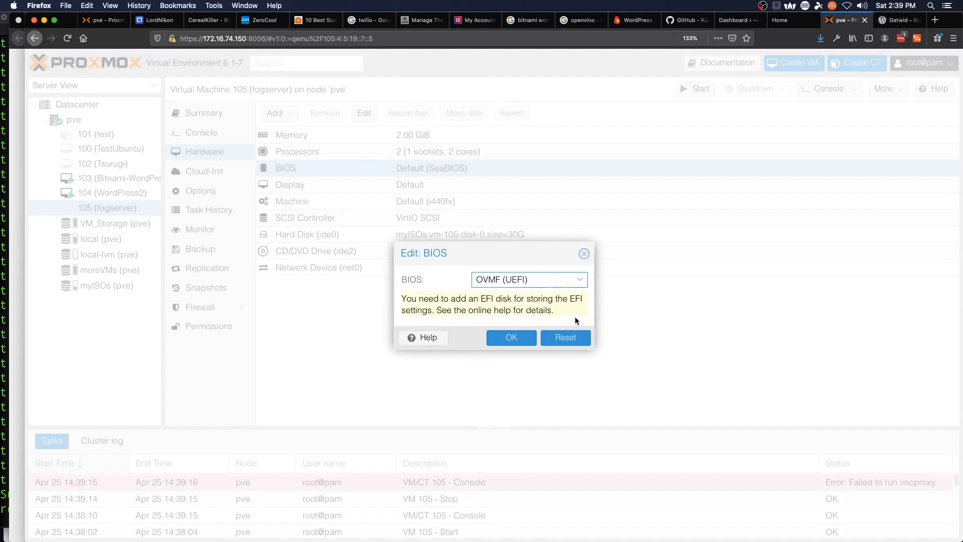
click(528, 280)
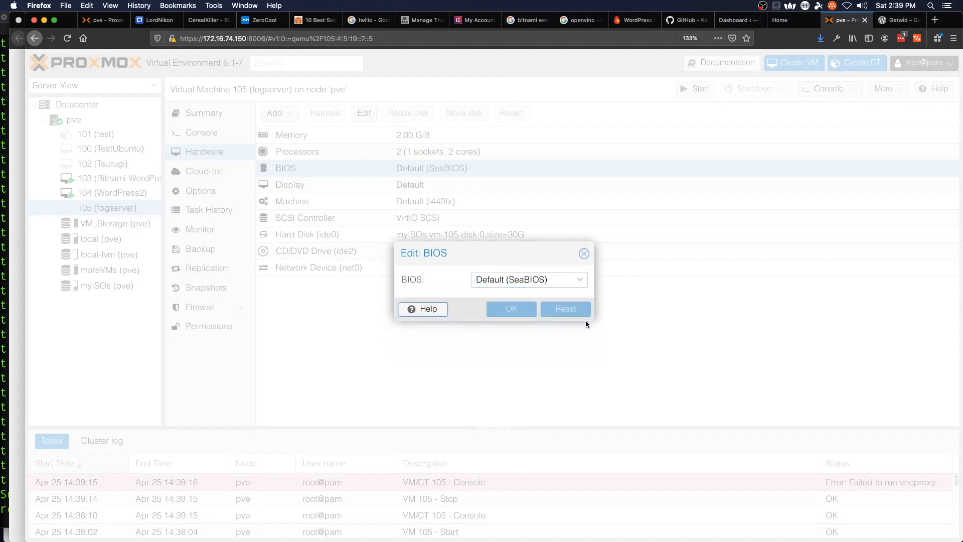
click(579, 279)
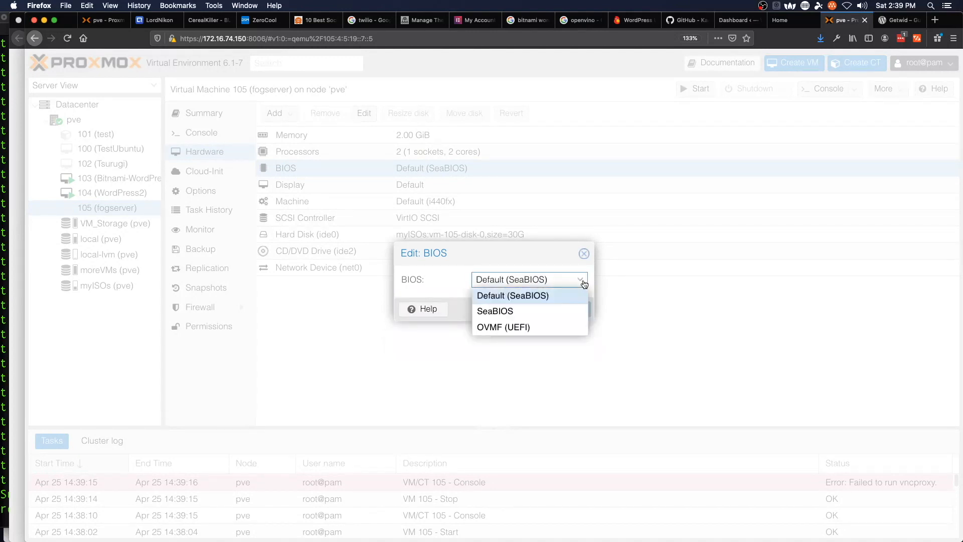
click(513, 295)
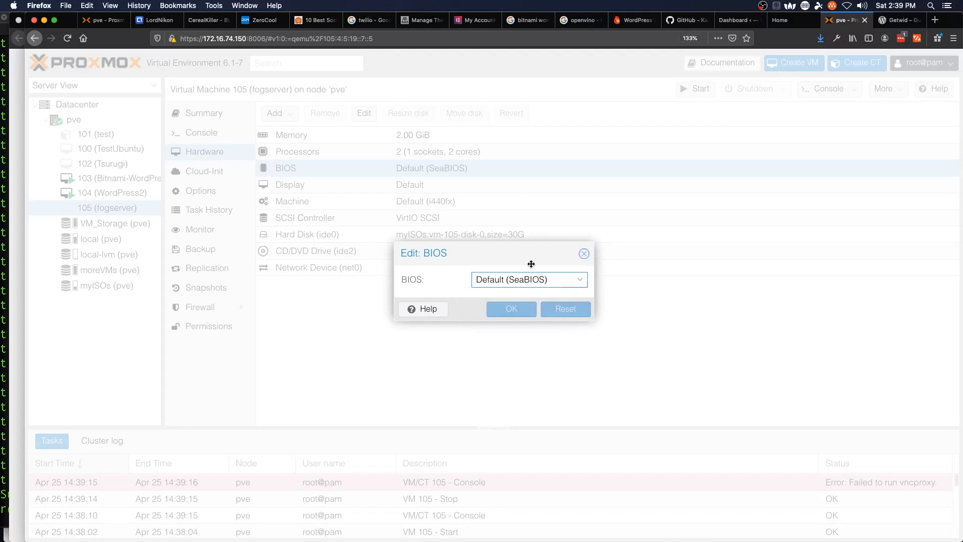
click(582, 253)
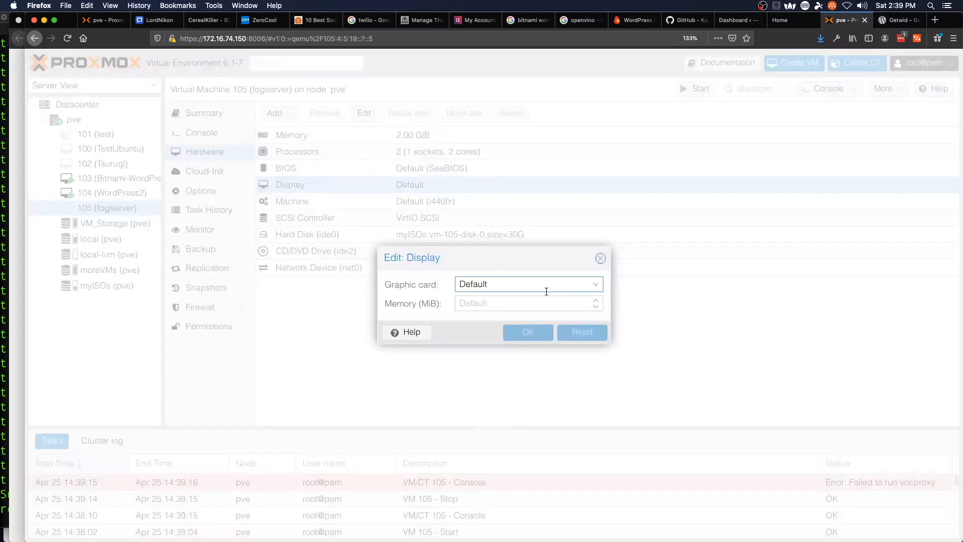
click(593, 284)
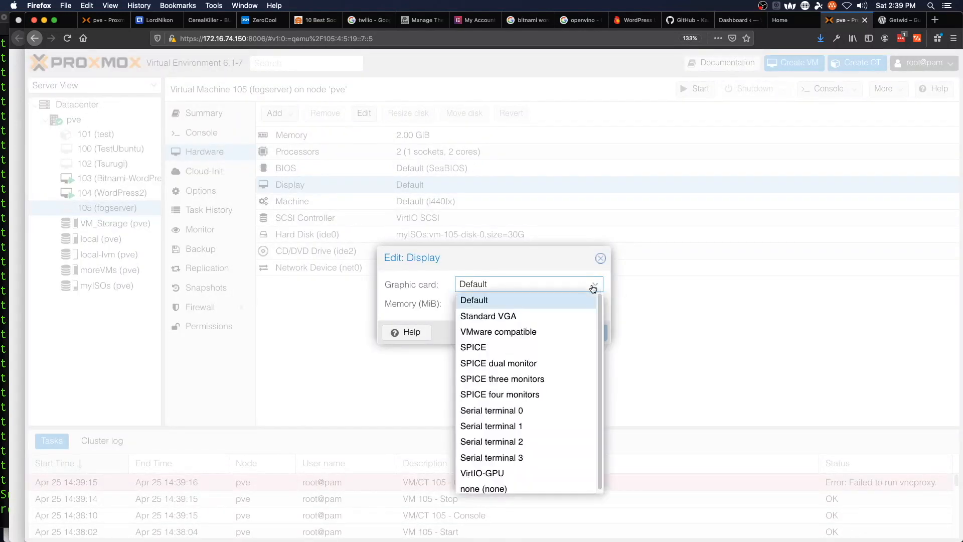
mouse_move(568, 407)
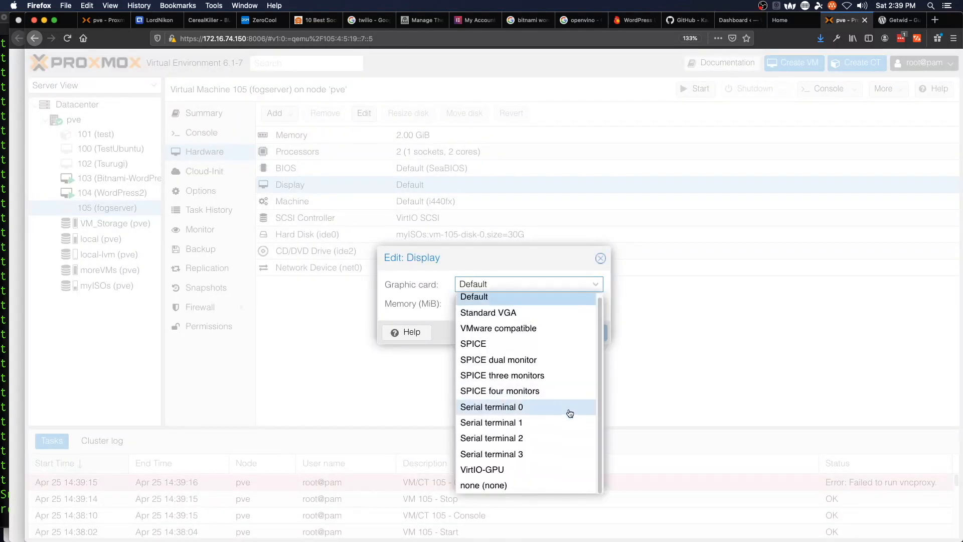
mouse_move(521, 308)
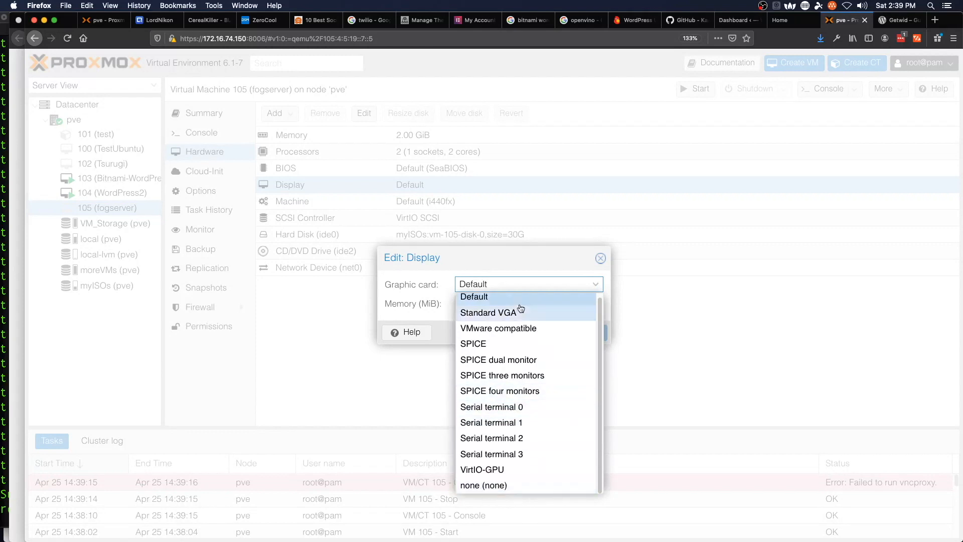
mouse_move(587, 265)
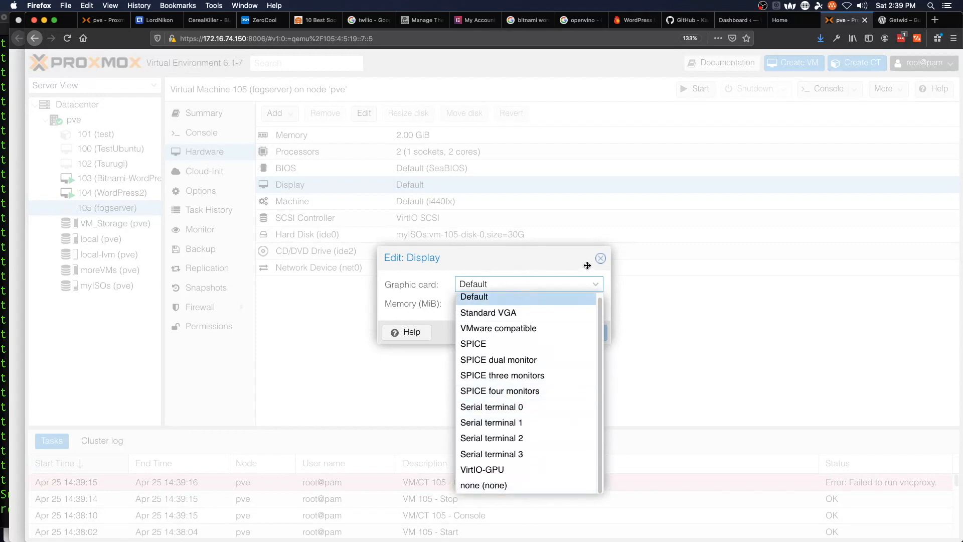
click(474, 297)
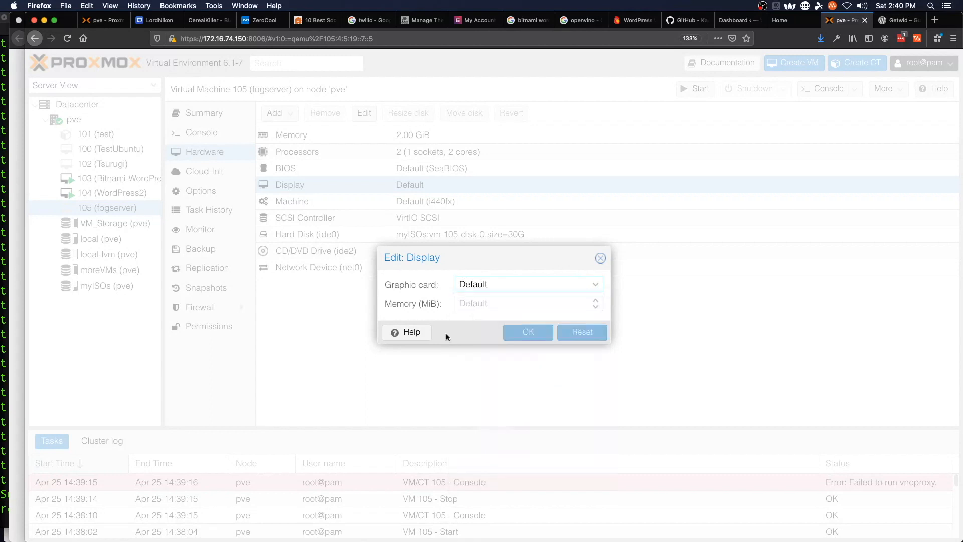
text(4)
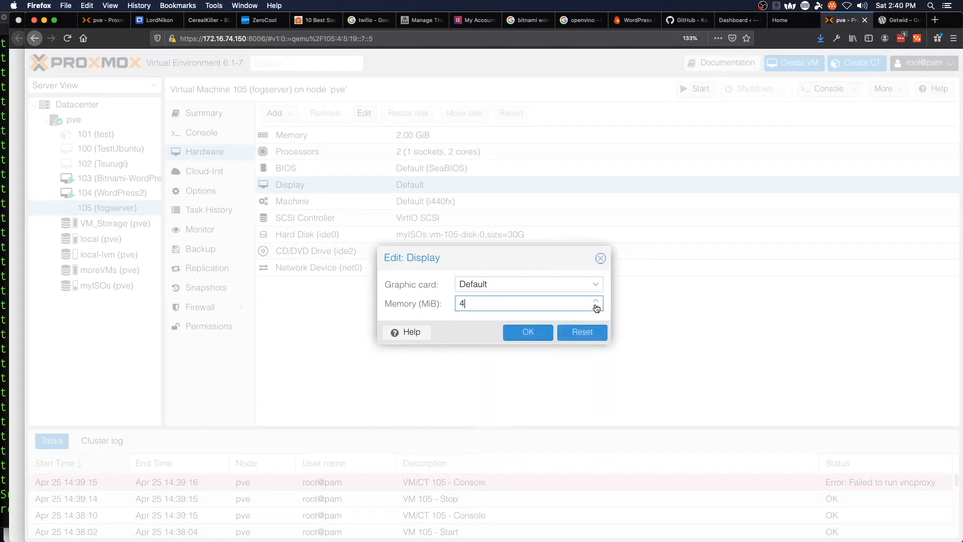
mouse_move(464, 342)
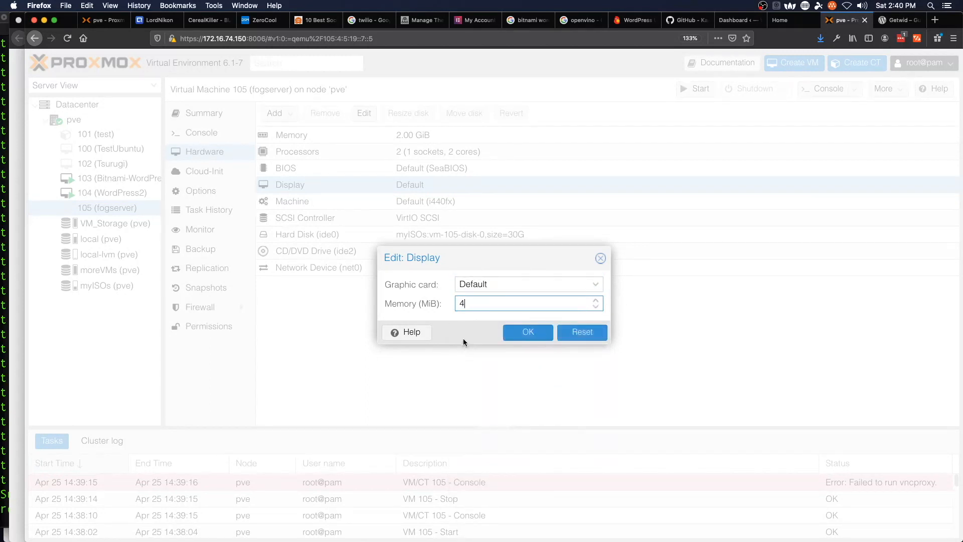
mouse_move(443, 332)
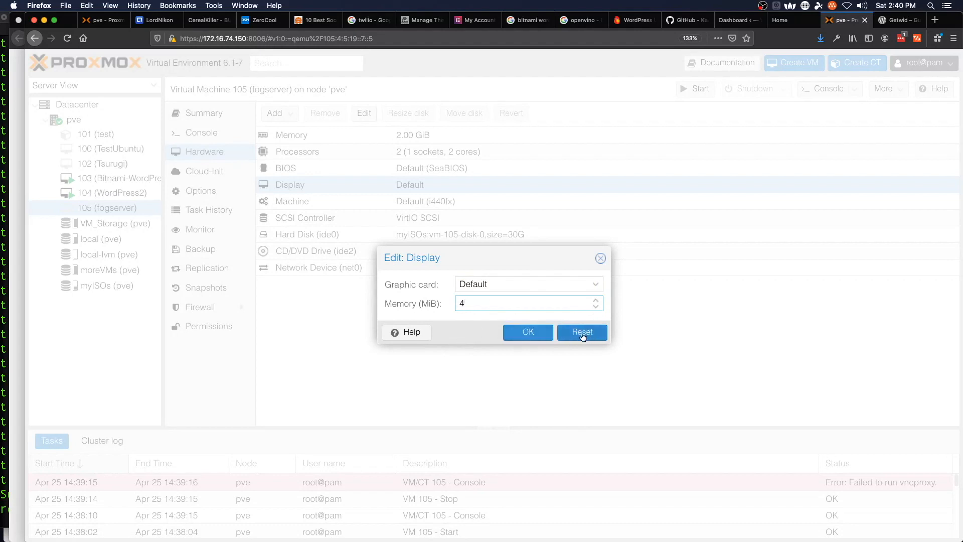
mouse_move(583, 344)
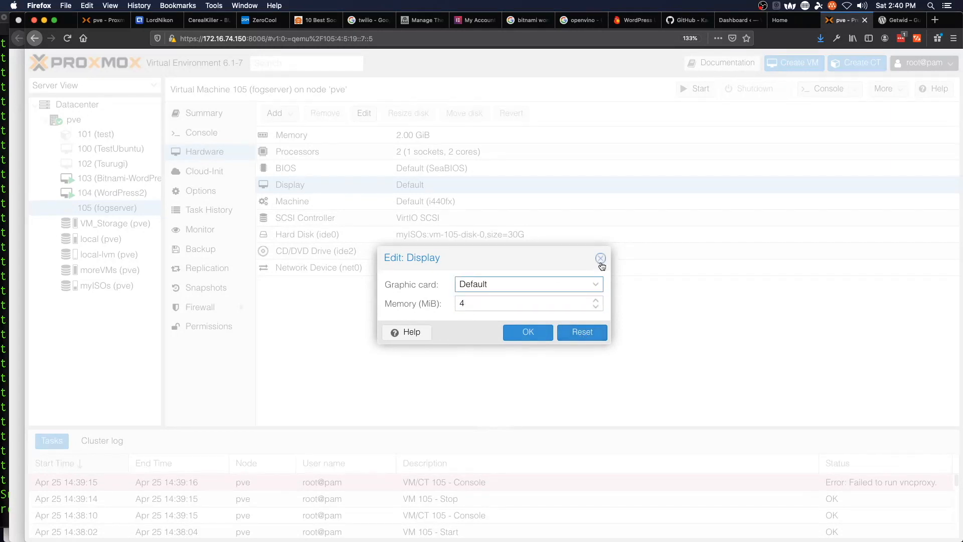
click(601, 258)
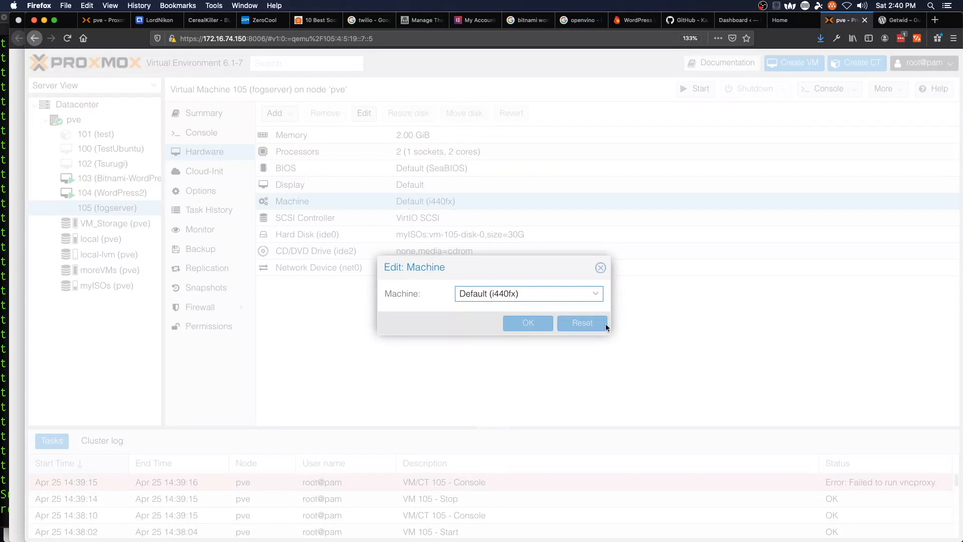
mouse_move(600, 310)
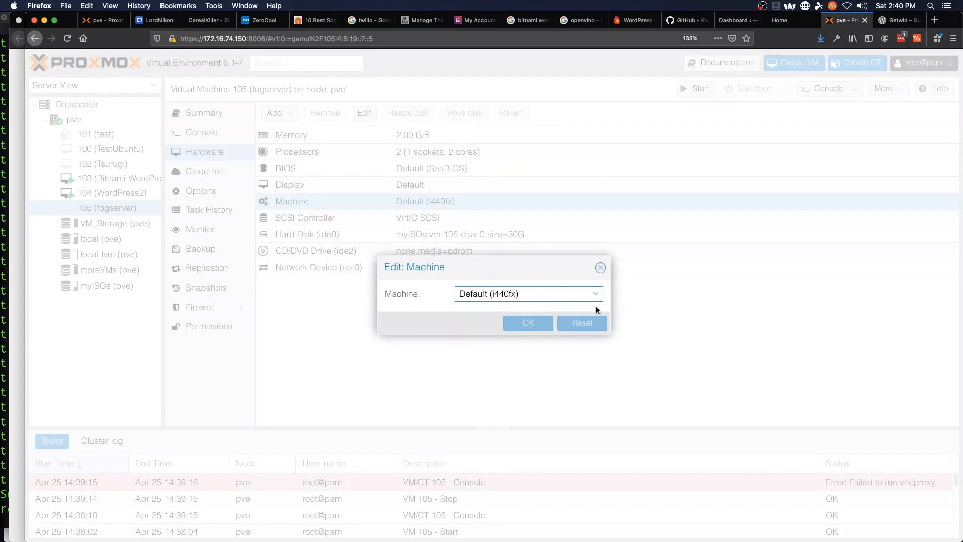
Set fogserver's machine type to q35 instead of Default (i440fx)
click(528, 293)
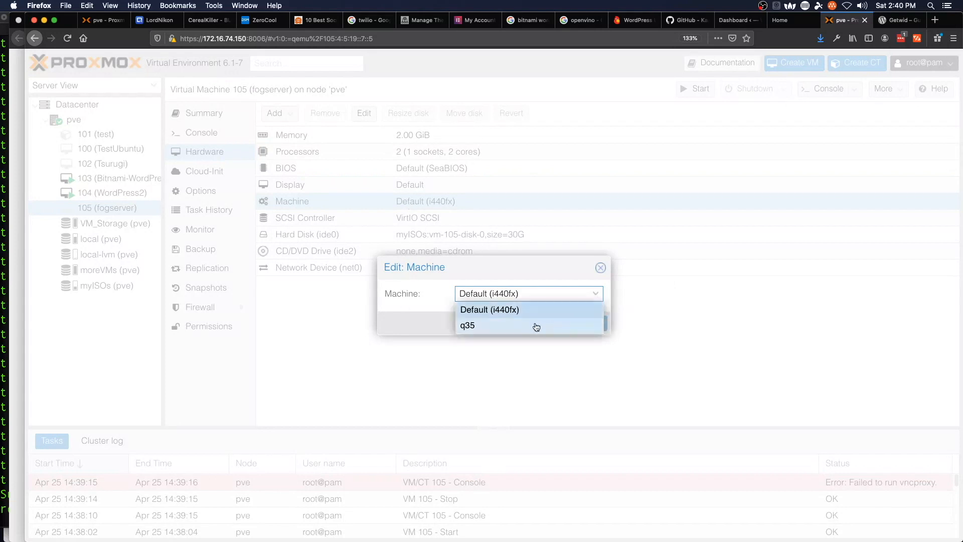
click(467, 325)
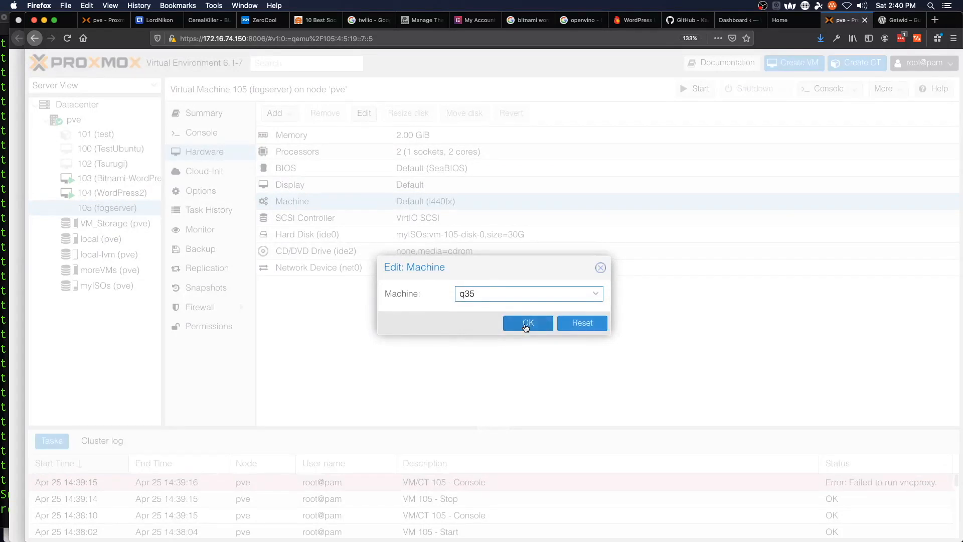
click(526, 322)
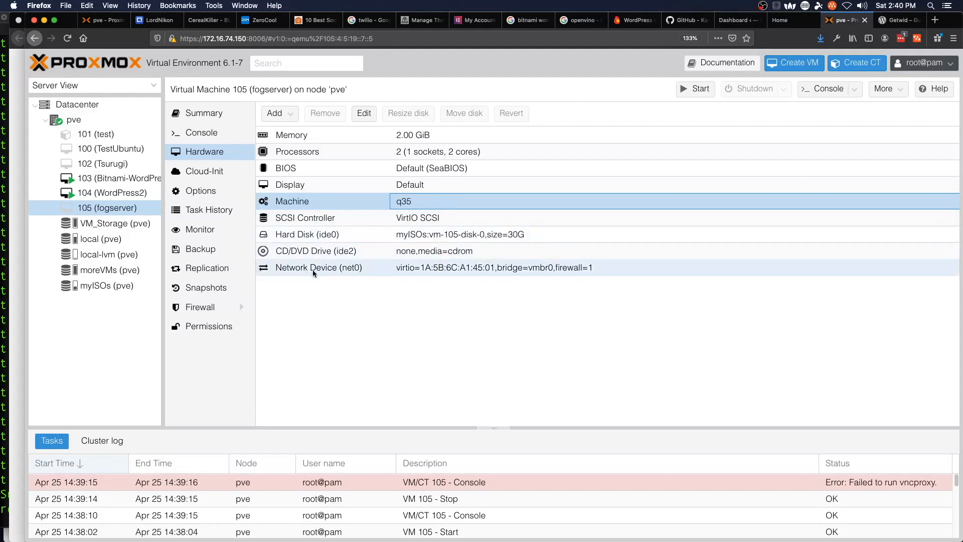
mouse_move(205, 187)
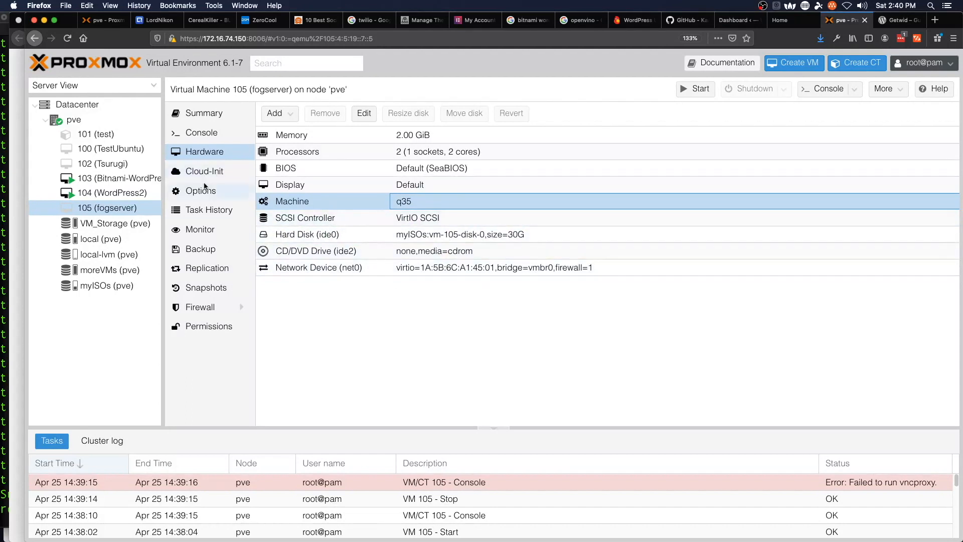
Start VM 105 on q35, watch it boot in the console, and return to its summary
click(204, 113)
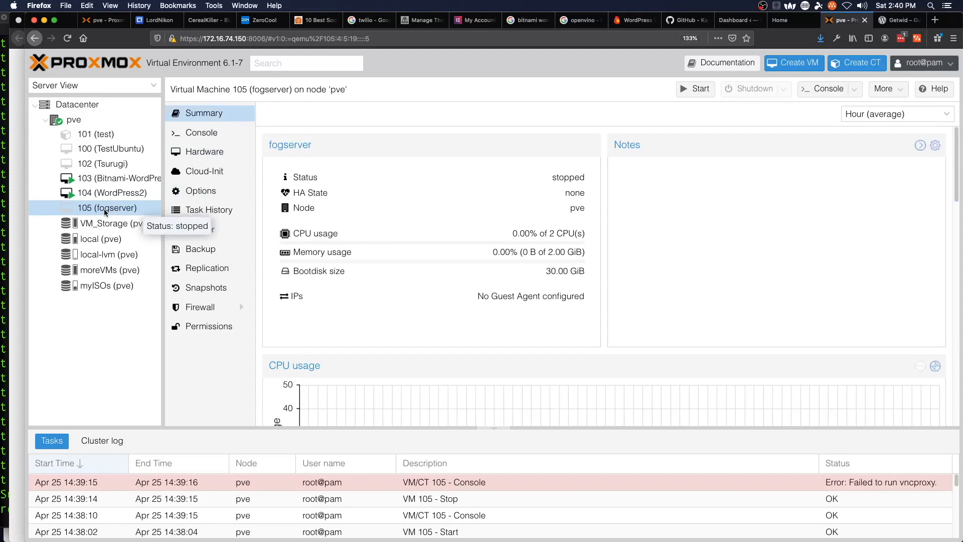
right_click(107, 208)
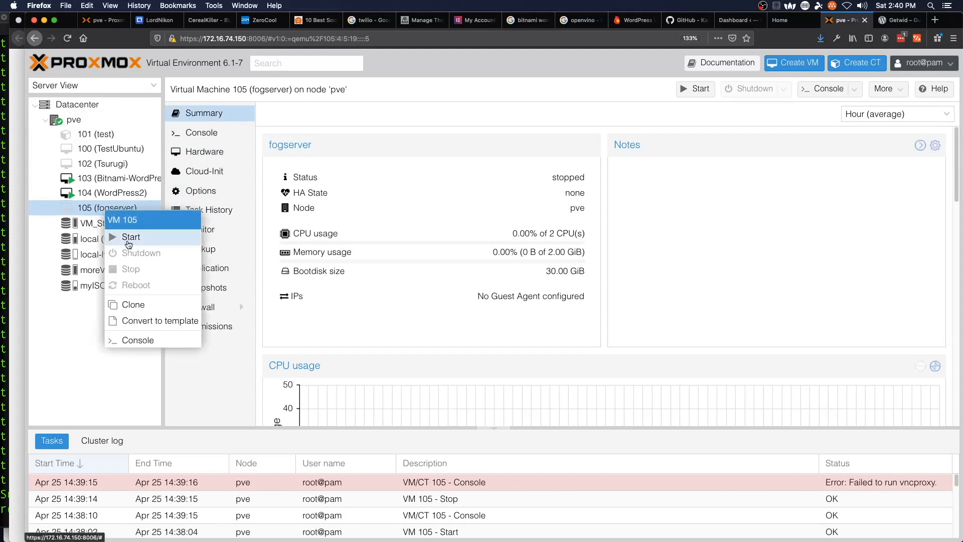
click(130, 237)
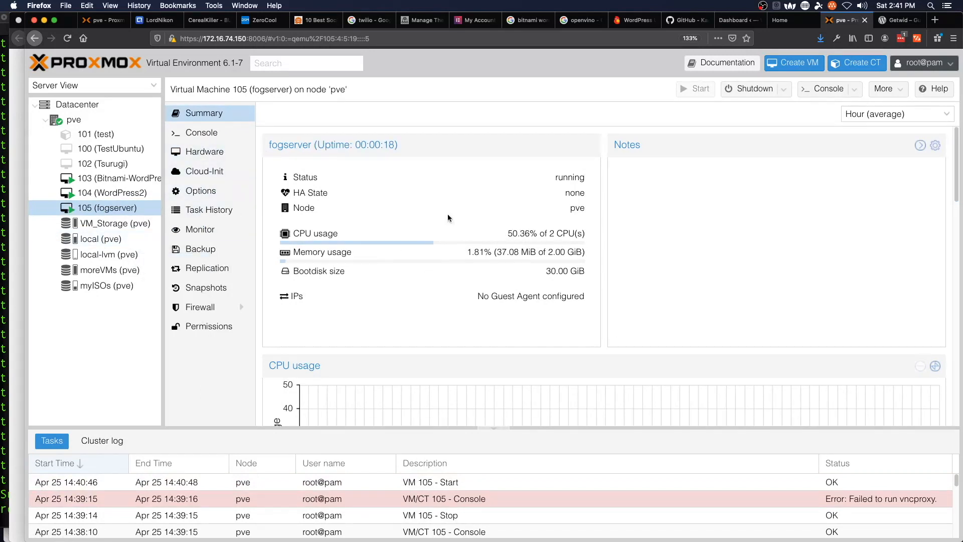
click(201, 133)
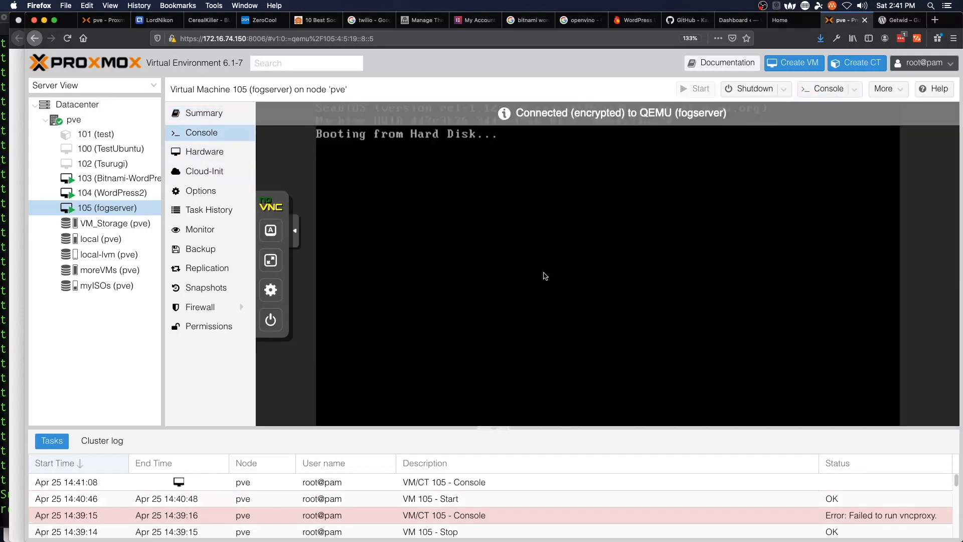
click(295, 230)
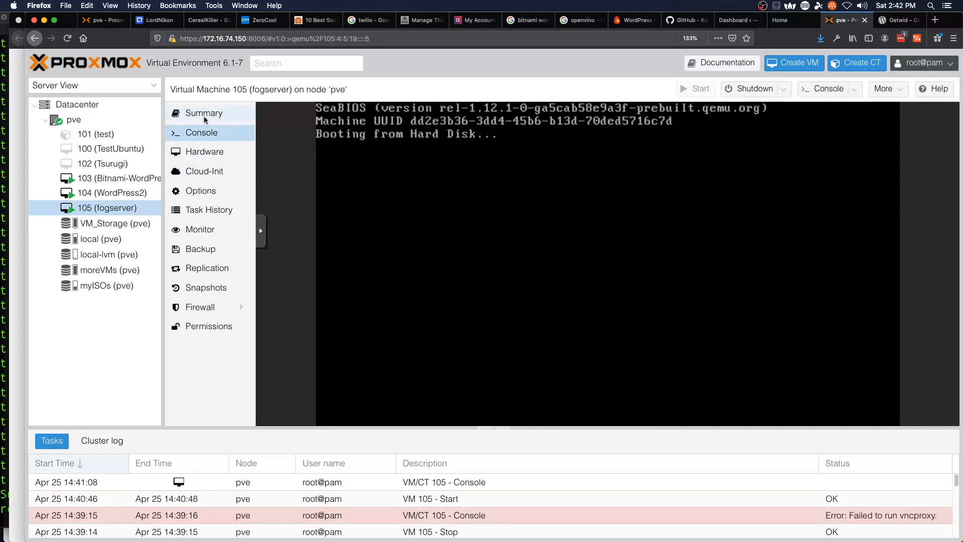
click(204, 113)
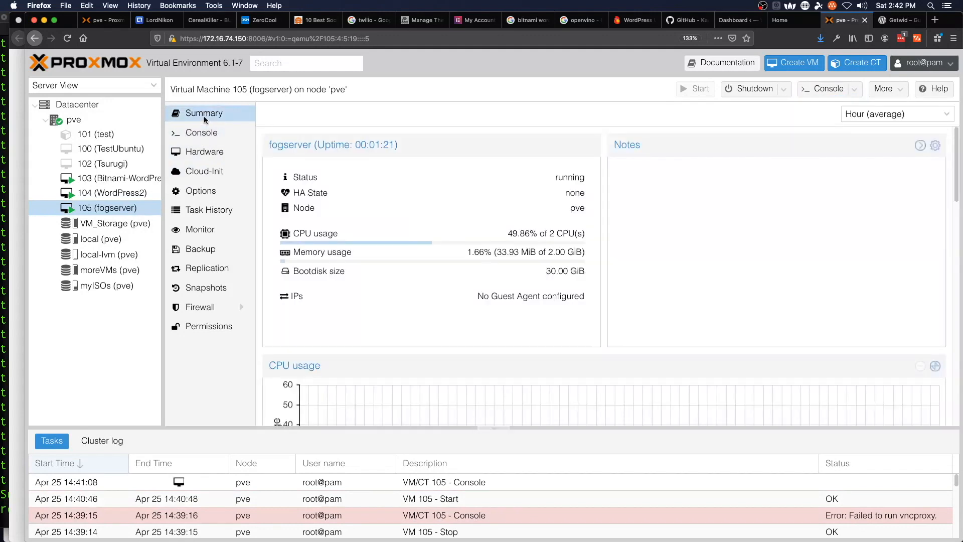
scroll(down, 3)
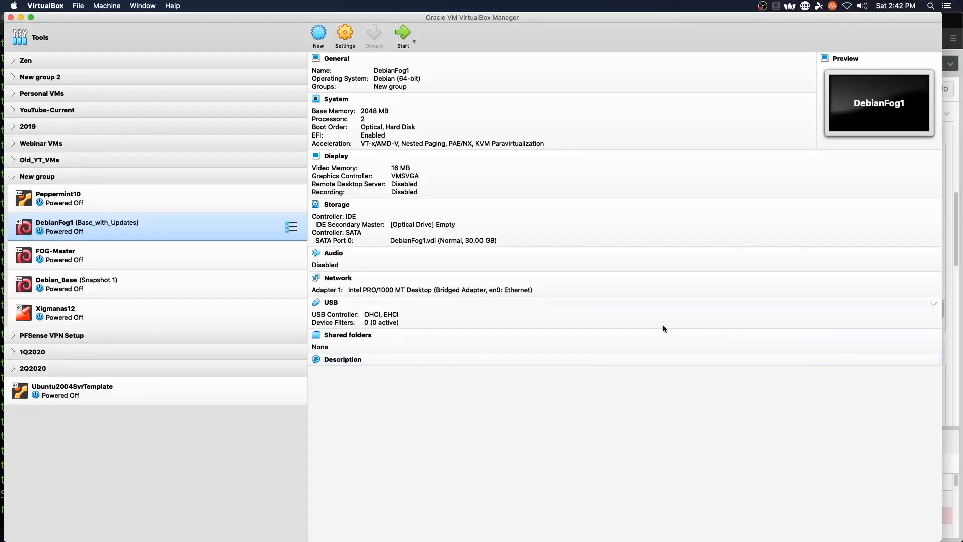
mouse_move(658, 335)
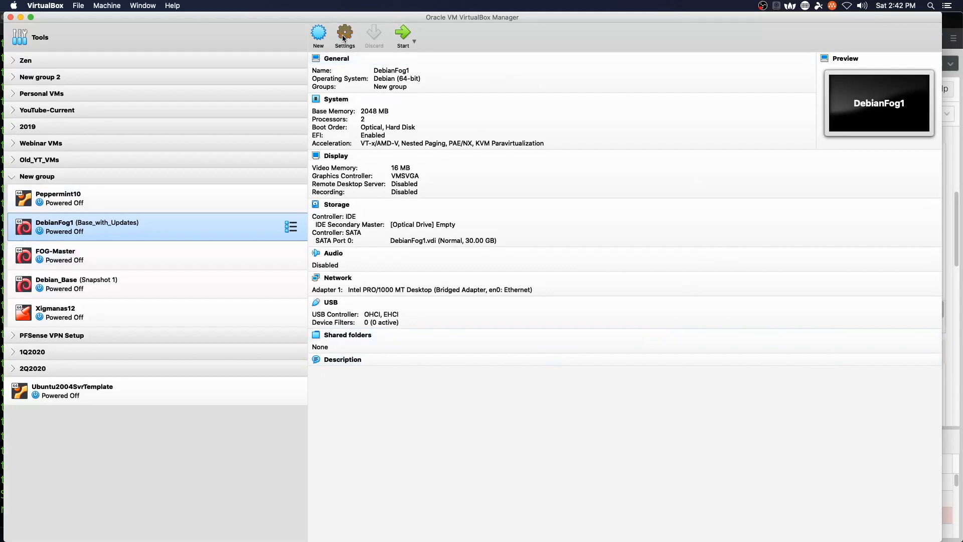
Review DebianFog1's system, processor, display and storage settings, including the DebianFog1.vdi disk
click(344, 35)
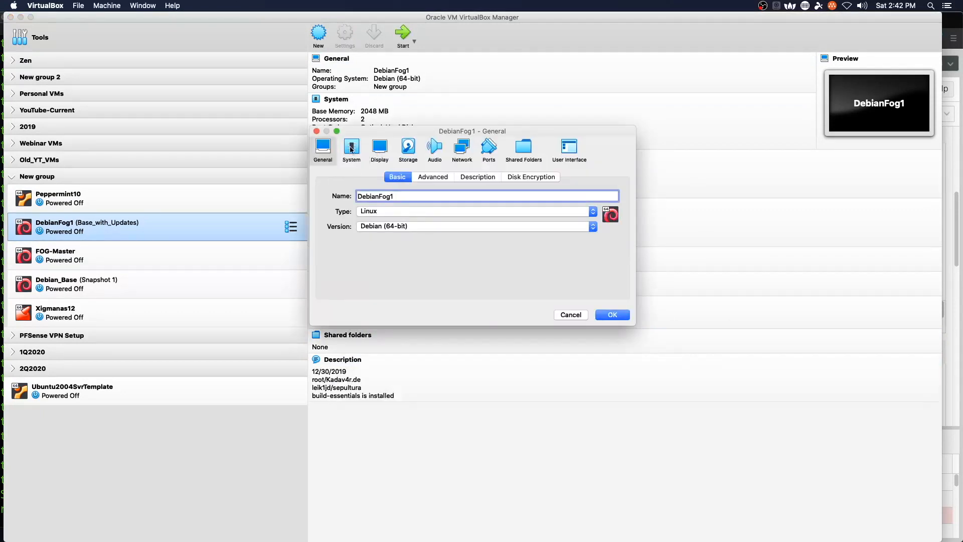
click(351, 148)
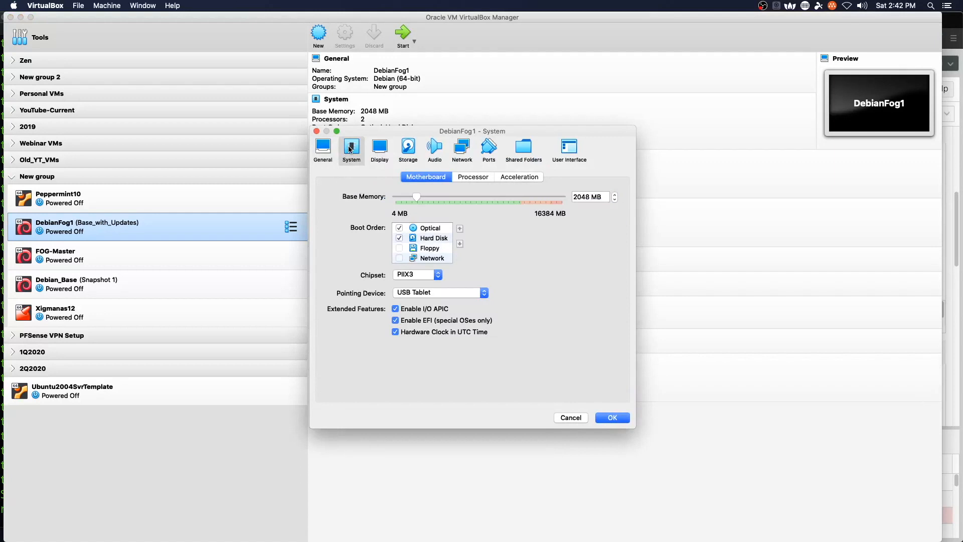
click(473, 177)
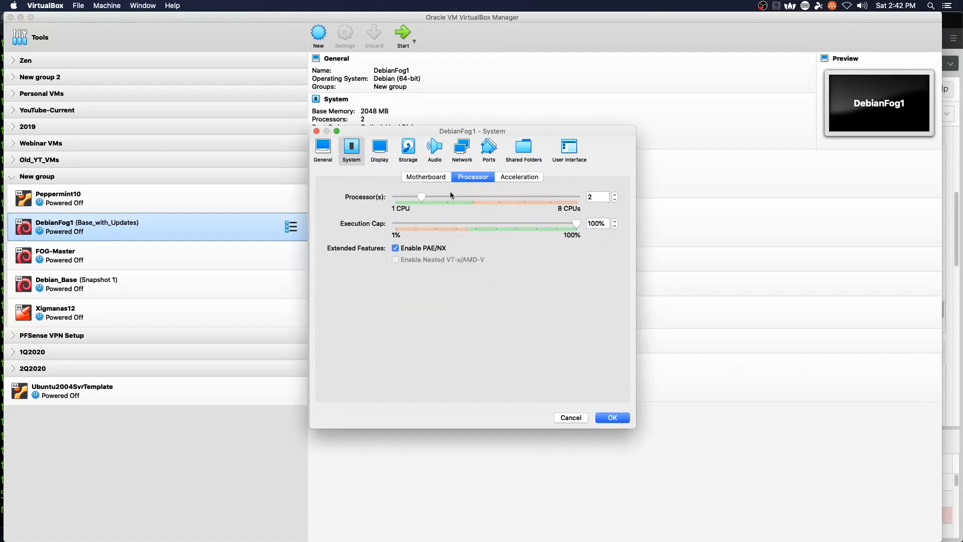
mouse_move(389, 153)
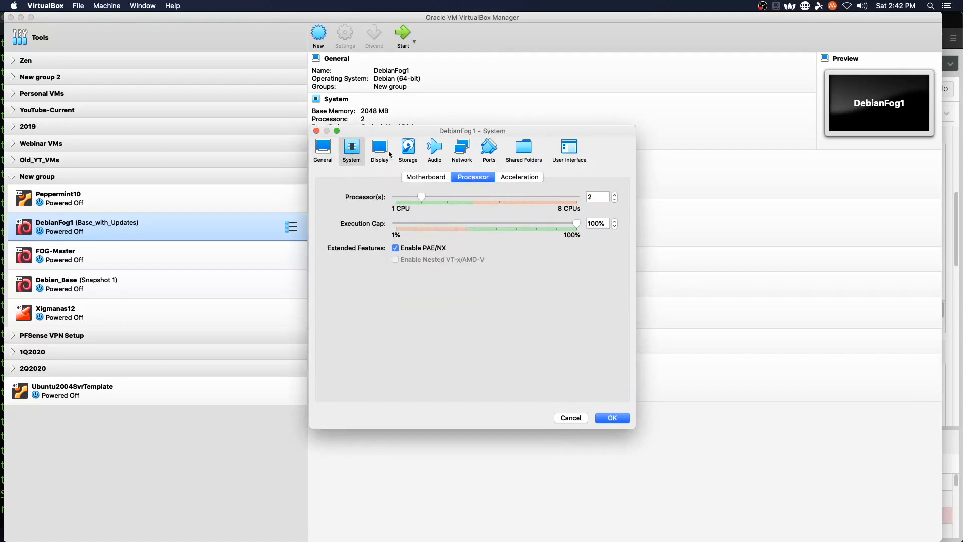
click(379, 149)
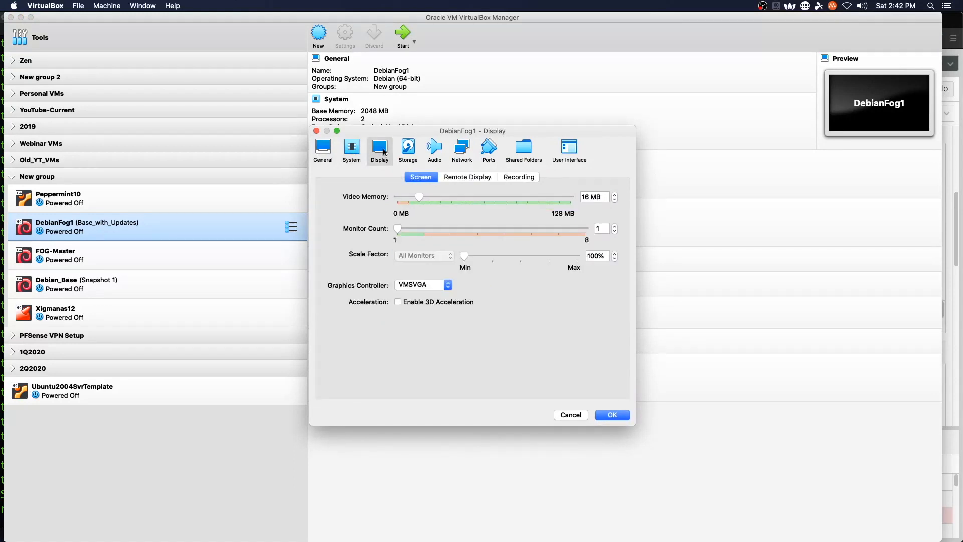
click(407, 148)
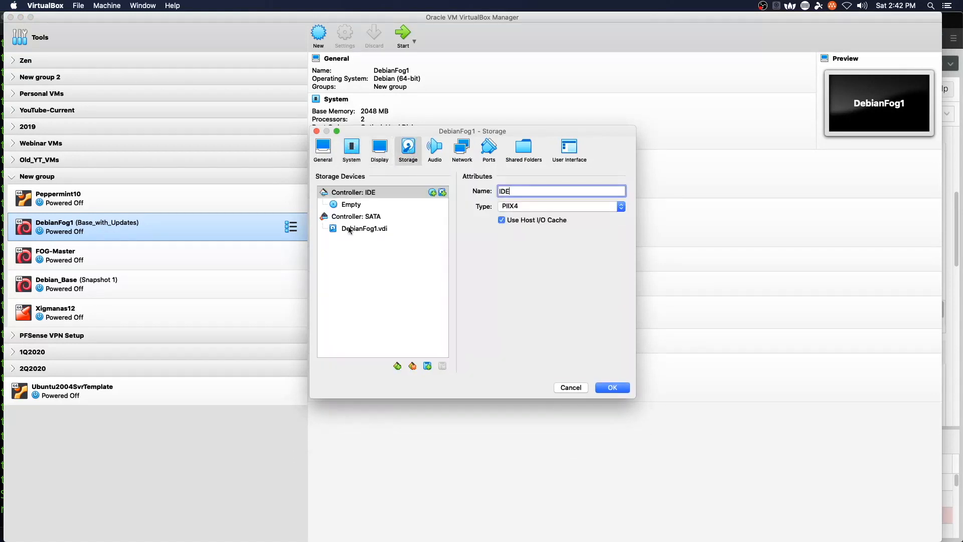
click(364, 227)
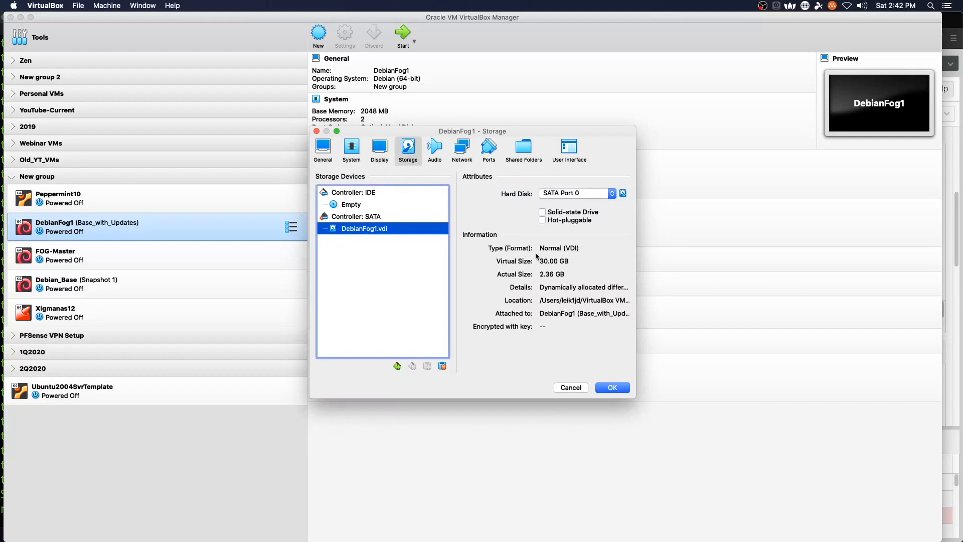
mouse_move(462, 152)
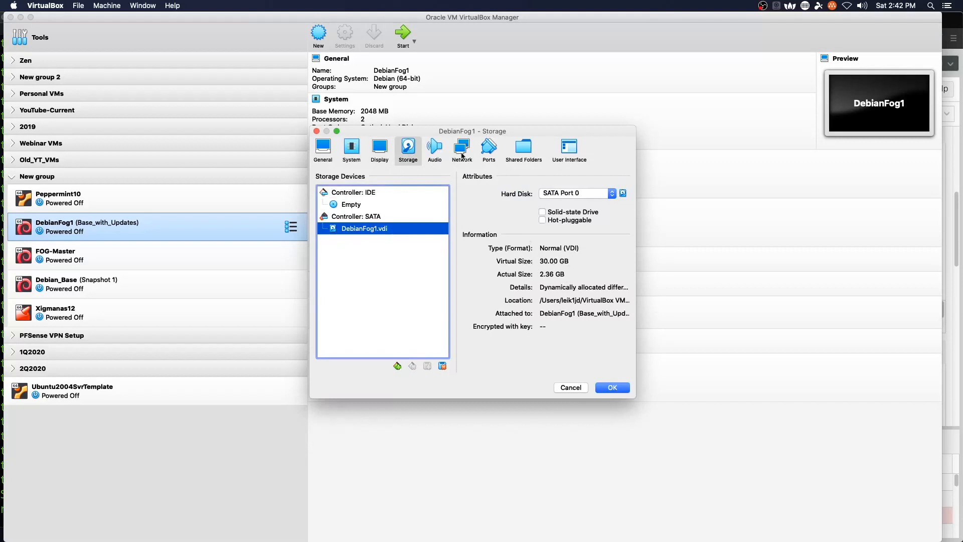
Check Adapter 1 is Bridged to en0: Ethernet and close DebianFog1's settings
click(462, 149)
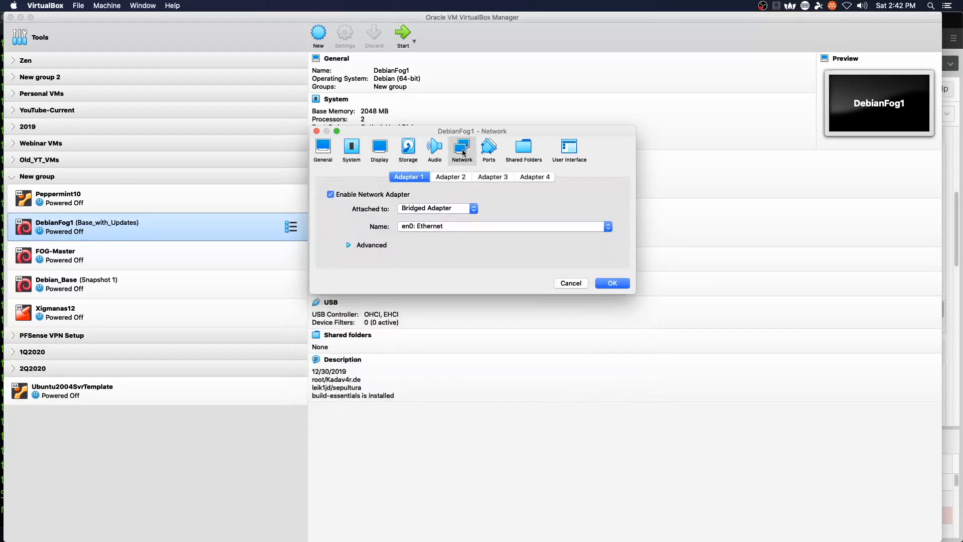
mouse_move(587, 304)
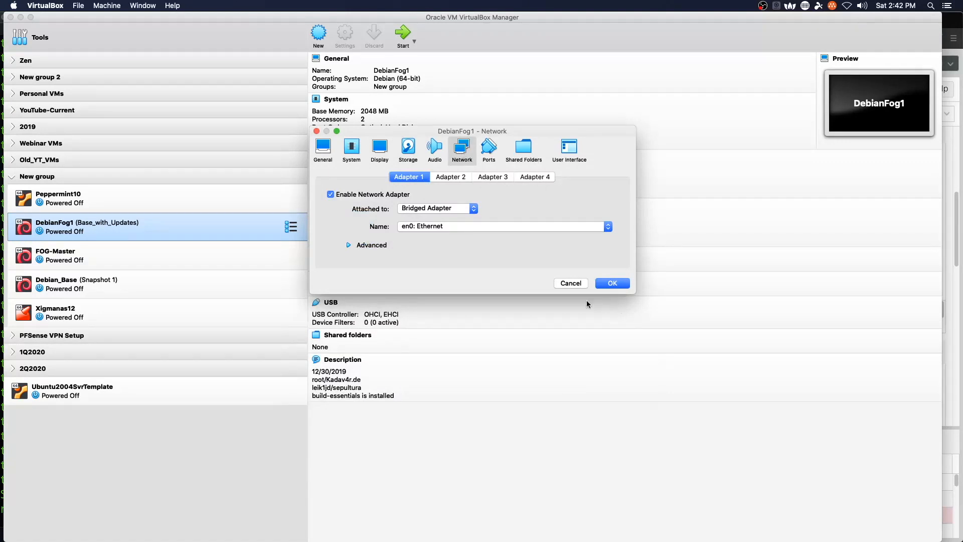
click(611, 283)
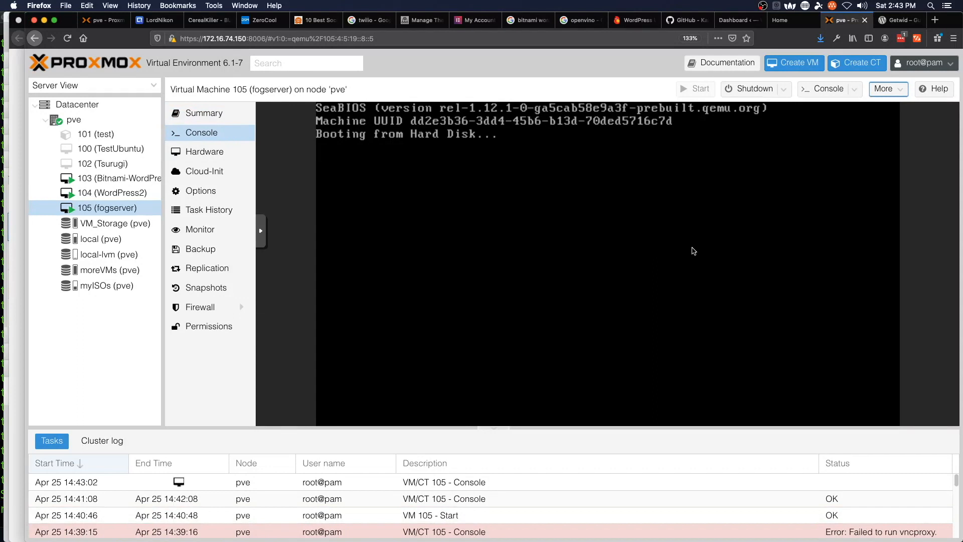
mouse_move(547, 310)
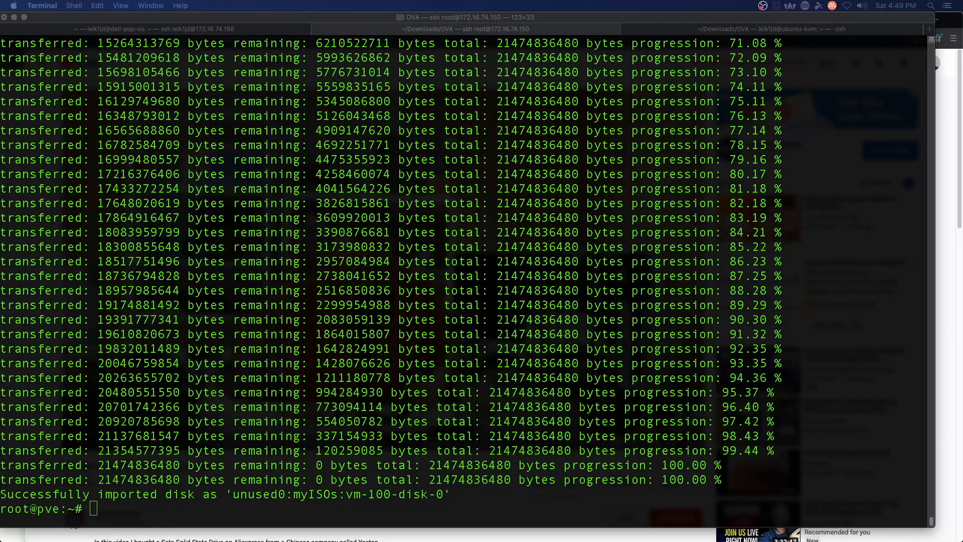
mouse_move(451, 387)
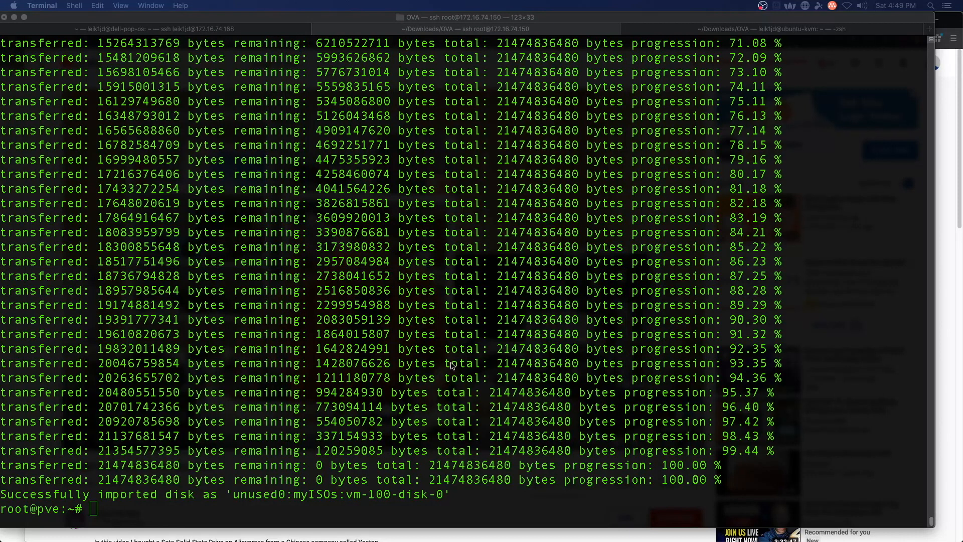
mouse_move(376, 297)
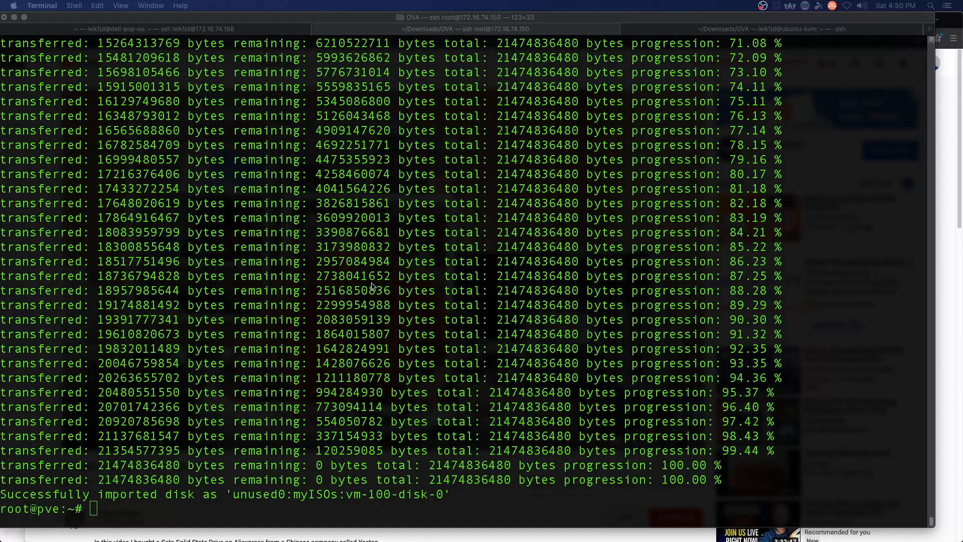
mouse_move(454, 234)
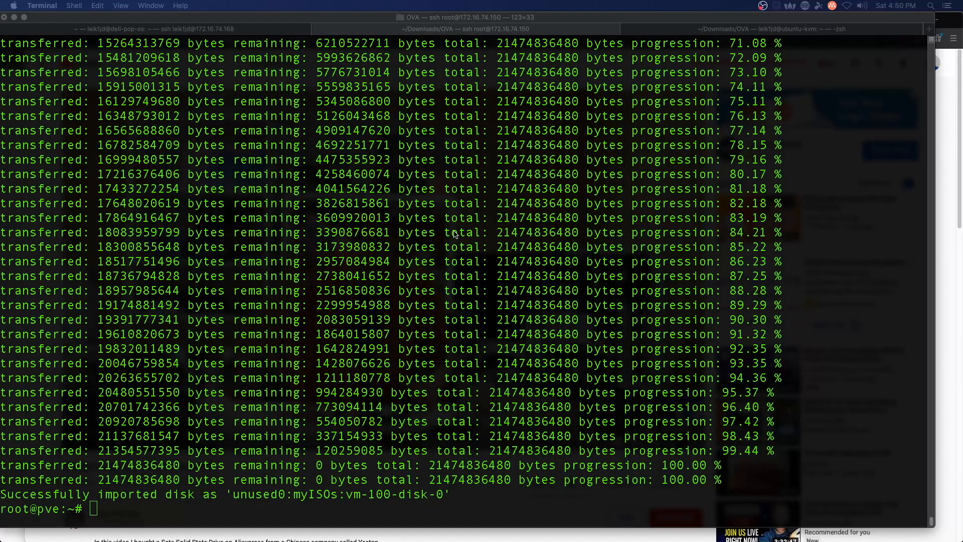
mouse_move(448, 327)
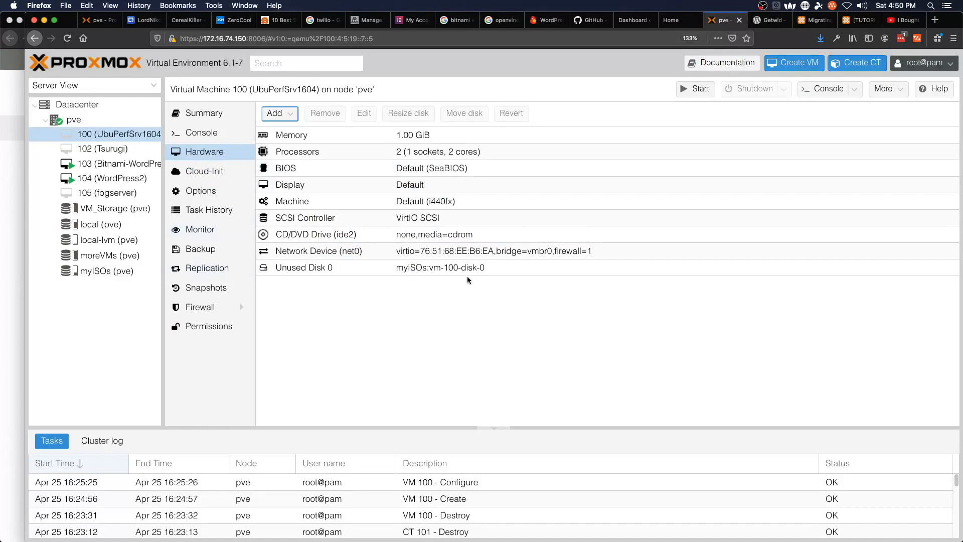
mouse_move(95, 133)
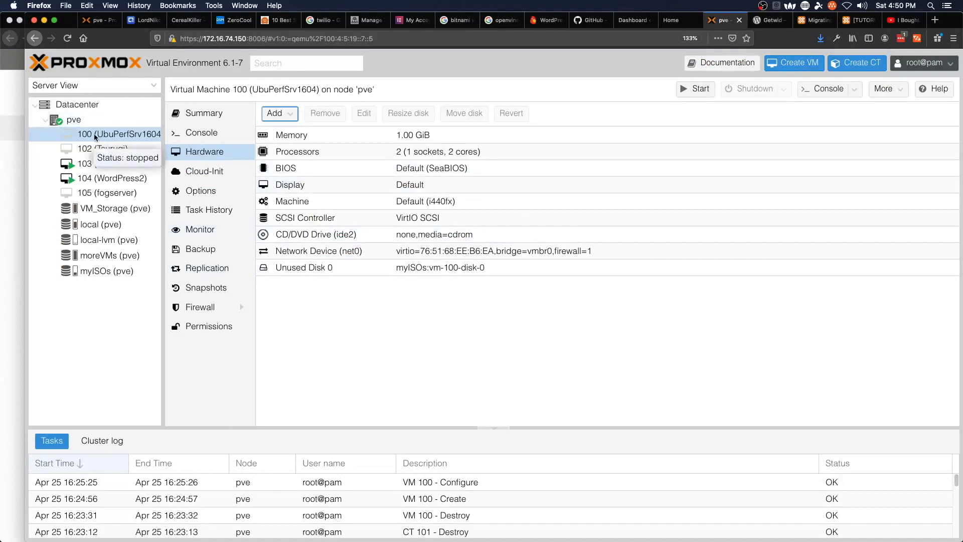
mouse_move(92, 142)
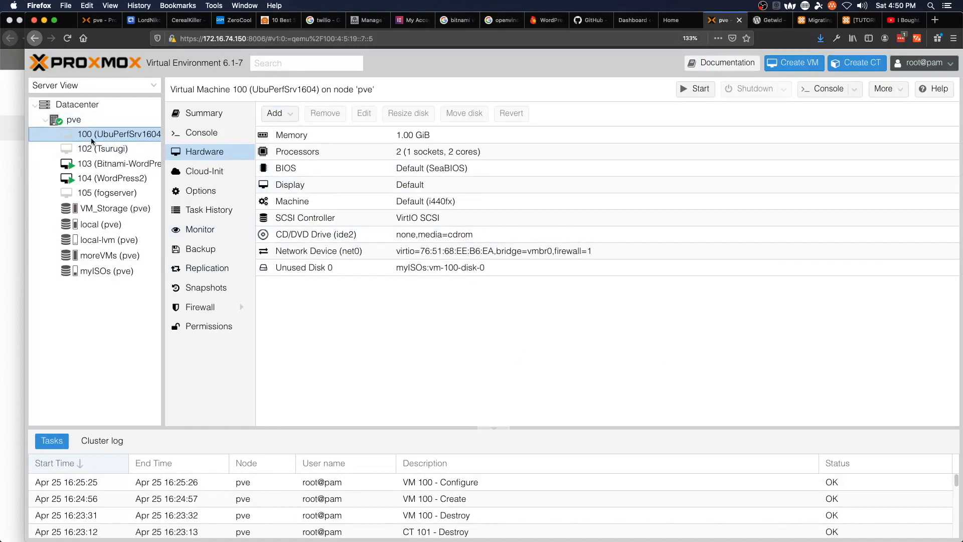
mouse_move(113, 137)
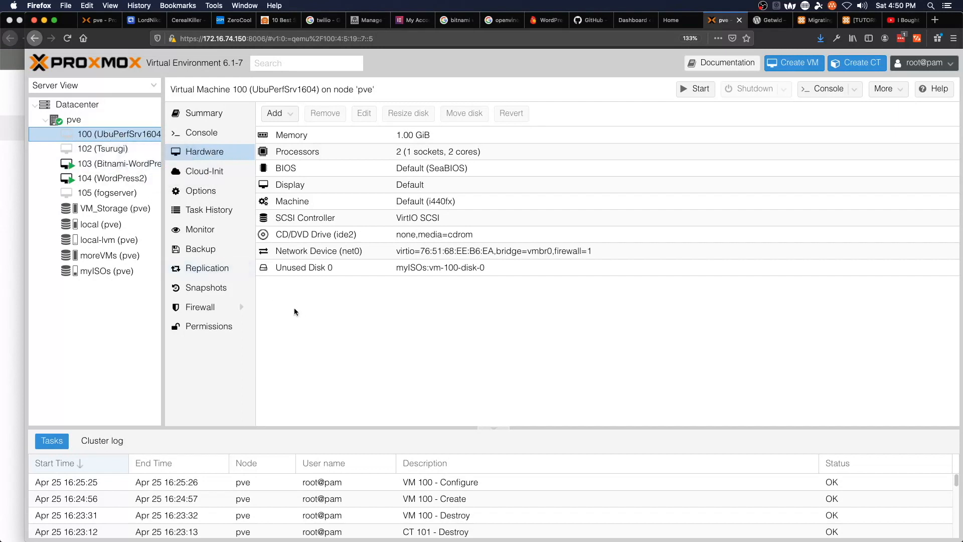
Attach Unused Disk 0 to VM 100 as 20G ide0 and view its options with ide0 booting first
click(301, 266)
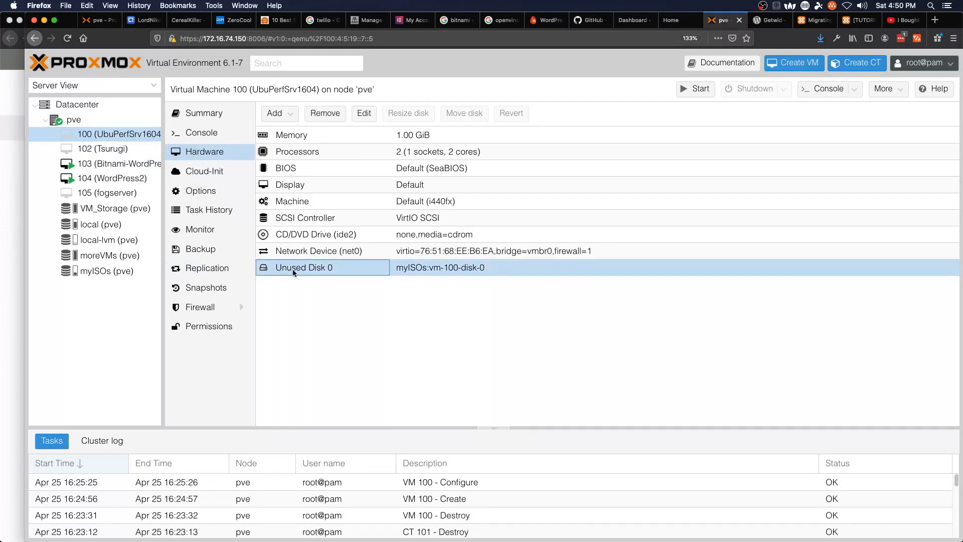
mouse_move(237, 287)
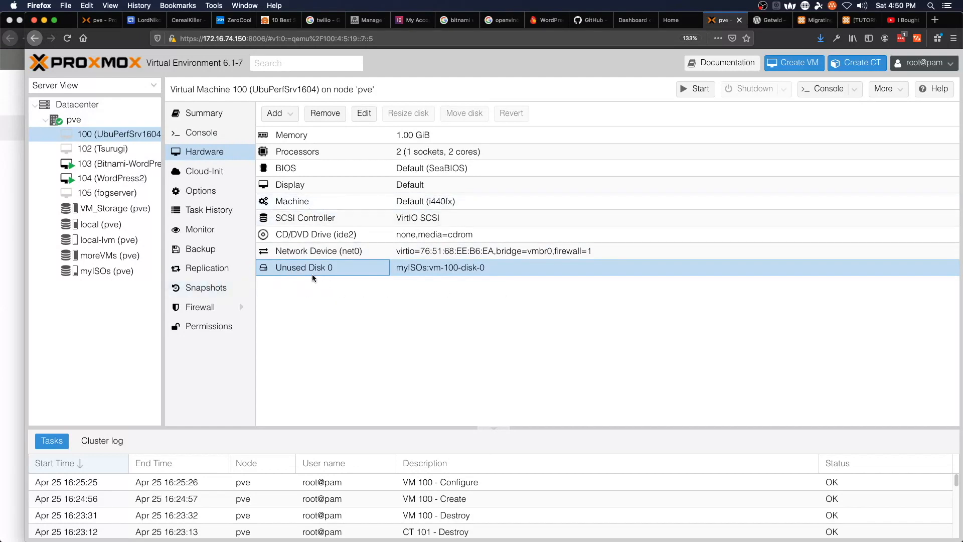
mouse_move(318, 267)
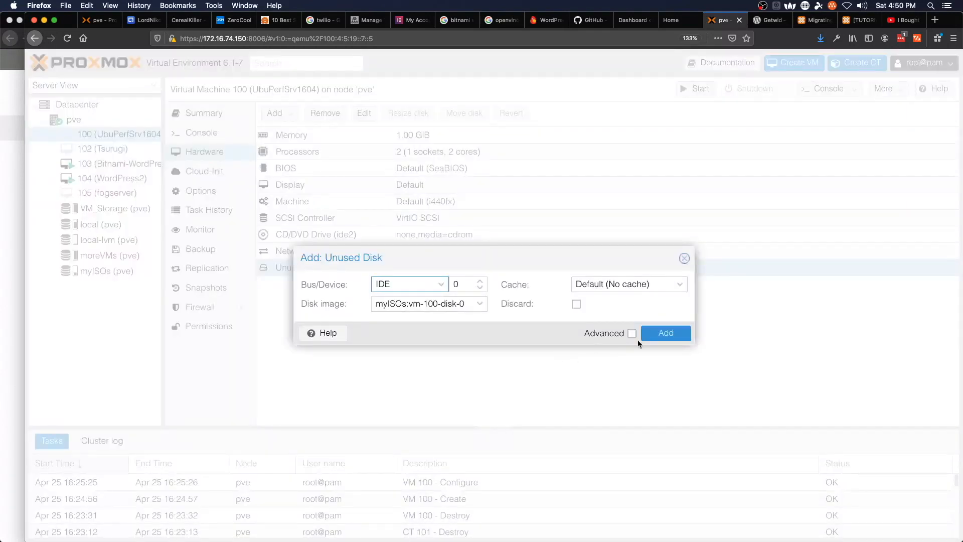
mouse_move(671, 336)
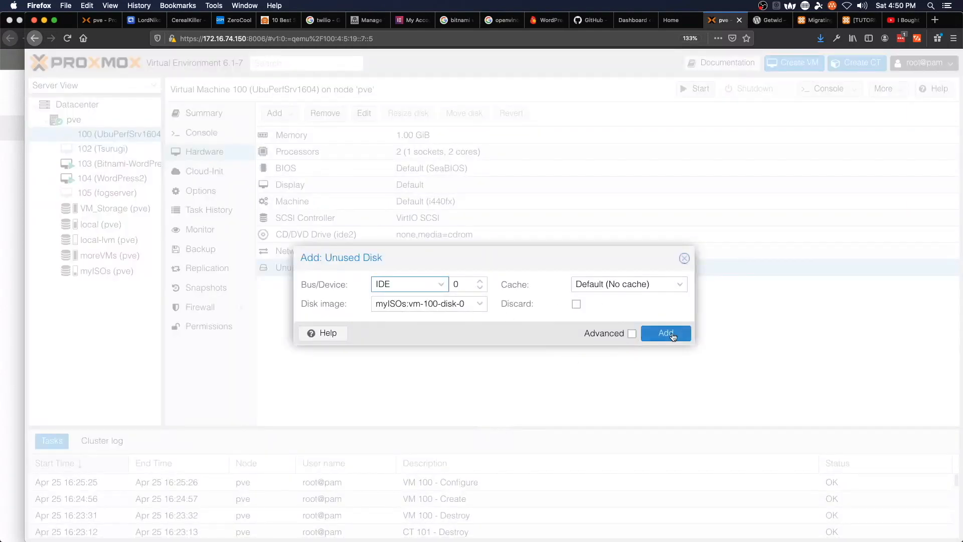
click(666, 333)
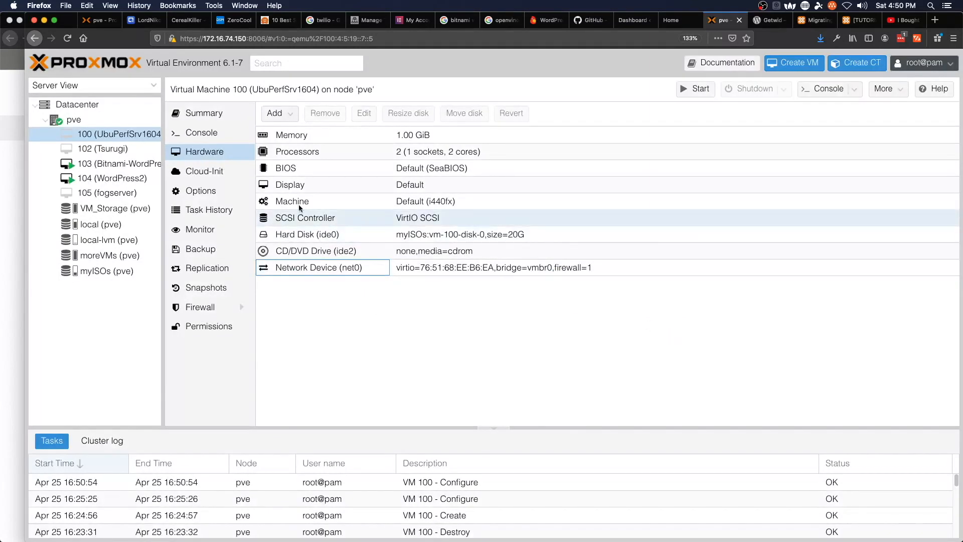
click(200, 191)
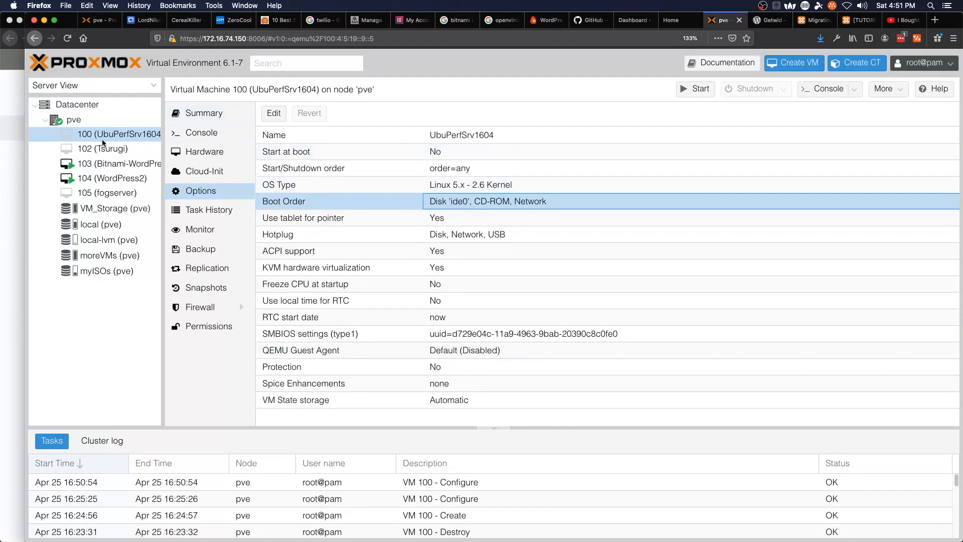
Start VM 100 UbuPerfSrv1604 and watch its console fullscreen through GRUB to the kernel panic
right_click(120, 134)
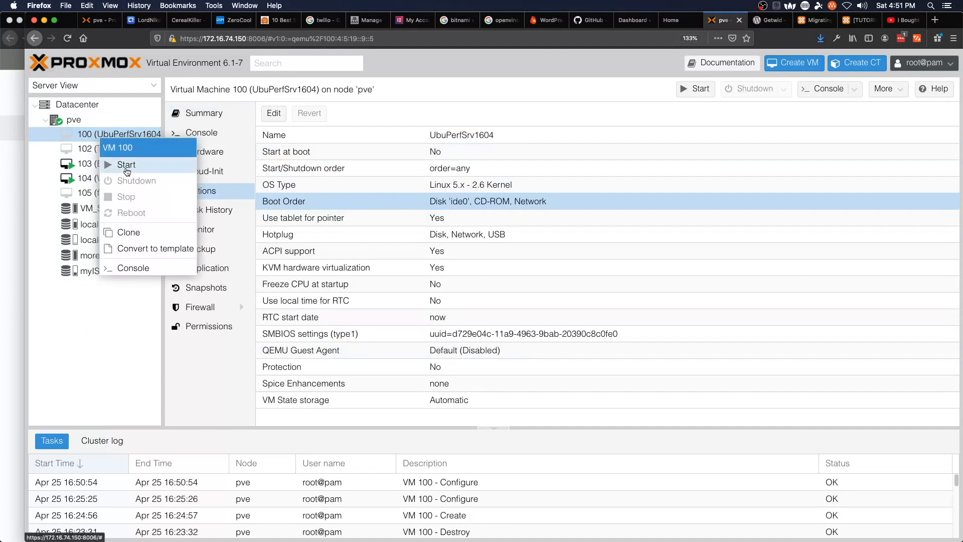
click(126, 164)
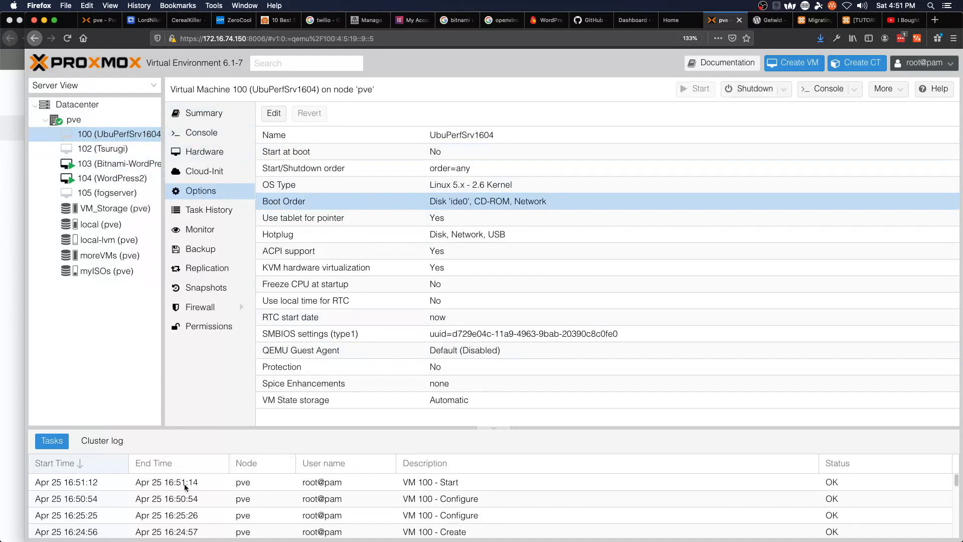
click(201, 133)
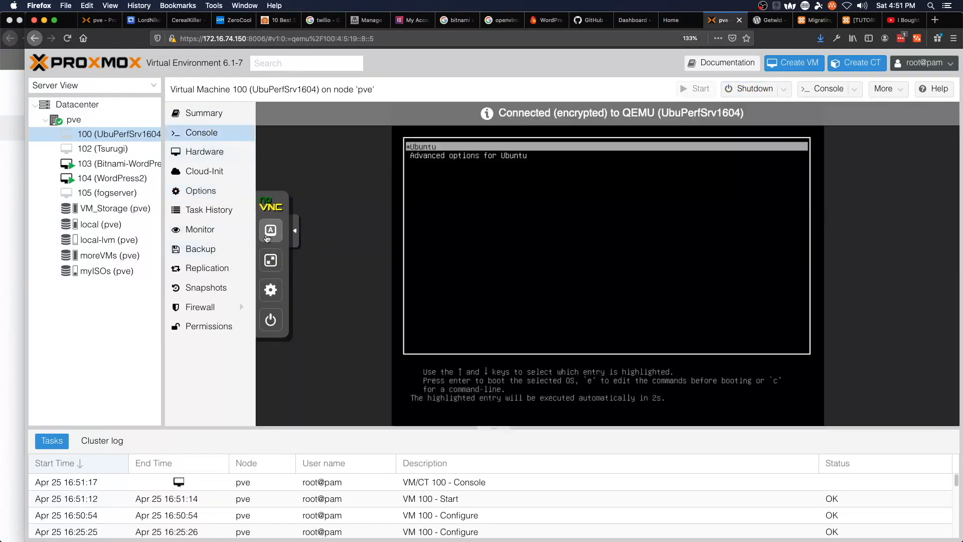
click(270, 231)
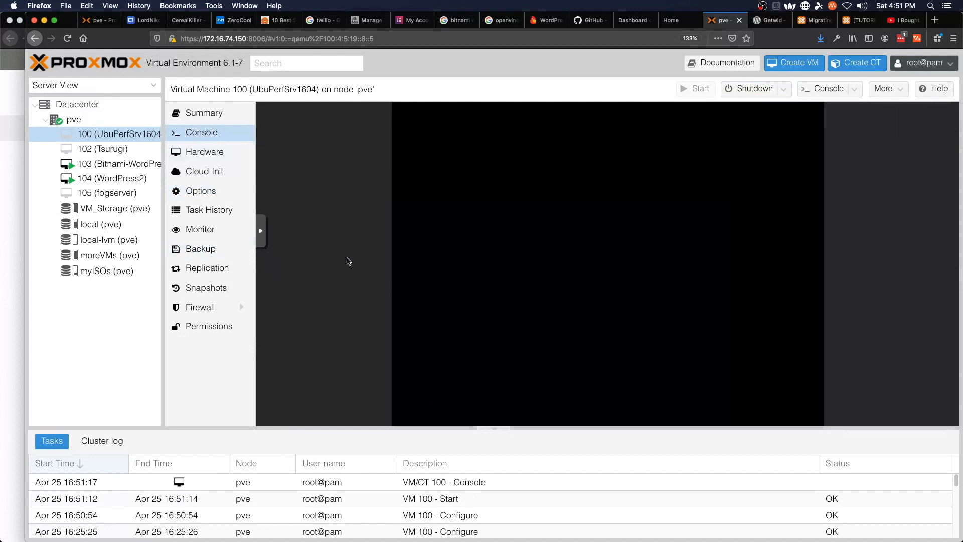
mouse_move(261, 231)
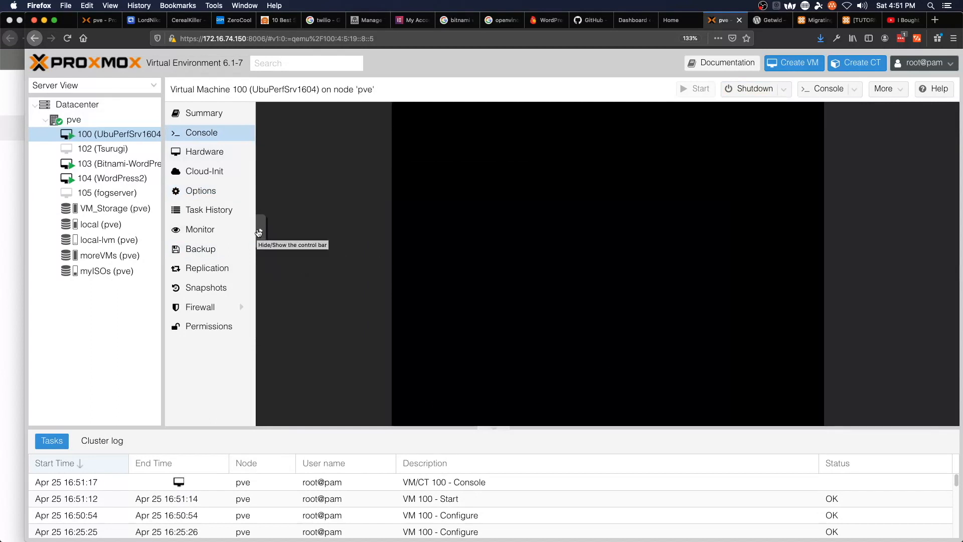
click(258, 232)
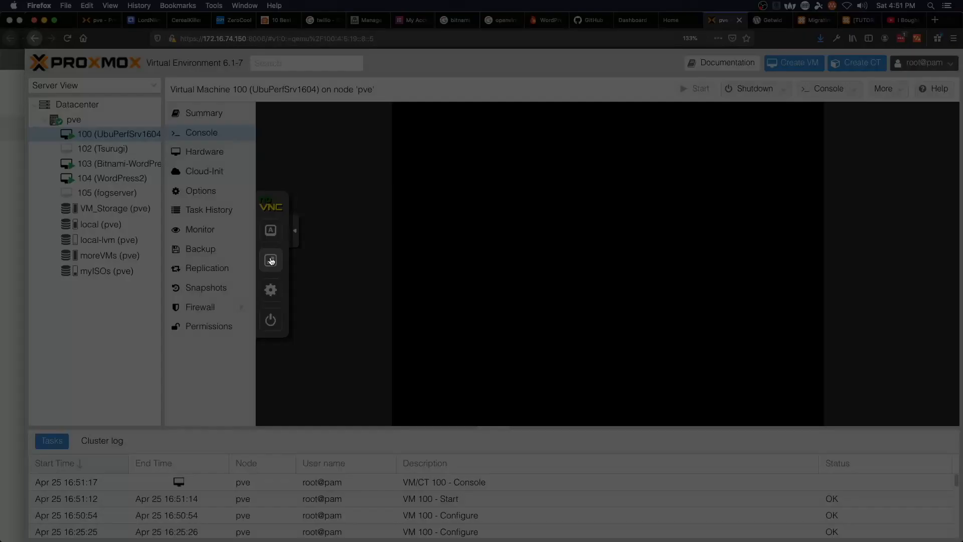
click(271, 260)
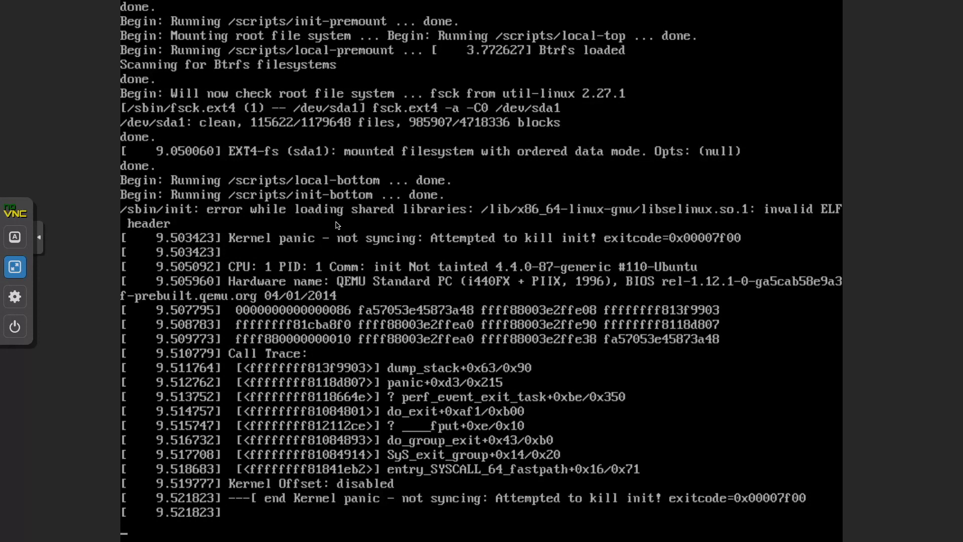
mouse_move(354, 269)
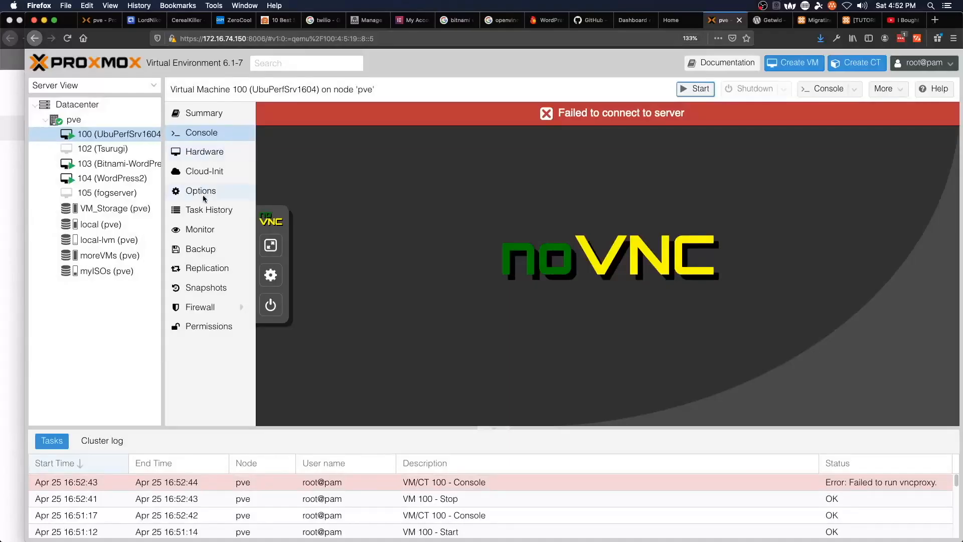
Check VM 100's OS Type under Options and keep Linux 5.x - 2.6 Kernel
click(200, 191)
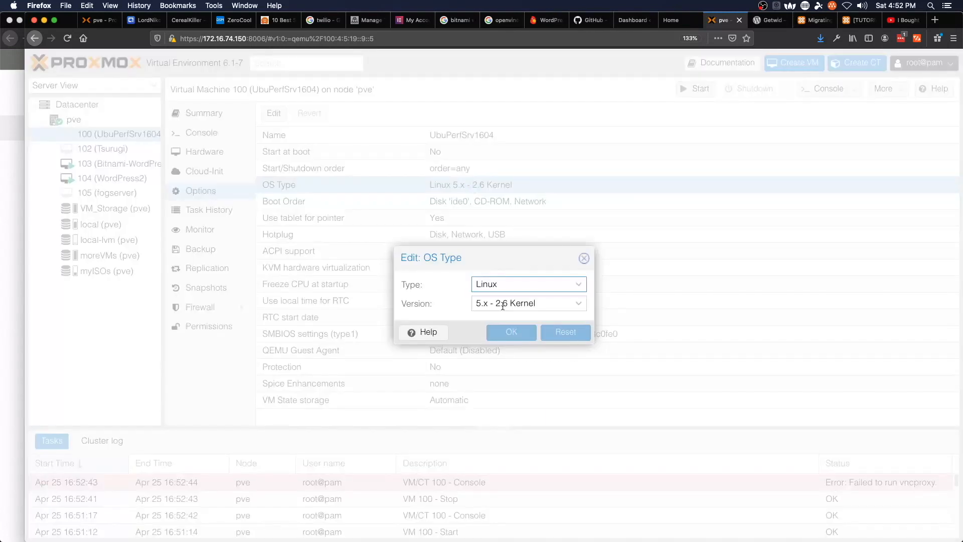
click(576, 303)
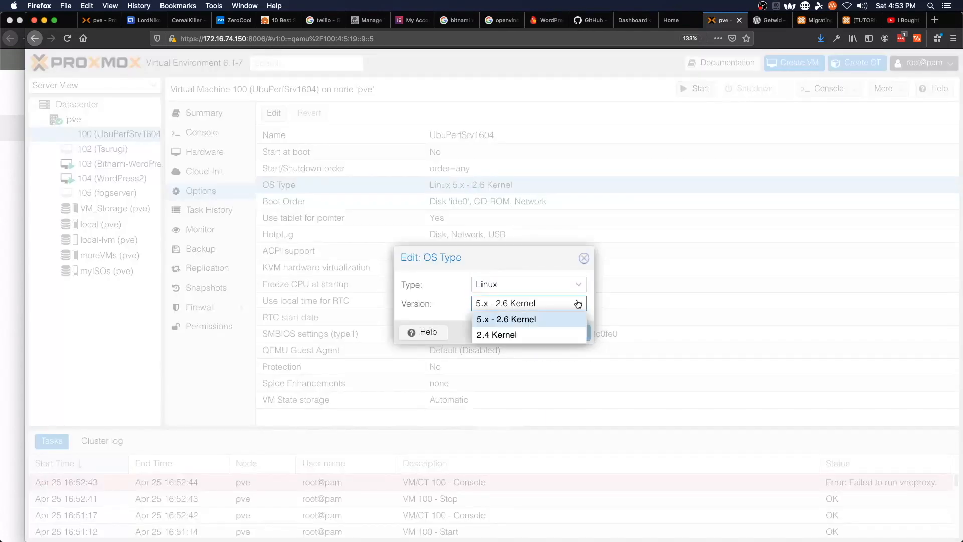
click(505, 319)
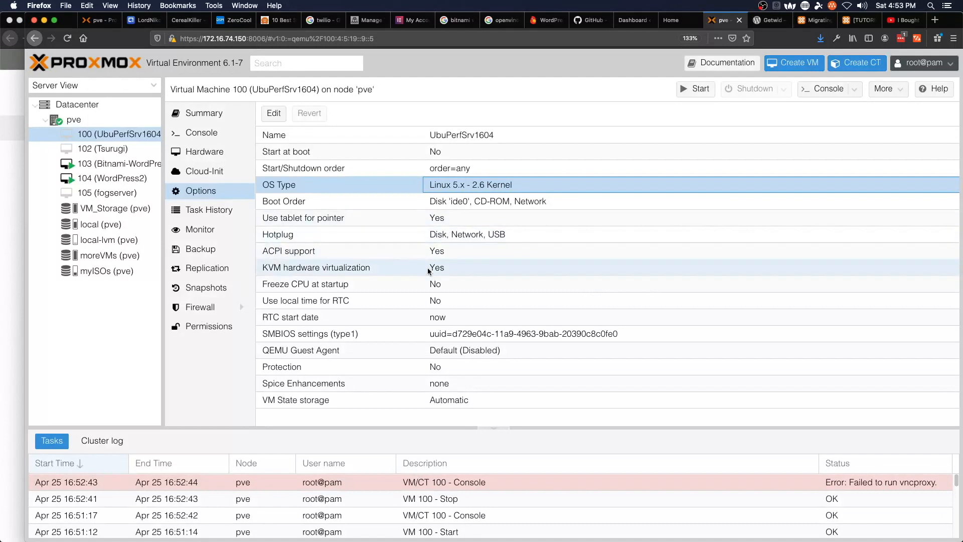
mouse_move(399, 251)
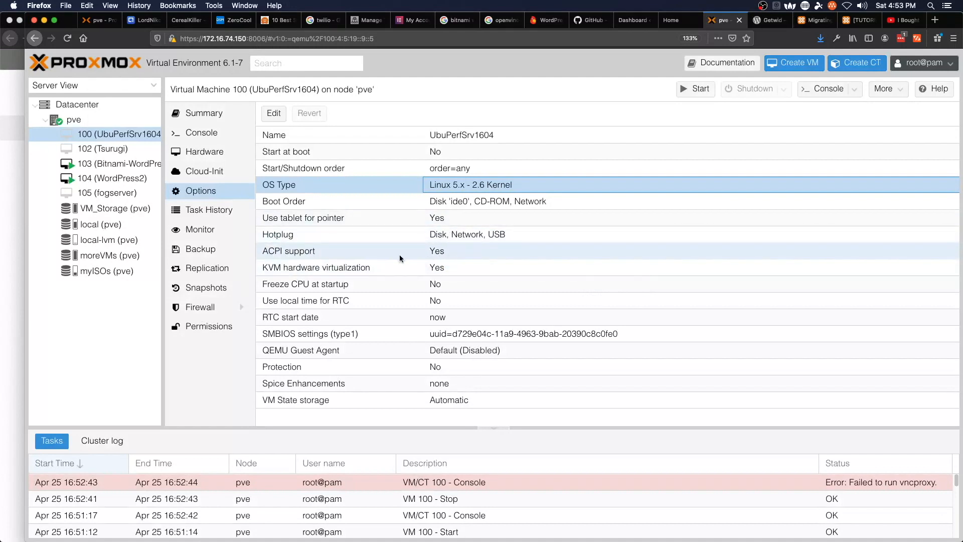
mouse_move(484, 256)
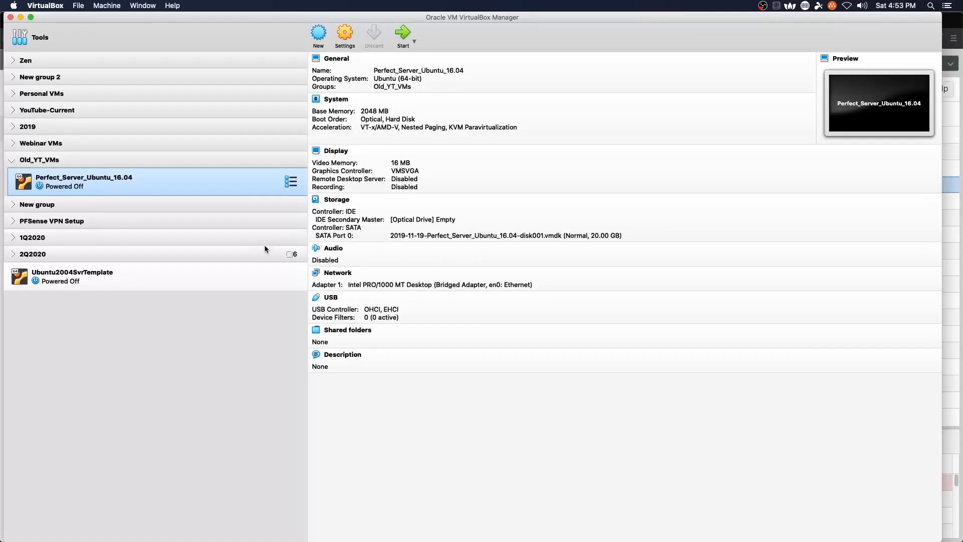
mouse_move(319, 35)
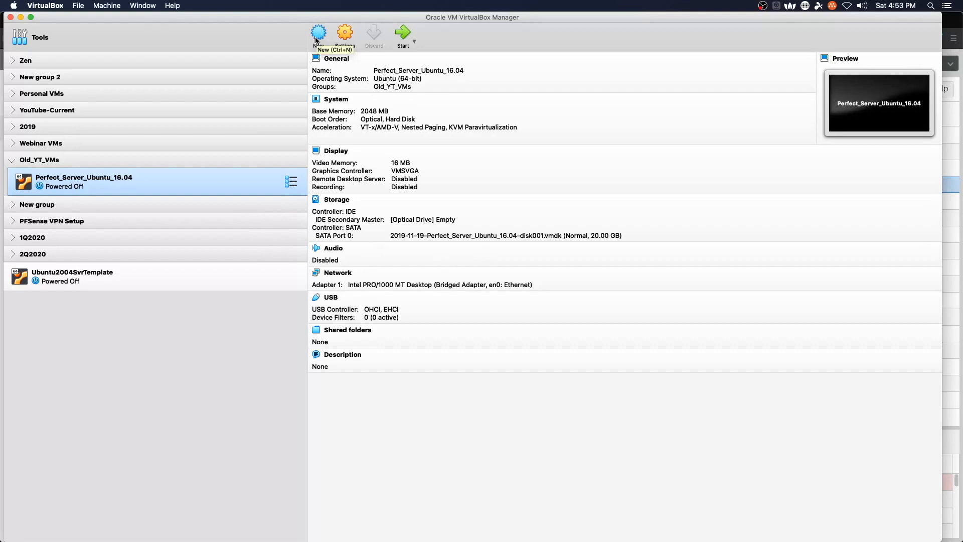
mouse_move(344, 34)
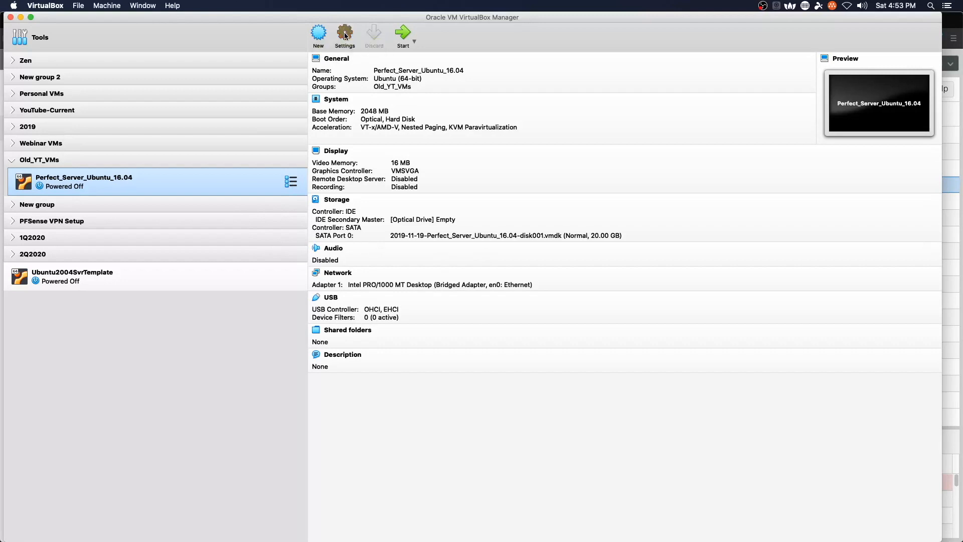
Review Perfect_Server_Ubuntu_16.04's General Advanced and System settings in VirtualBox
click(345, 34)
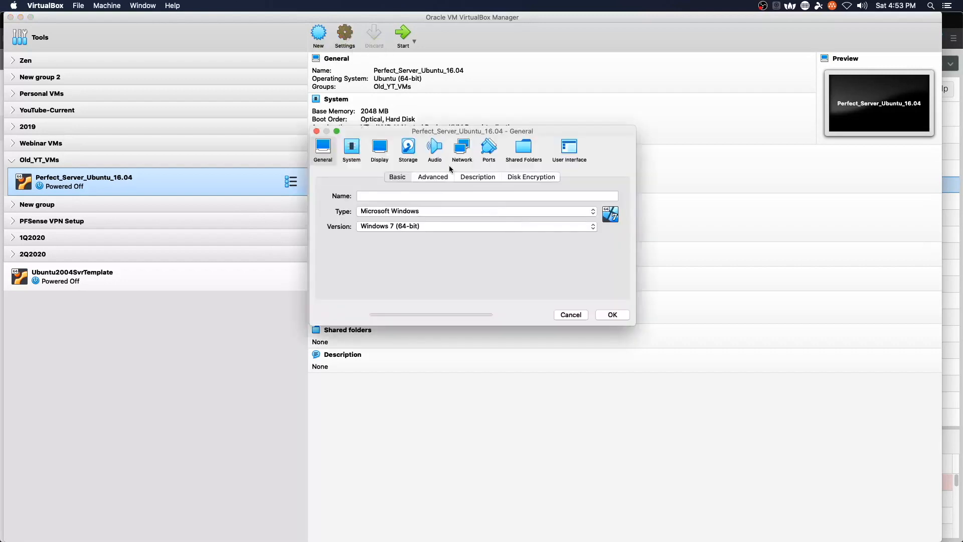
click(352, 148)
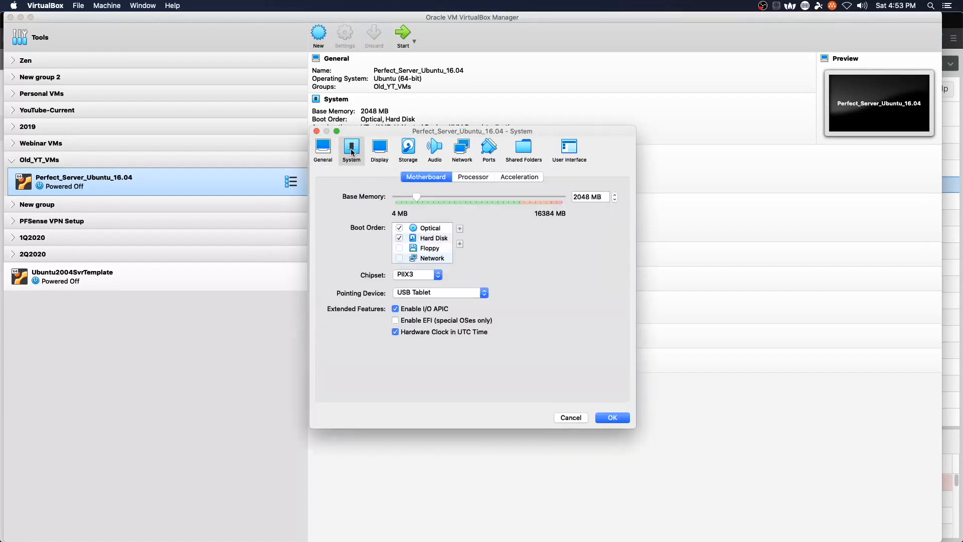
click(322, 149)
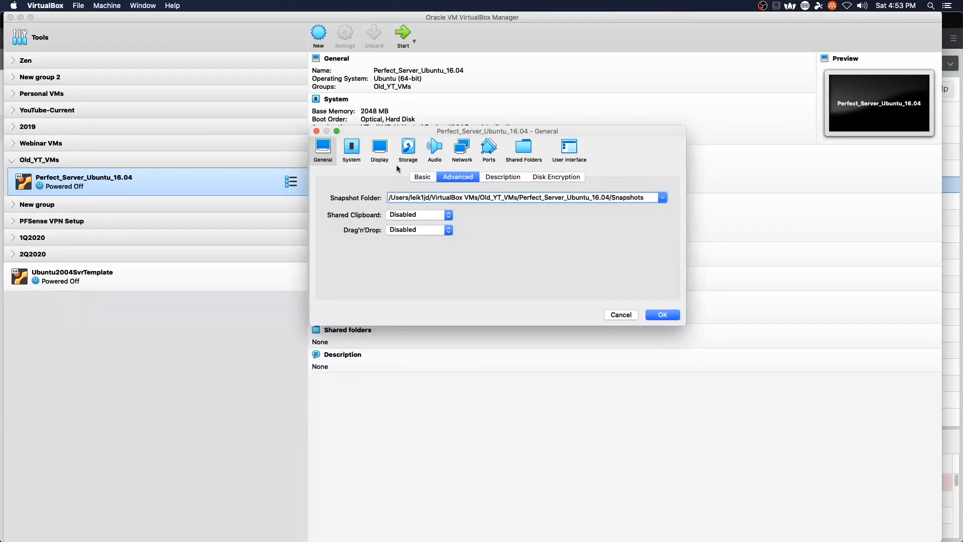
click(351, 148)
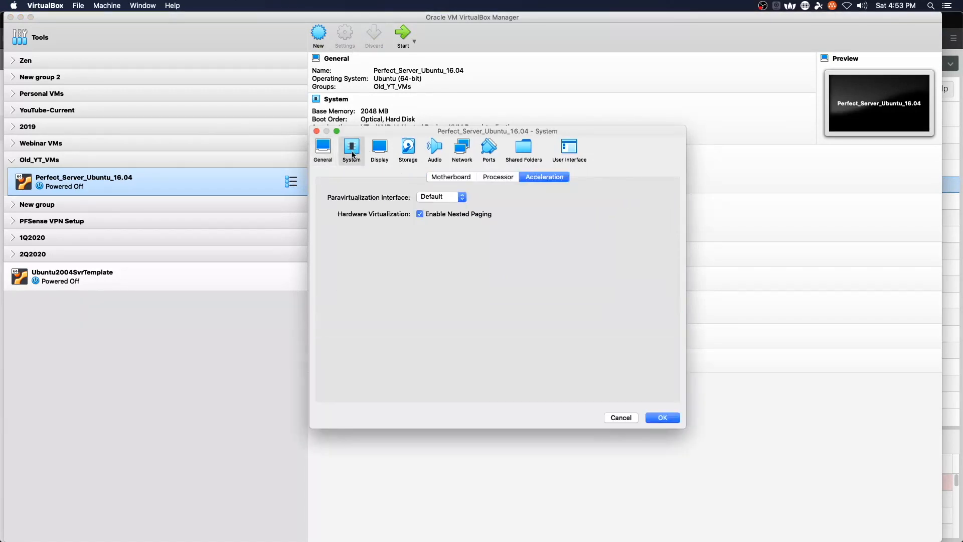
Check Motherboard boot order with EFI off, Processor and Acceleration, then return to Proxmox
click(451, 177)
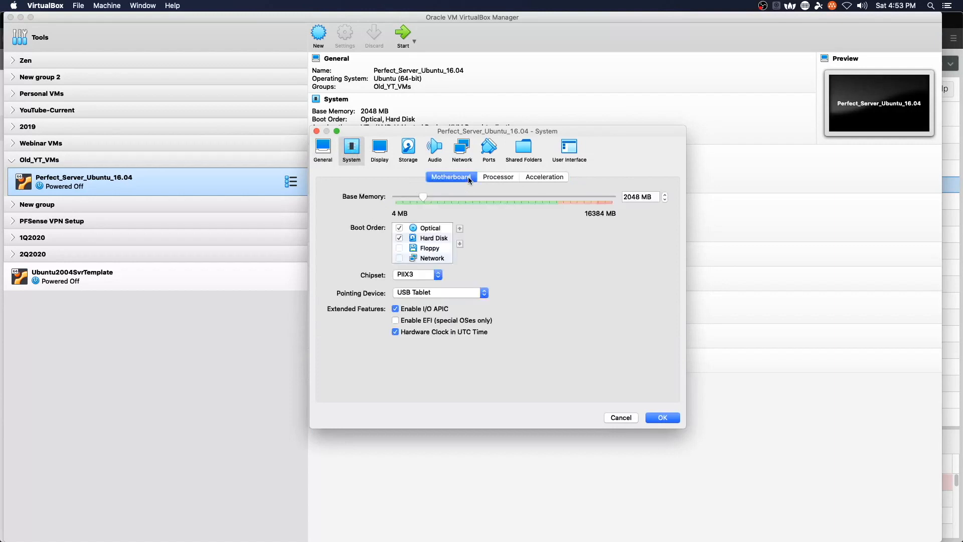
mouse_move(506, 184)
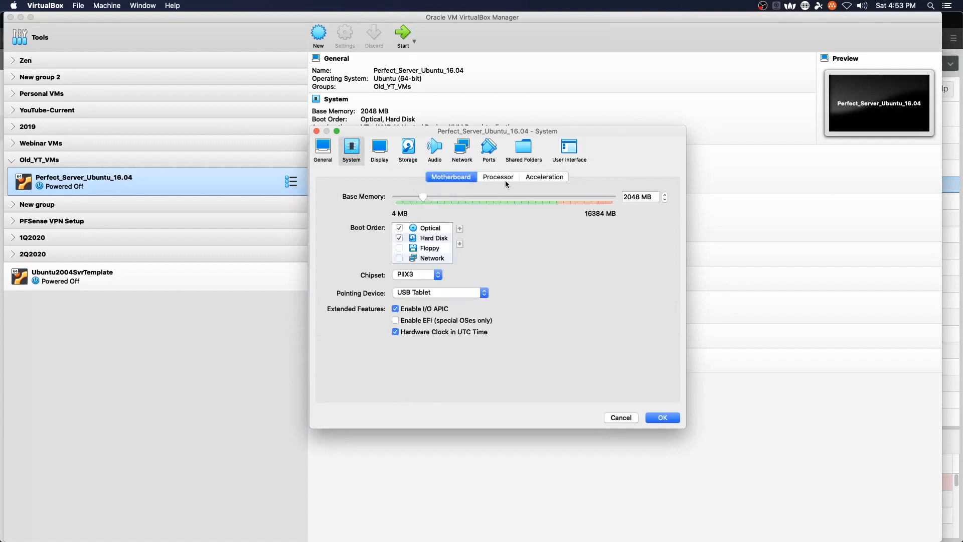
click(497, 177)
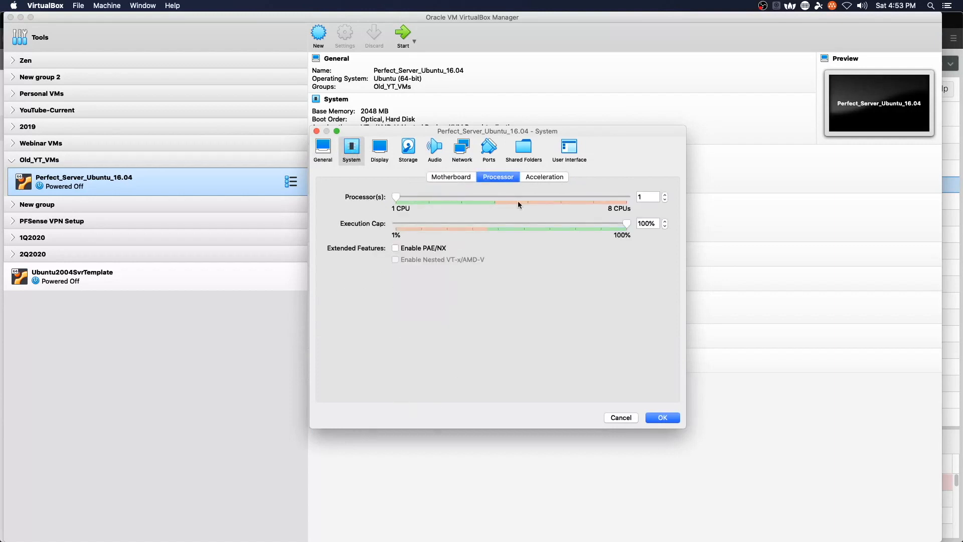
click(544, 177)
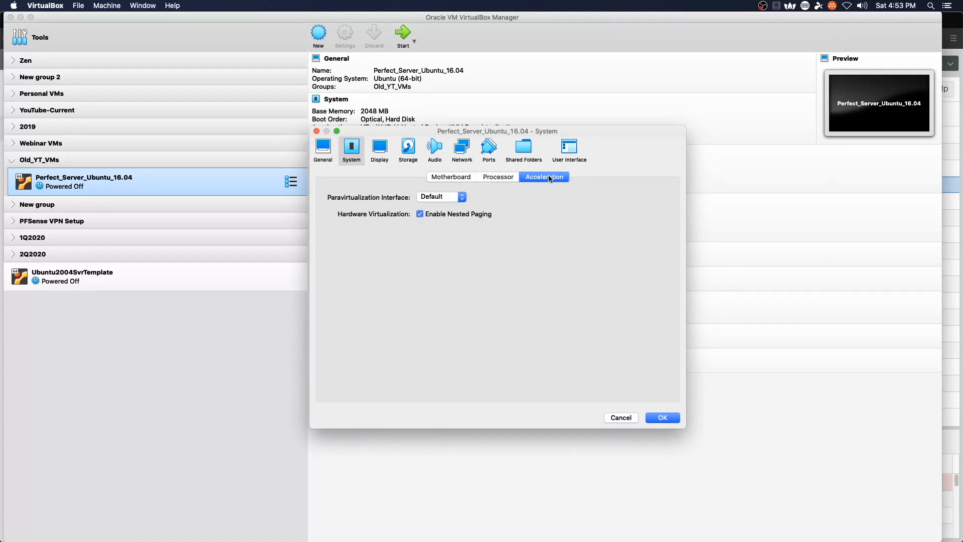
click(323, 147)
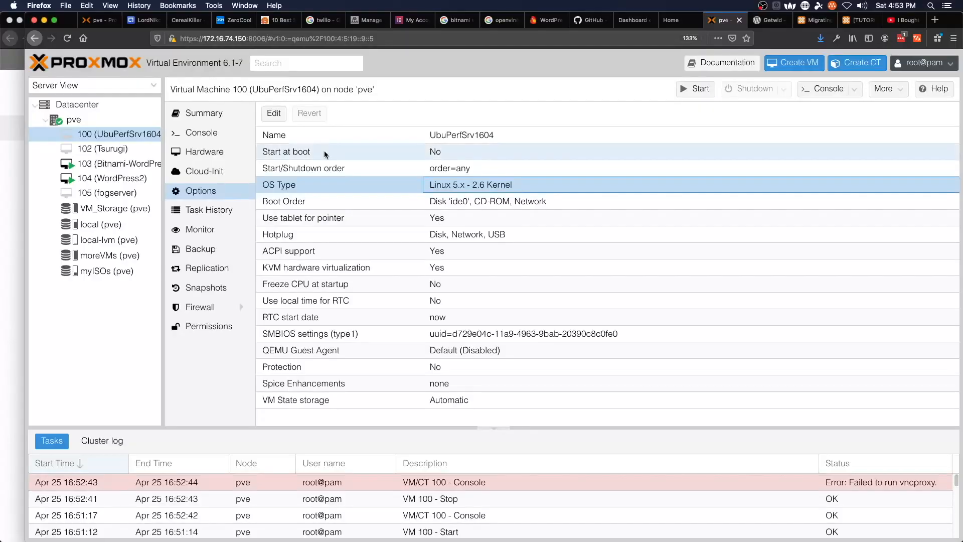
mouse_move(294, 234)
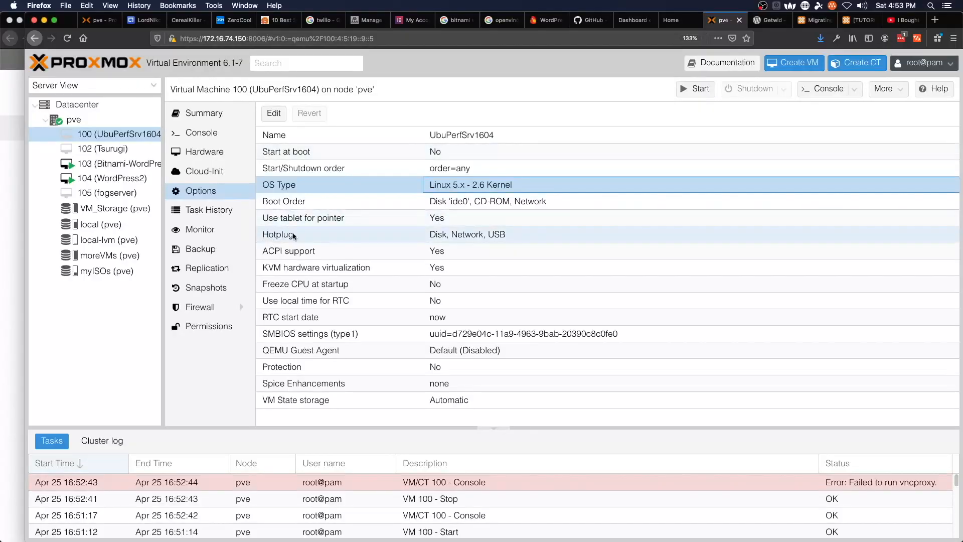
mouse_move(386, 284)
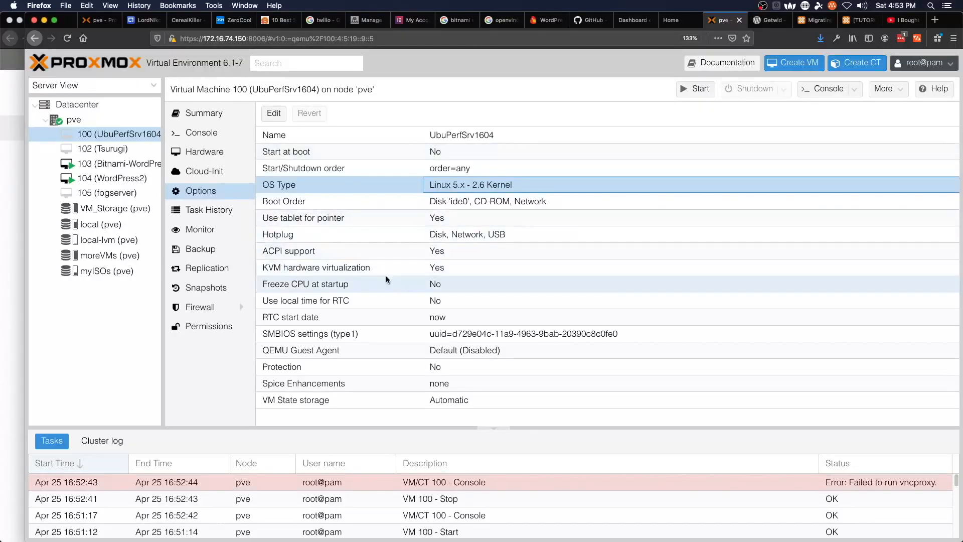
mouse_move(295, 284)
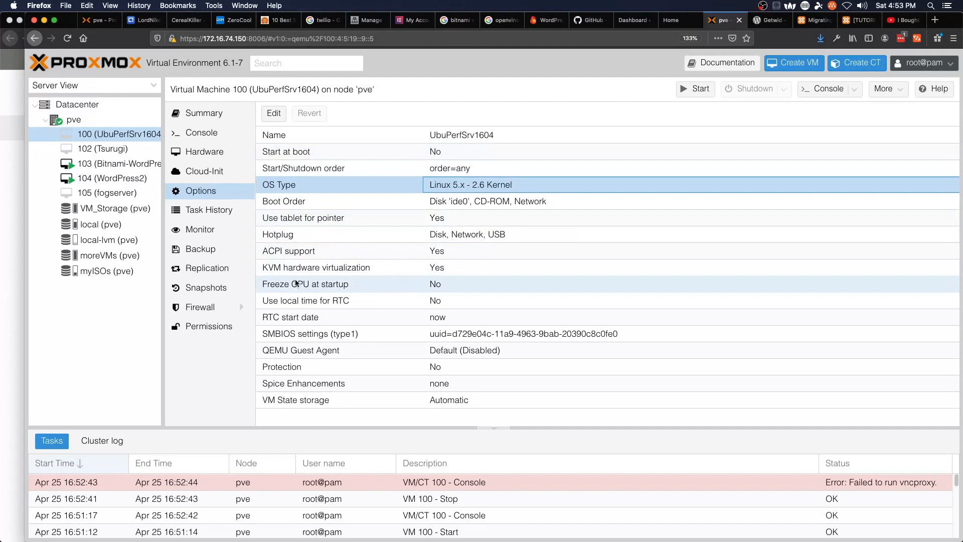
mouse_move(305, 289)
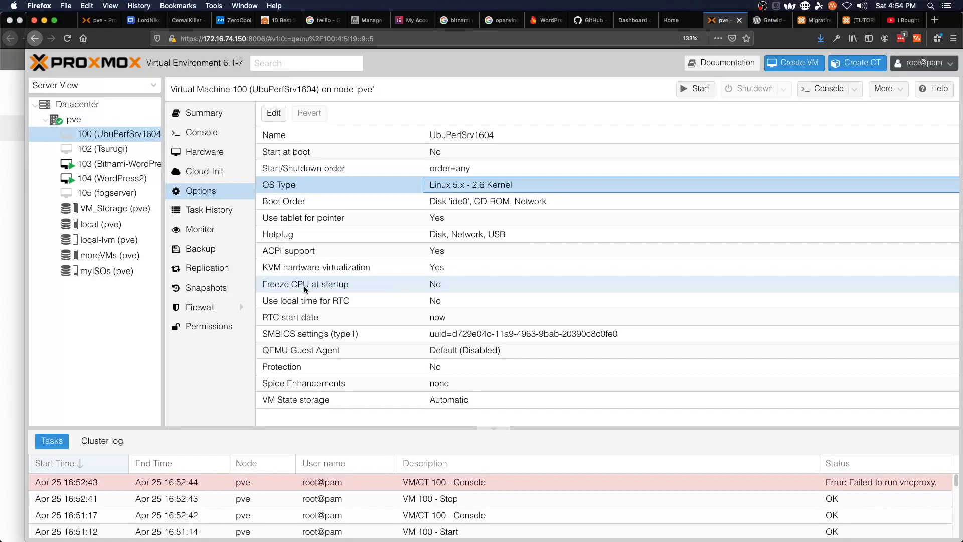
mouse_move(305, 300)
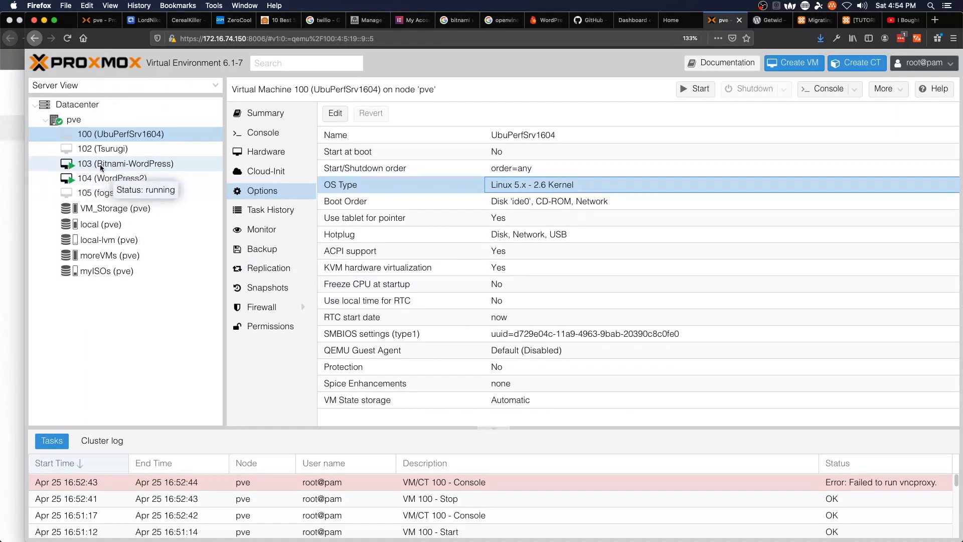
mouse_move(146, 168)
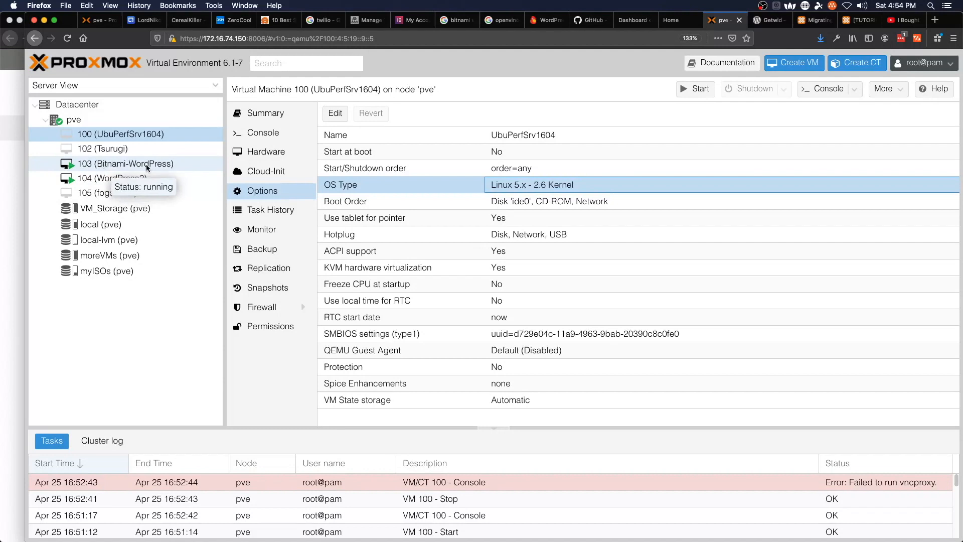
mouse_move(180, 169)
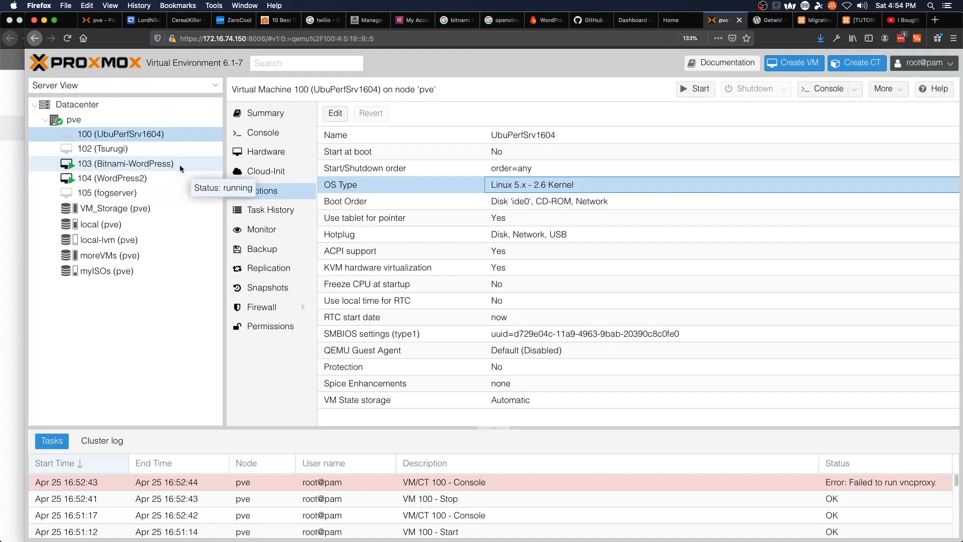
mouse_move(381, 204)
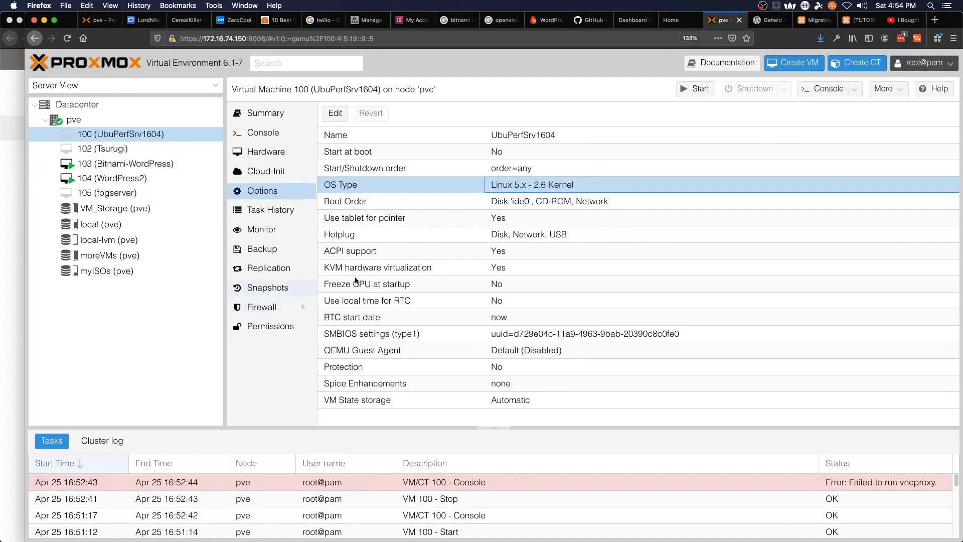
mouse_move(258, 203)
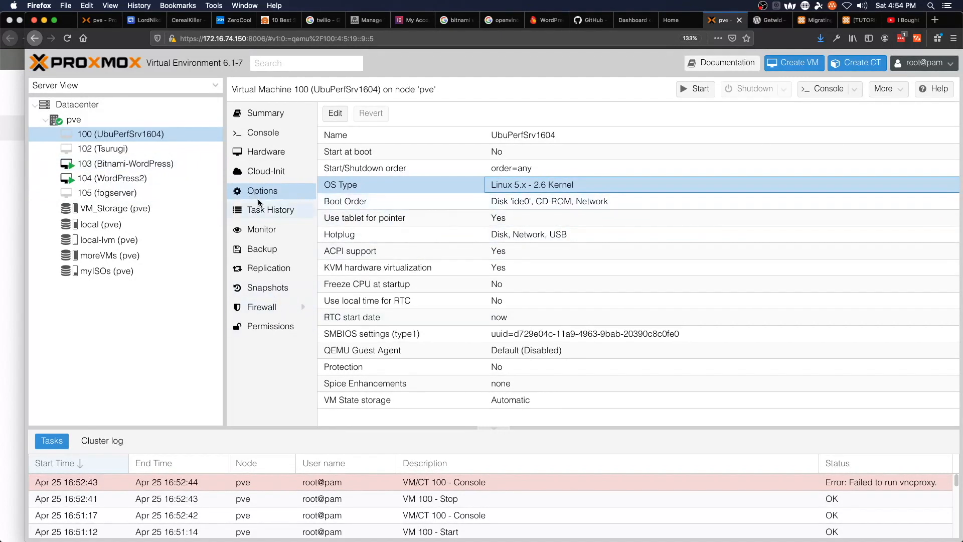
mouse_move(480, 300)
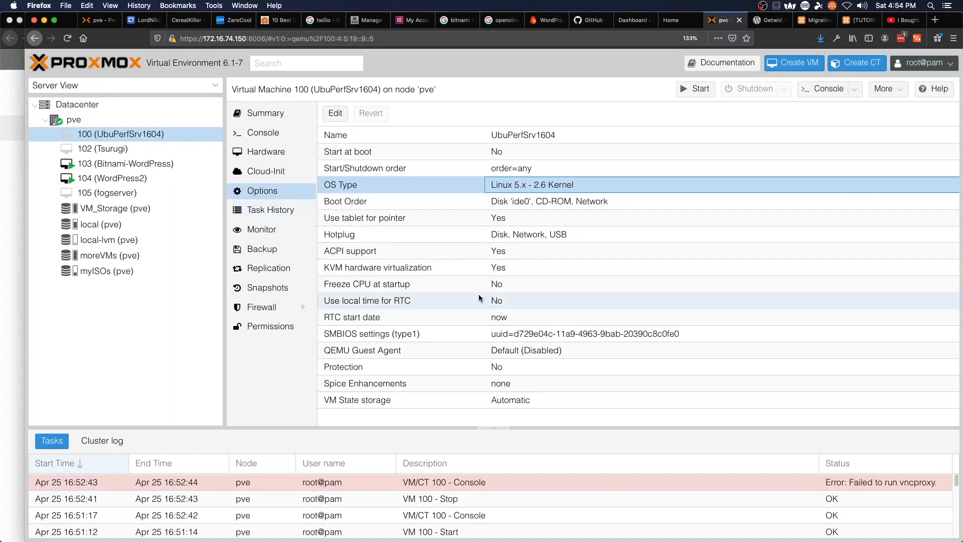
mouse_move(378, 221)
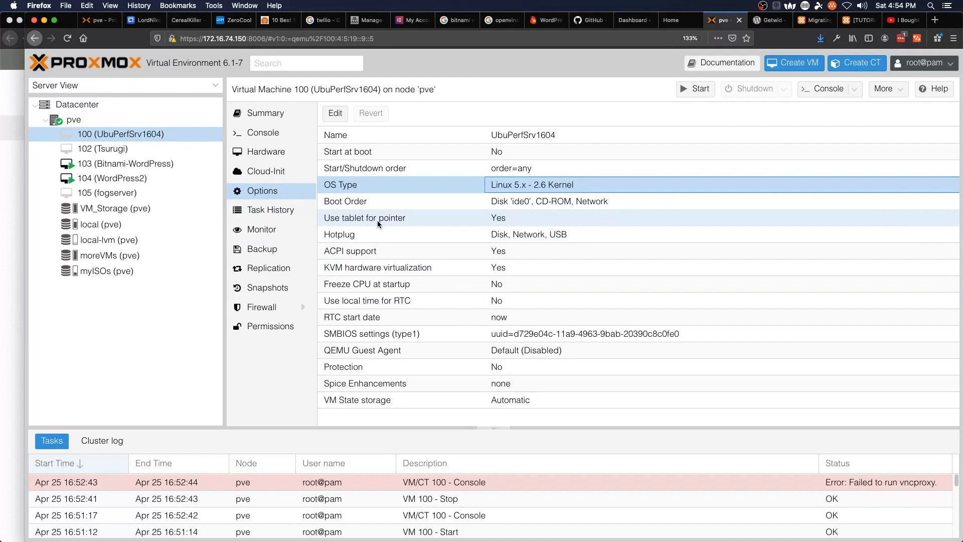
mouse_move(257, 144)
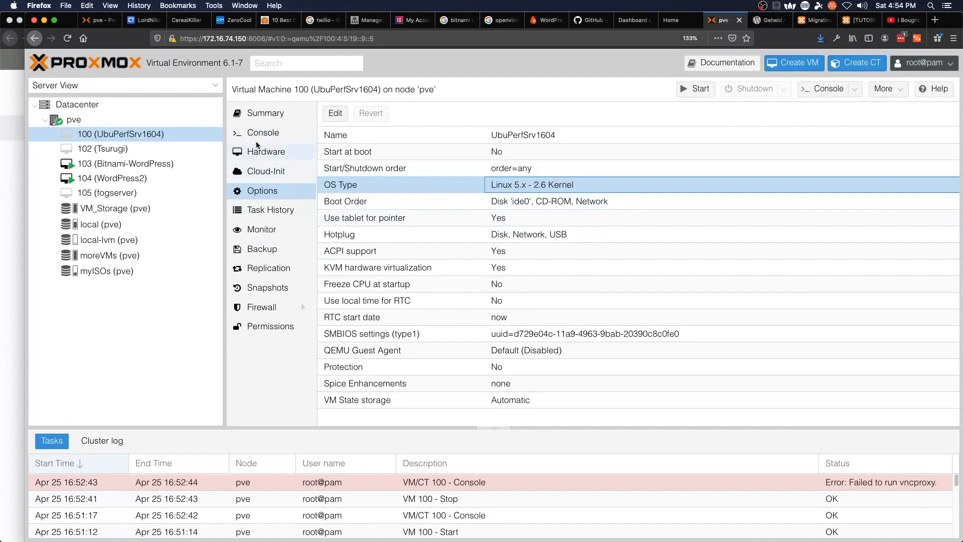
Open the console of VM 100 UbuPerfSrv1604, which fails to connect with a vncproxy error
click(263, 132)
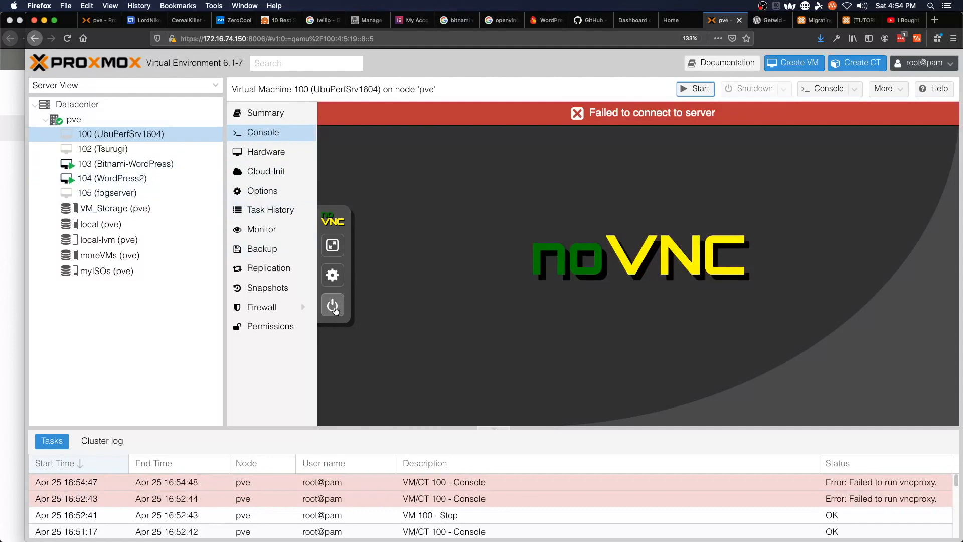
Start VM 100 from the noVNC power menu and follow the boot to another kernel panic
click(333, 305)
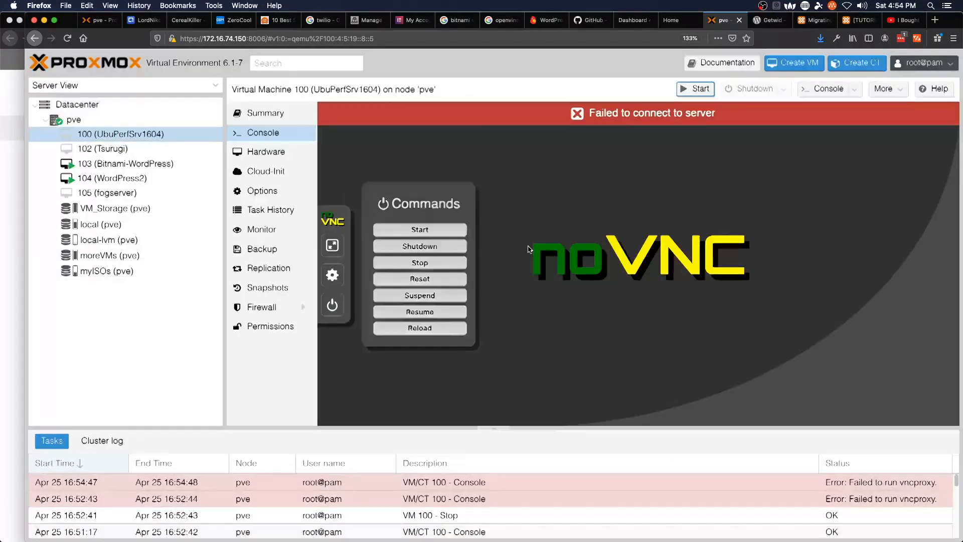
click(419, 228)
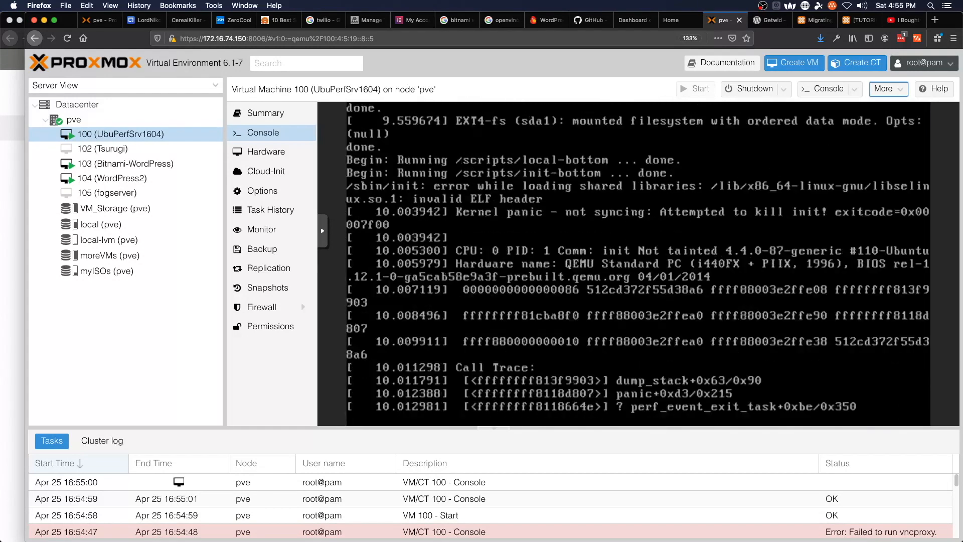
scroll(down, 3)
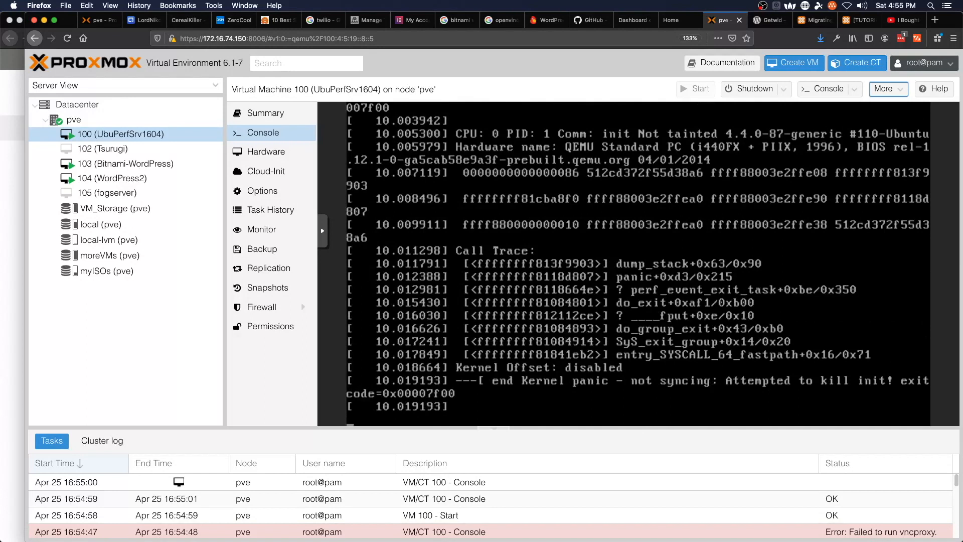